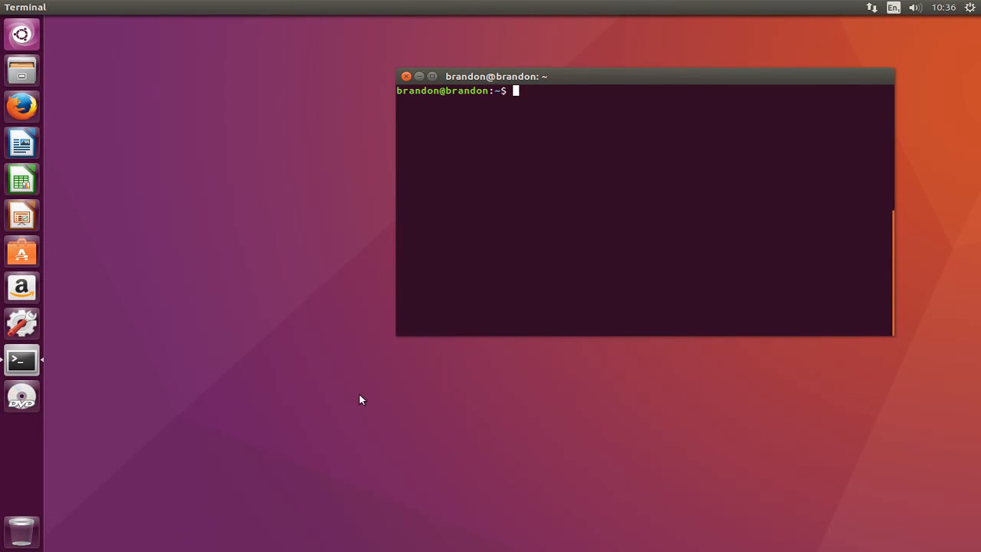
mouse_move(340, 383)
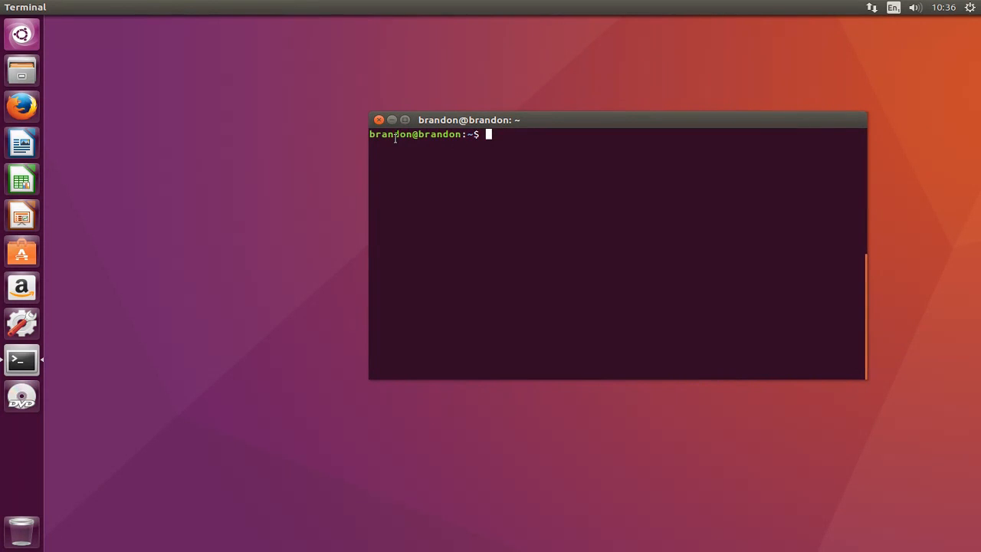
mouse_move(33, 122)
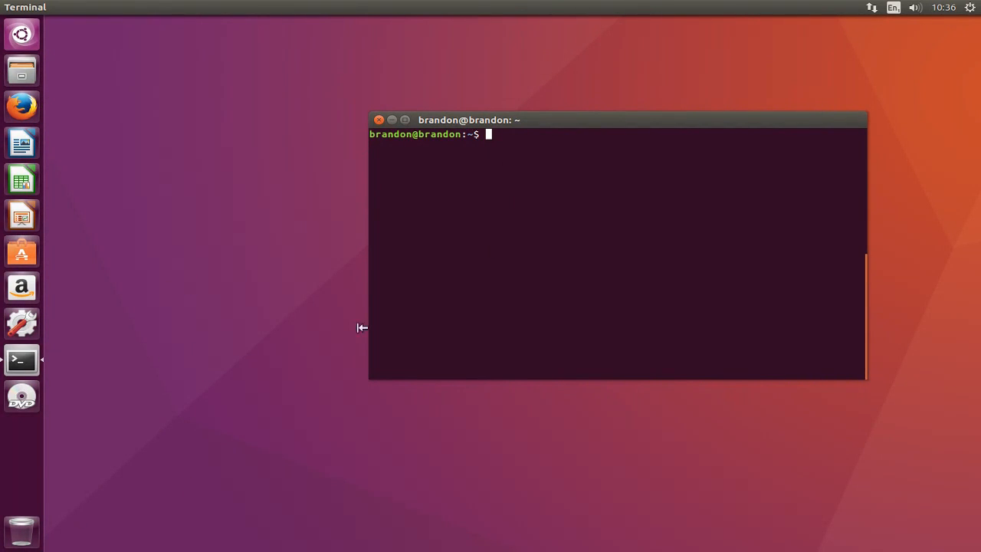
mouse_move(193, 217)
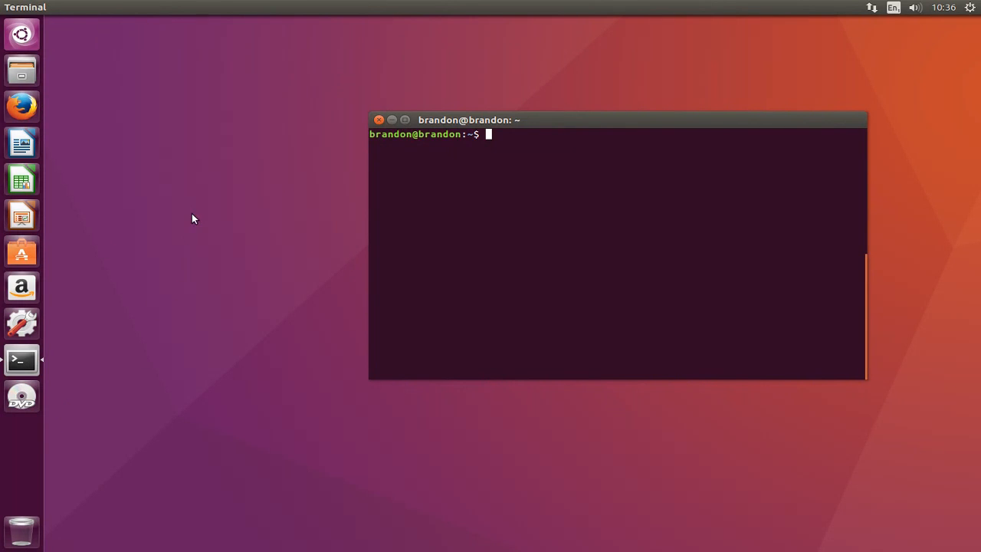
mouse_move(21, 105)
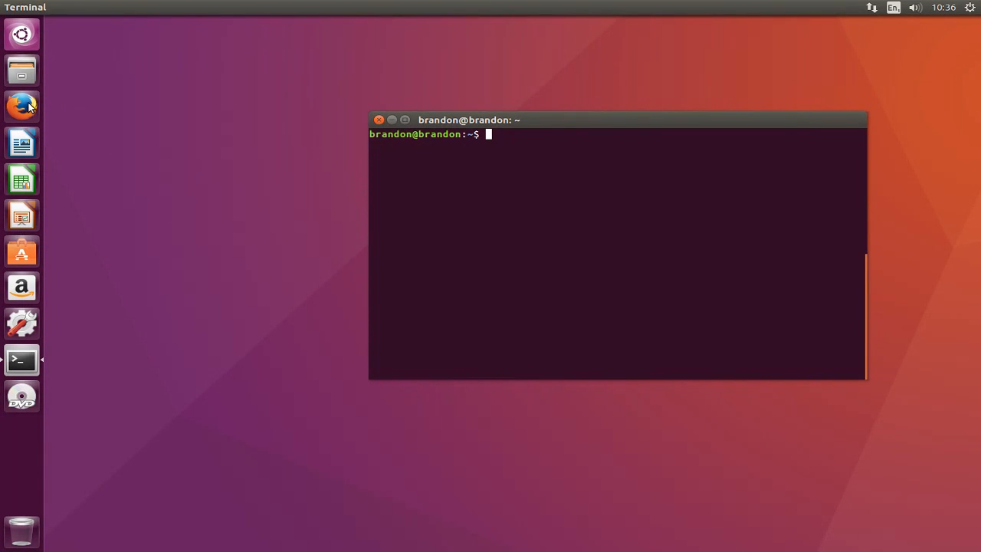
mouse_move(13, 46)
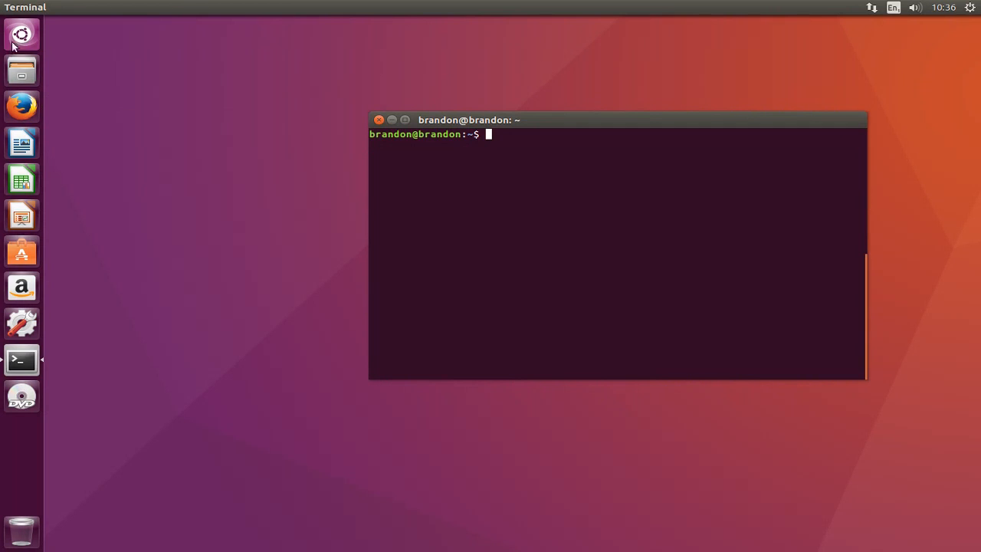
mouse_move(223, 259)
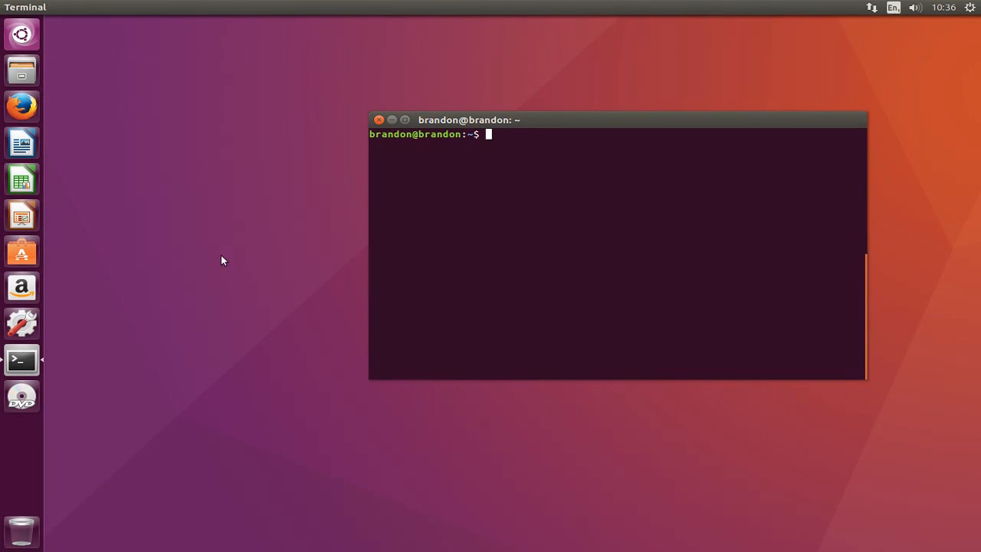
mouse_move(21, 106)
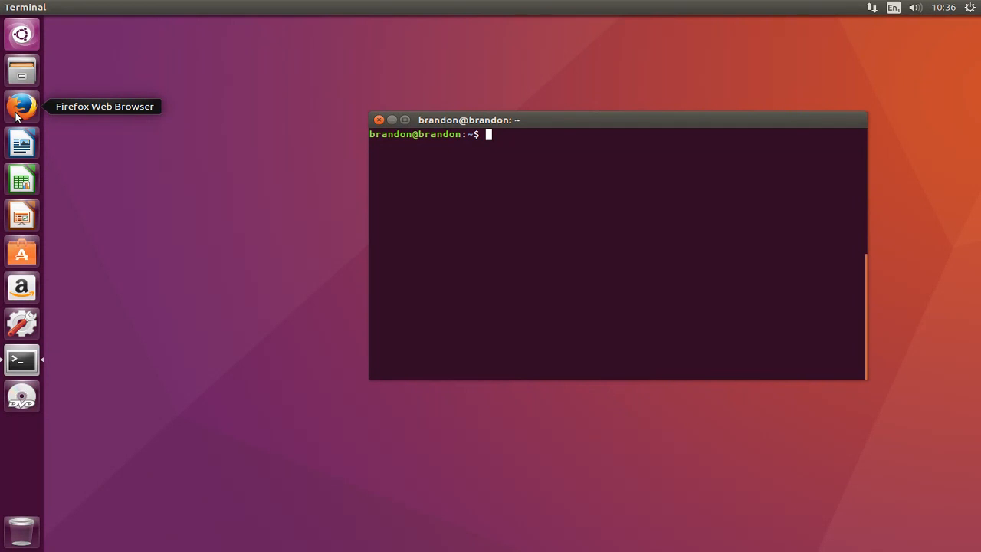
mouse_move(22, 143)
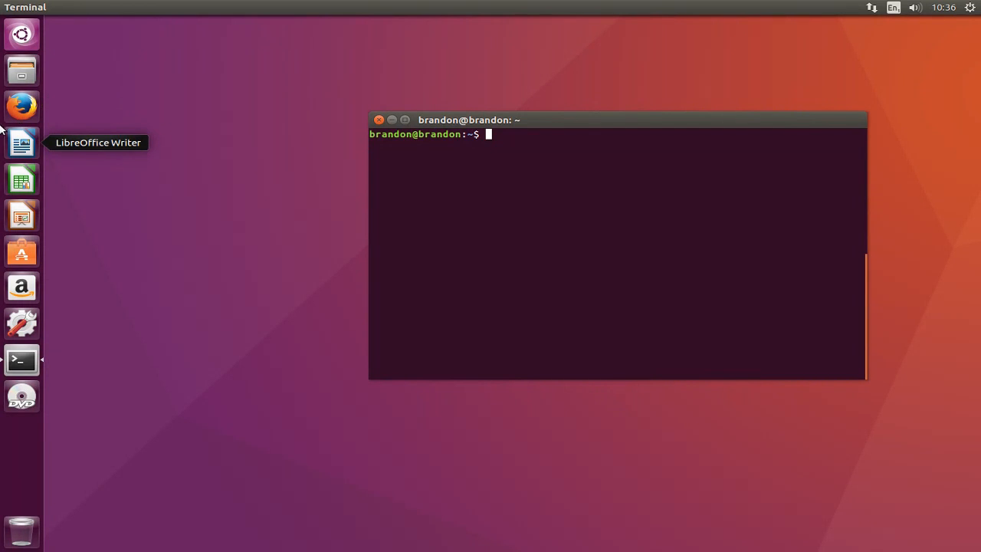
mouse_move(21, 106)
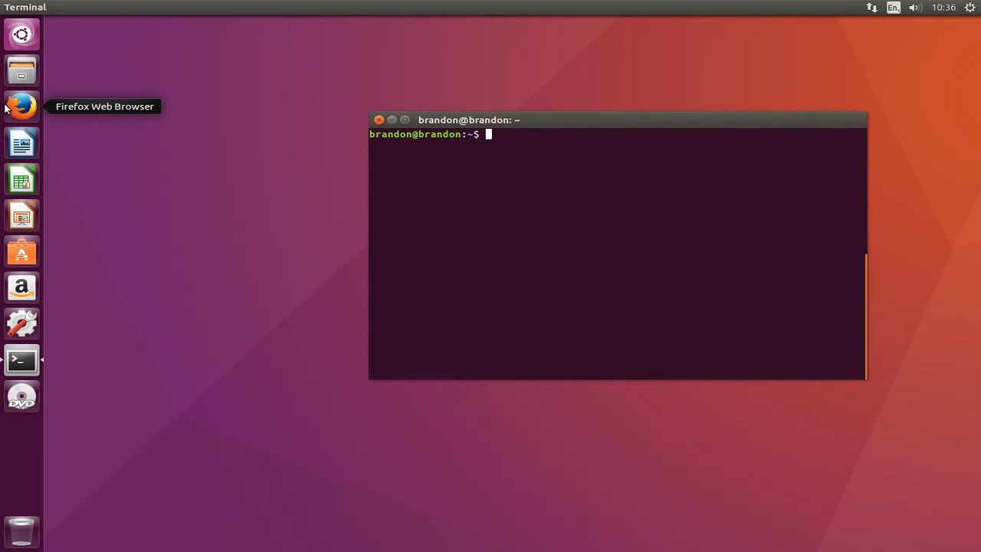
mouse_move(3, 63)
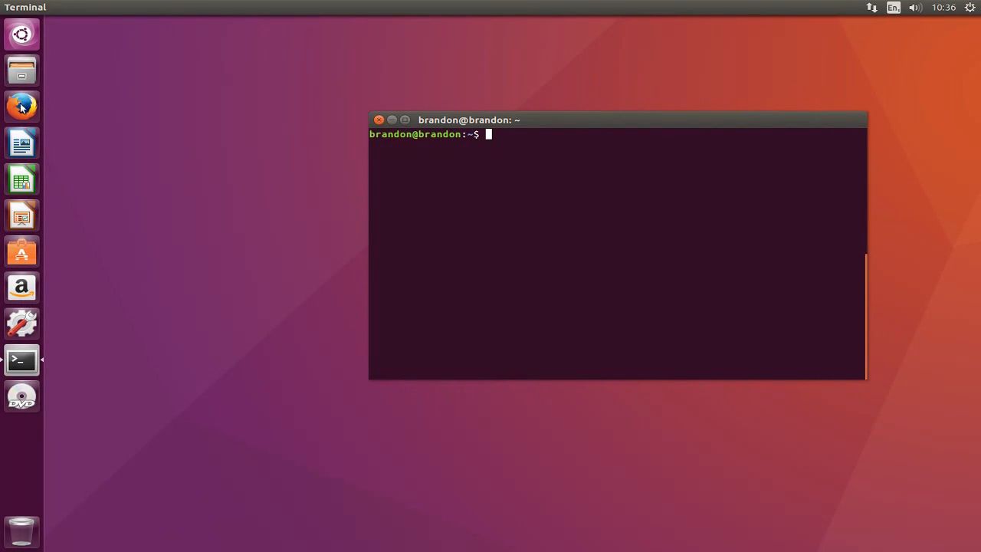
- Start Firefox and search Google for 'lutris'
click(21, 105)
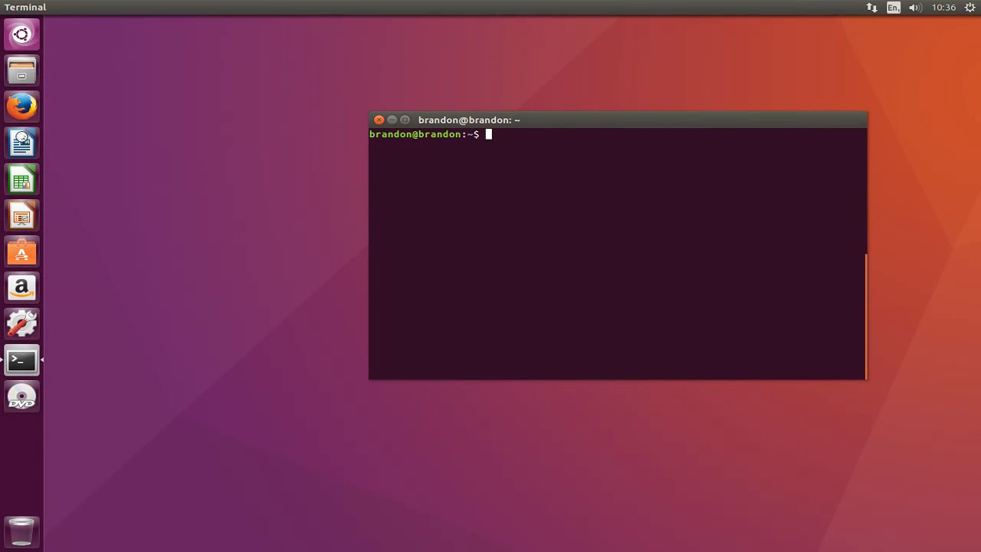
mouse_move(435, 142)
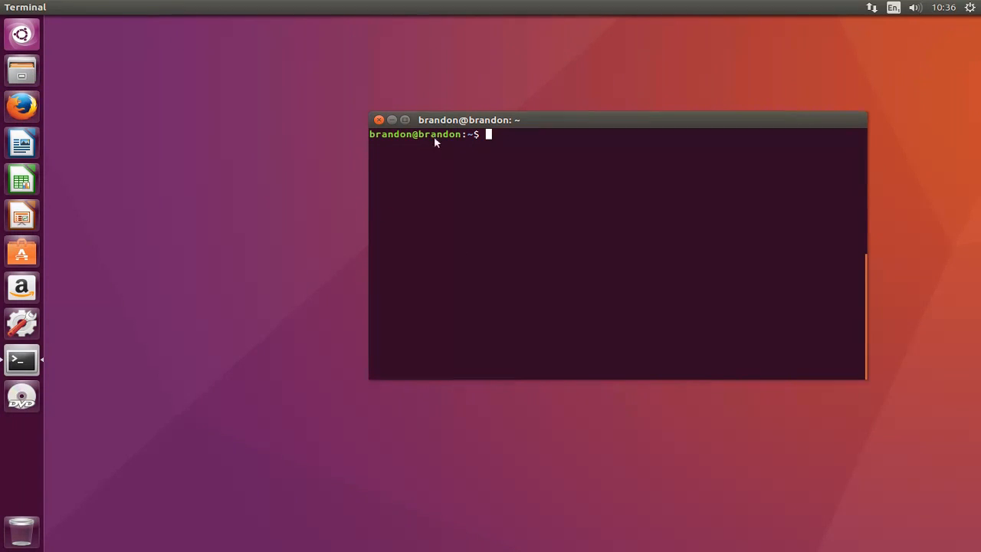
click(21, 107)
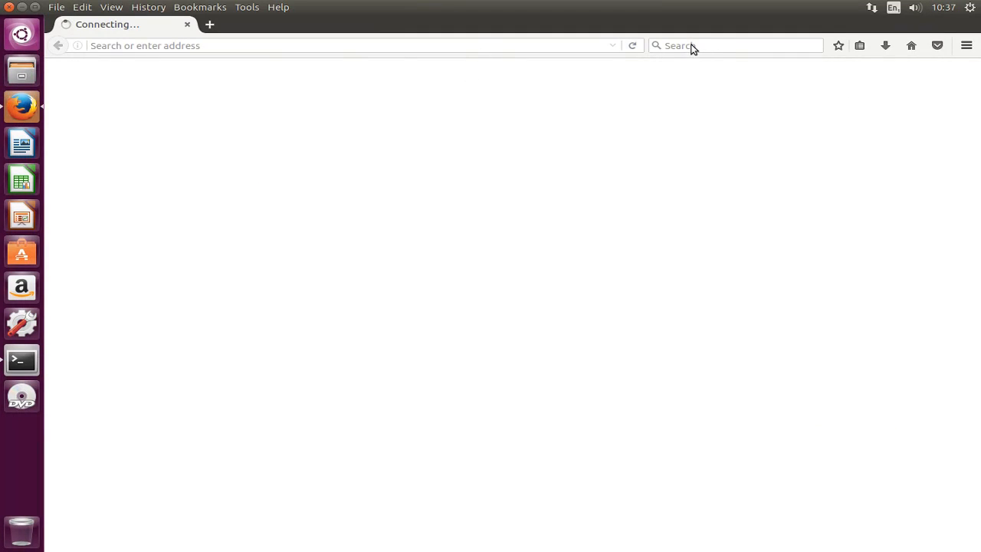
click(734, 46)
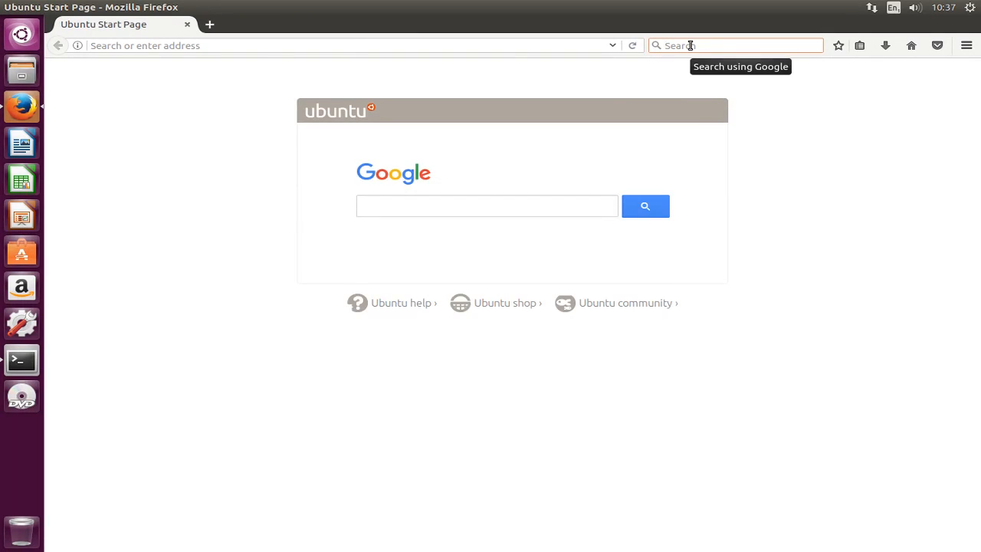
text(utr)
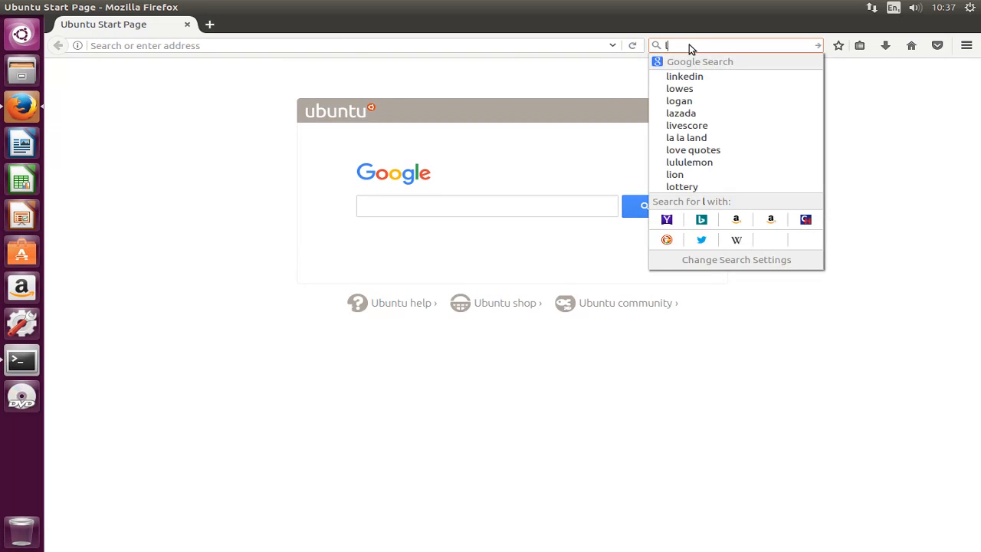
text(utris)
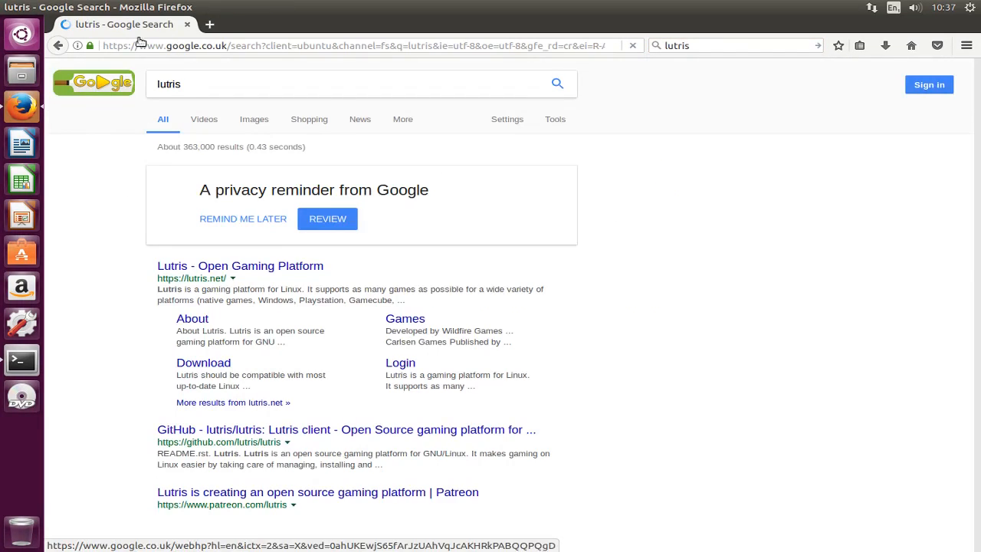
- Reach the lutris.net Downloads page showing the Debian and Ubuntu repository commands
click(239, 265)
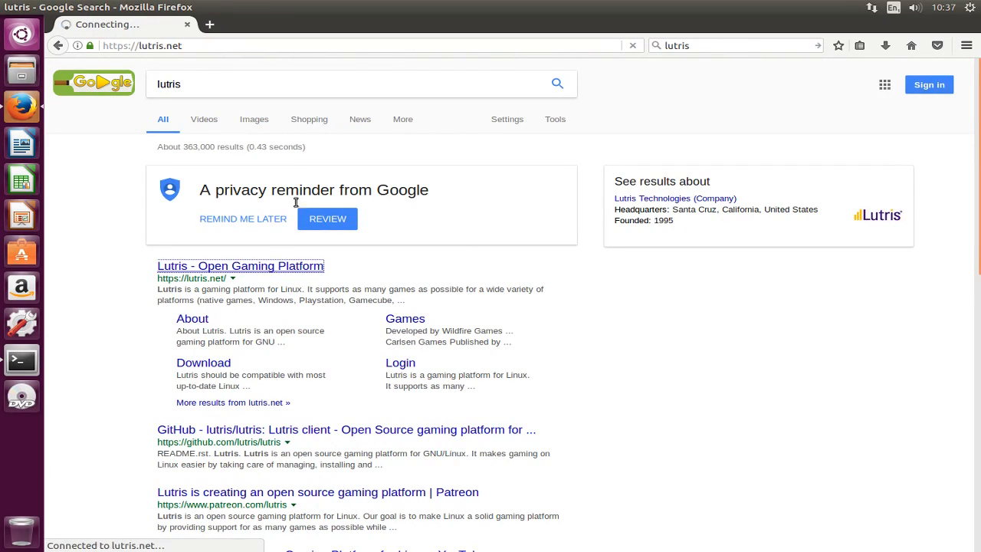
click(239, 265)
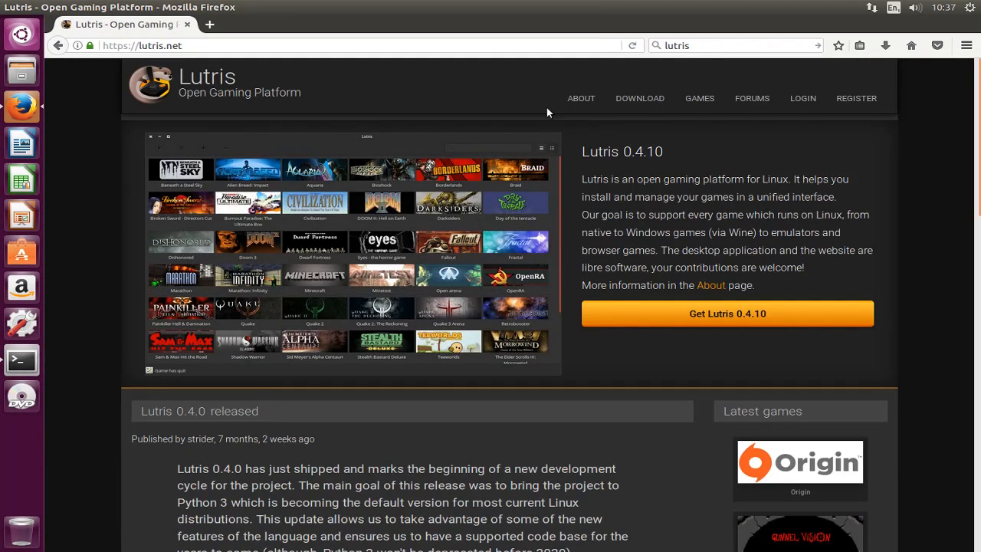
mouse_move(639, 98)
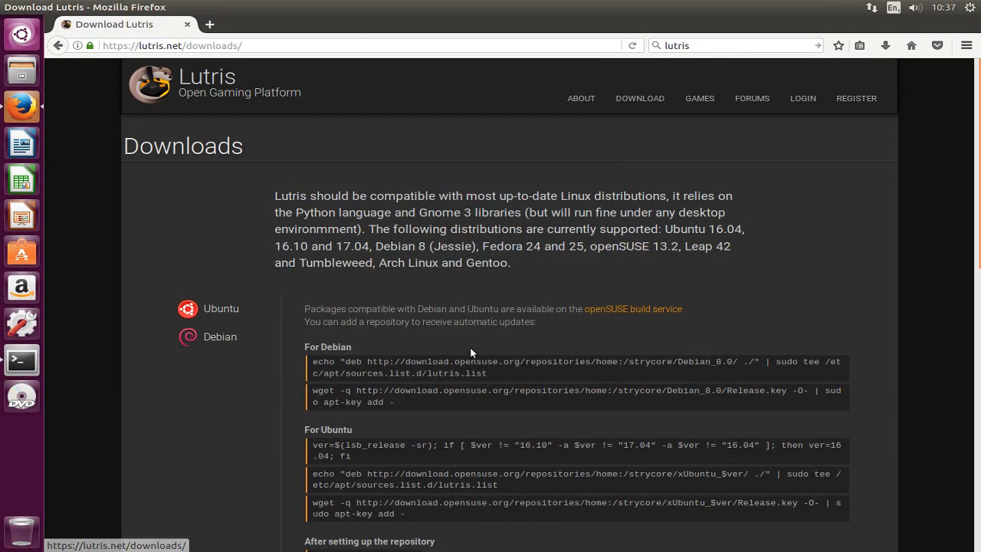
scroll(down, 3)
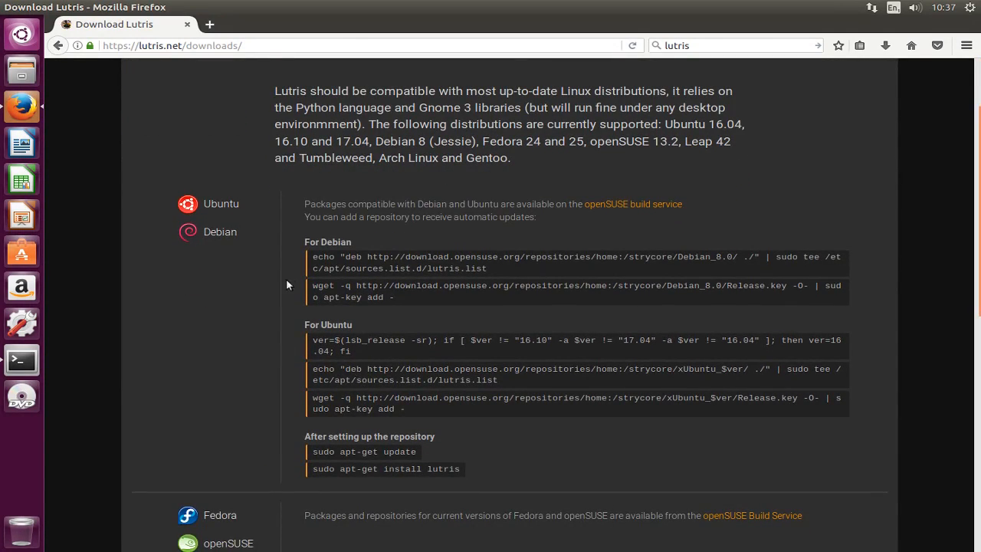
mouse_move(364, 343)
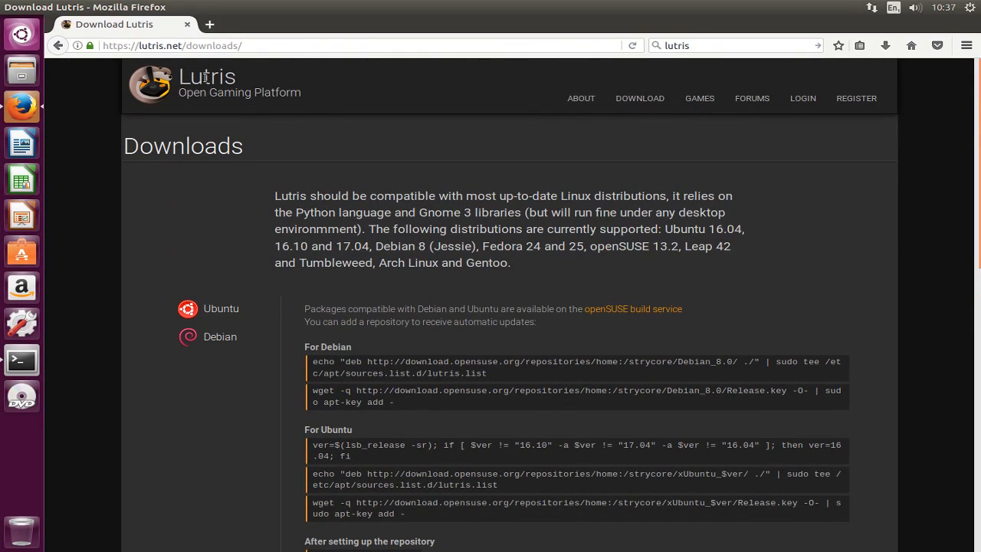
mouse_move(639, 86)
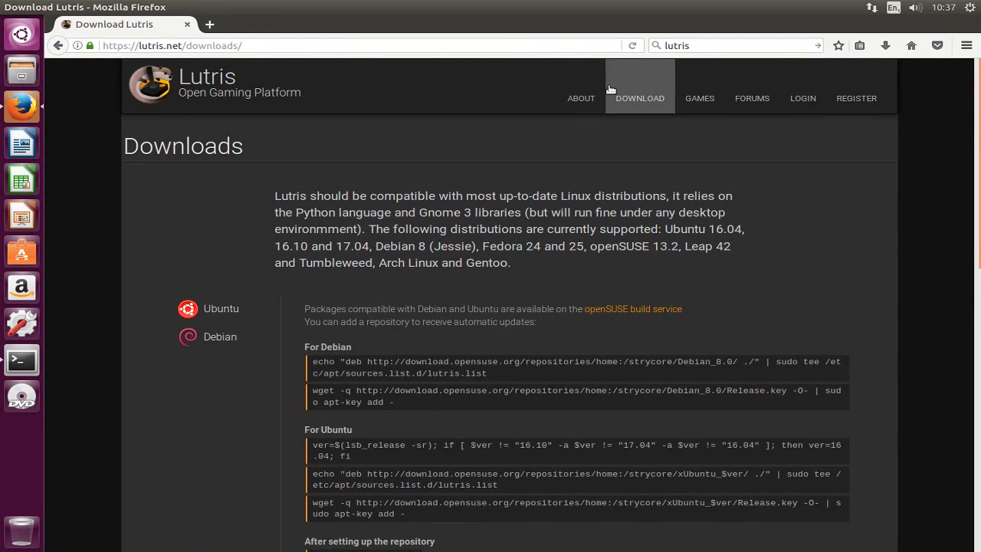
- Run the pasted Ubuntu repository command in Terminal with the sudo password
scroll(down, 3)
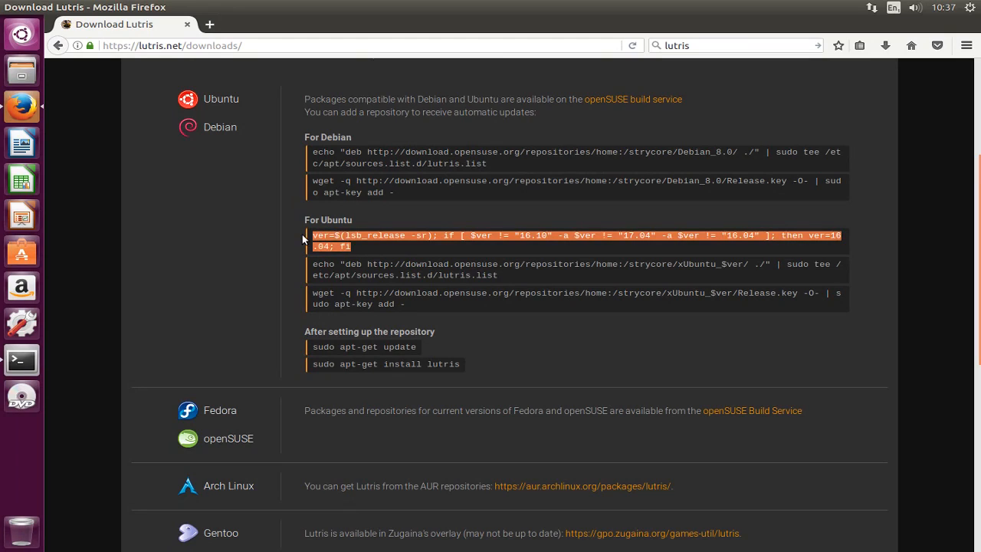
mouse_move(3, 367)
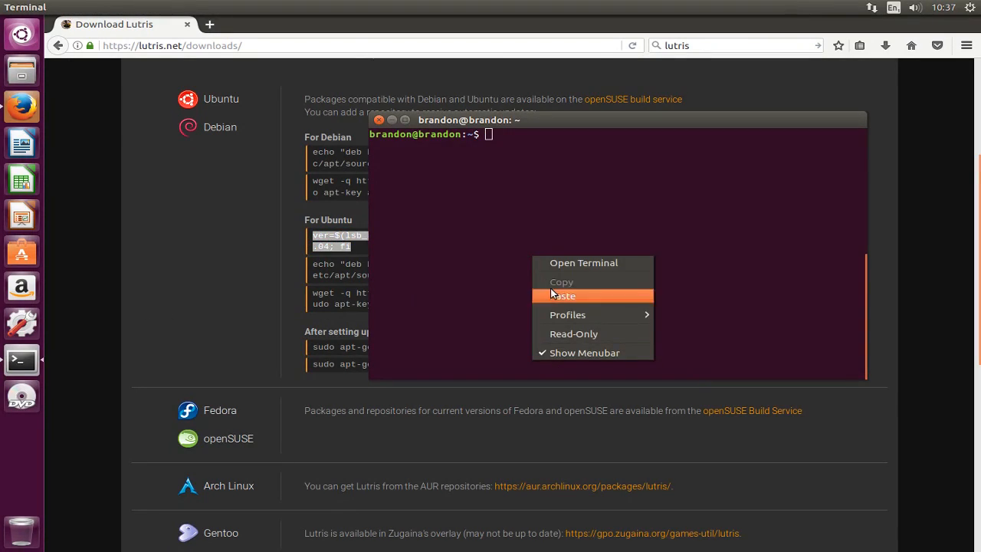
click(564, 294)
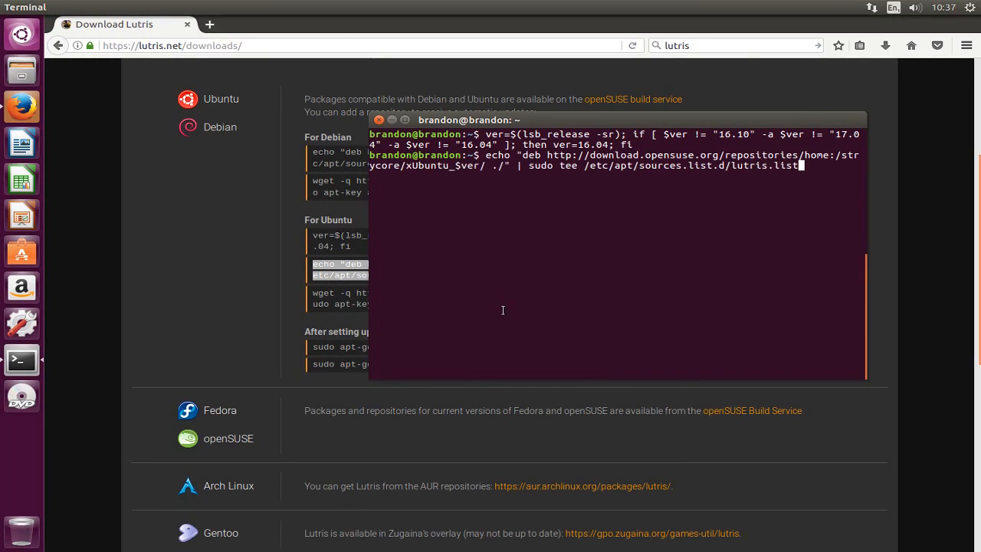
key(Return)
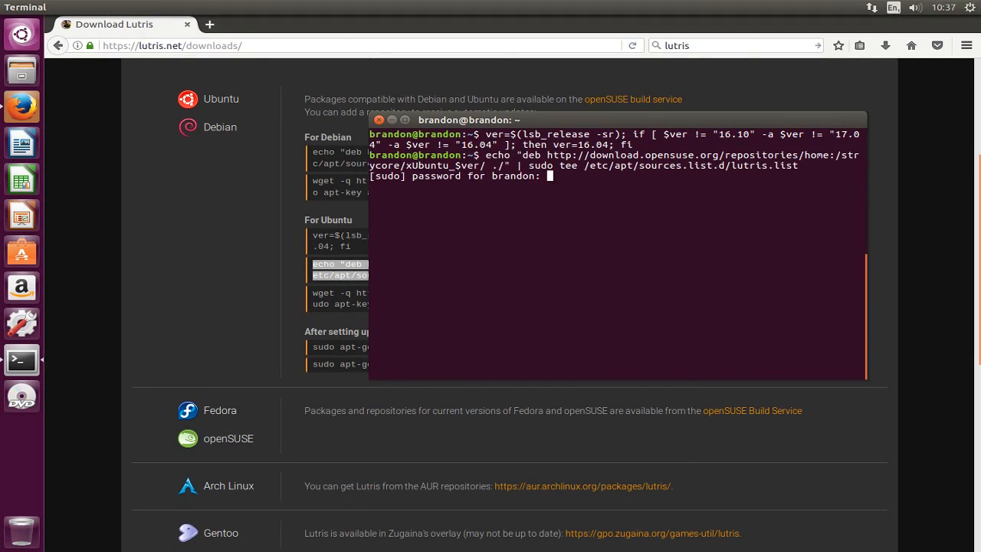
key(Return)
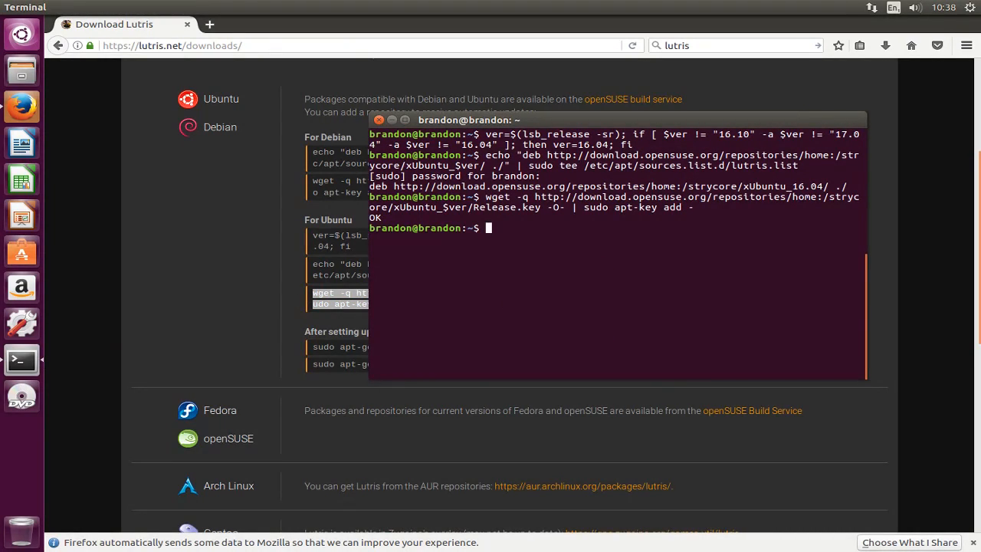
- Run 'sudo apt install lutris' to install Lutris
text(sudo apt)
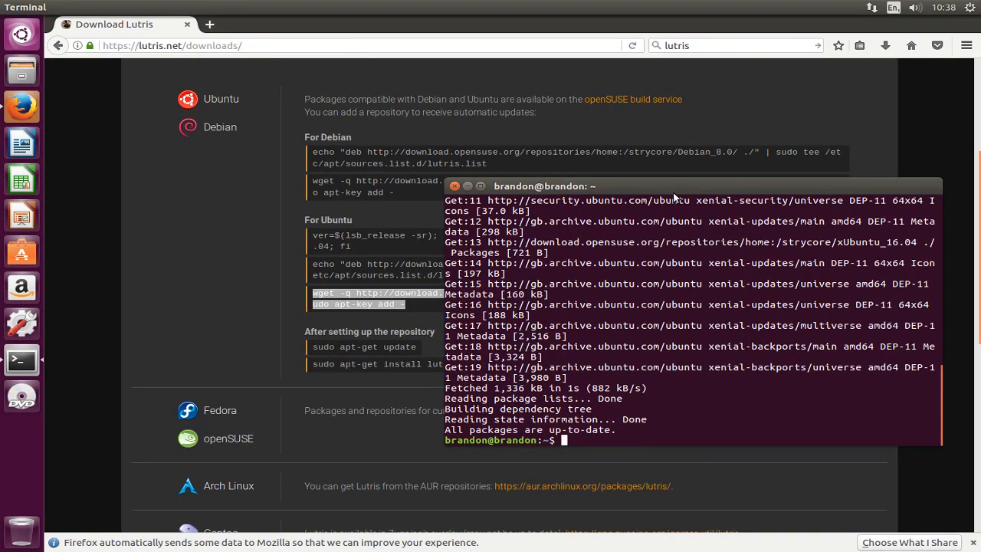
text(sudo apt)
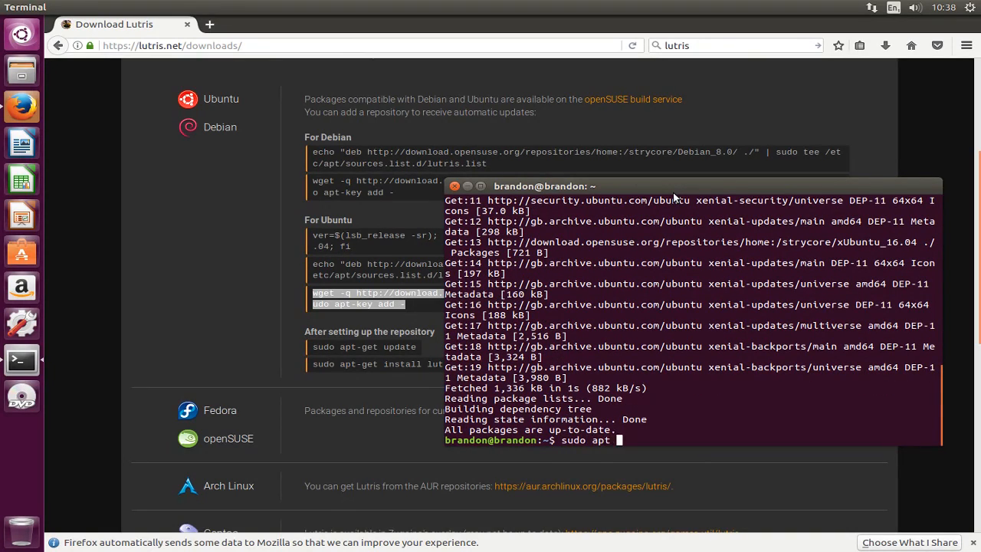
text(install)
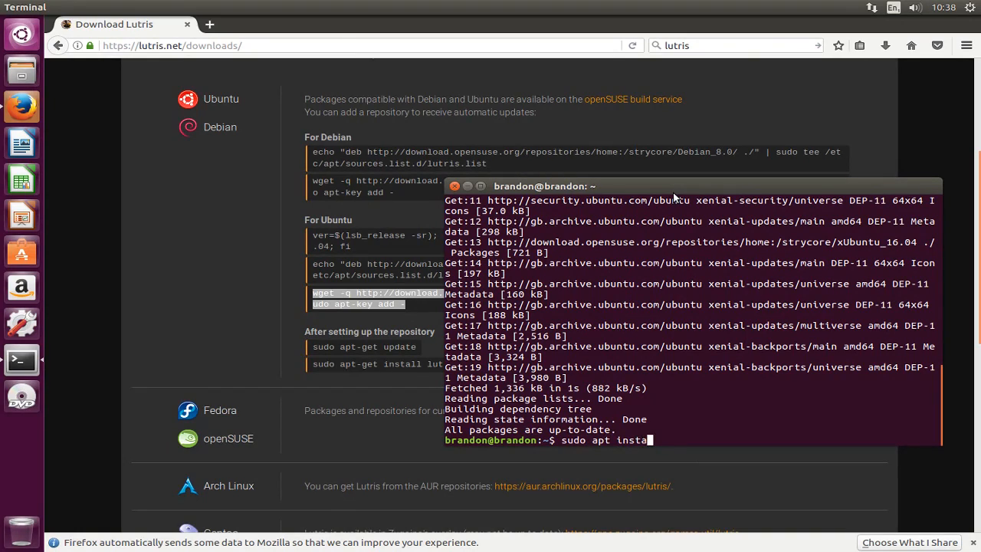
key(Return)
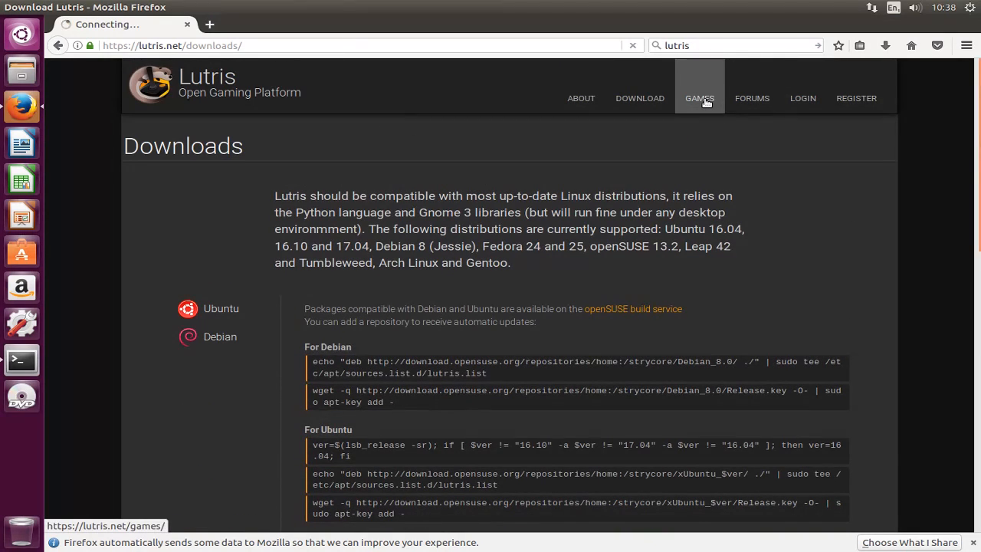
- Find League of Legends in the Lutris site's Games search and load its page, checking the install finished
click(699, 98)
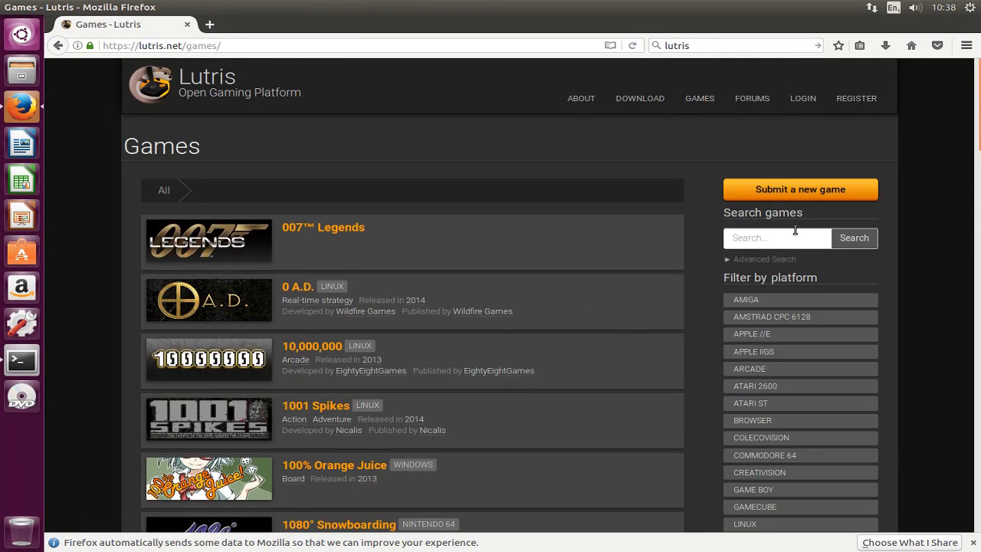
click(775, 238)
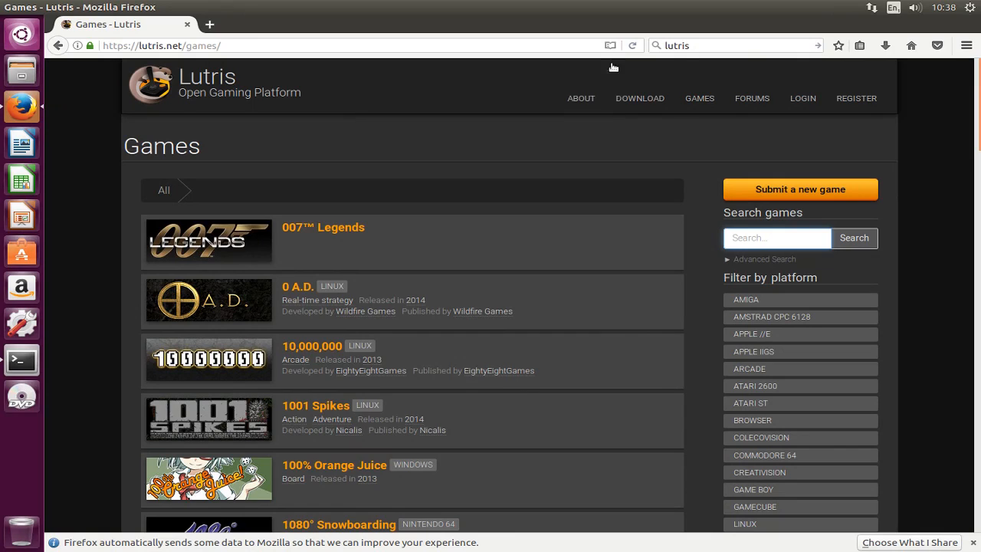
text(League of legends)
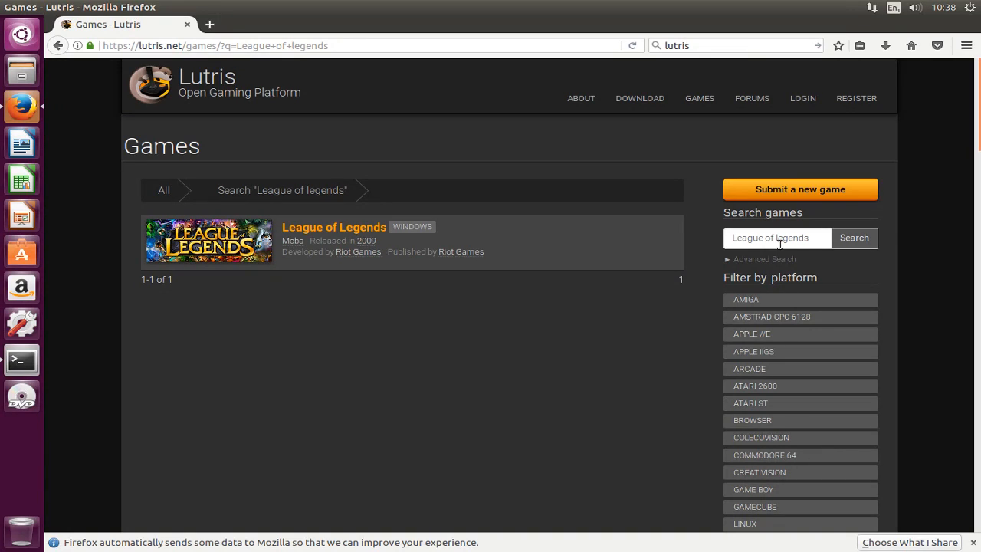
mouse_move(347, 227)
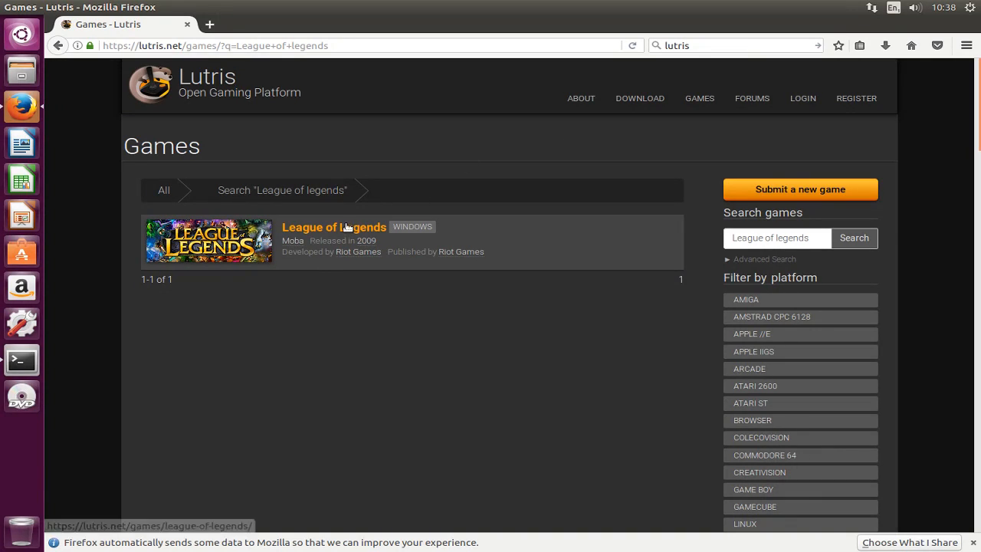
click(334, 226)
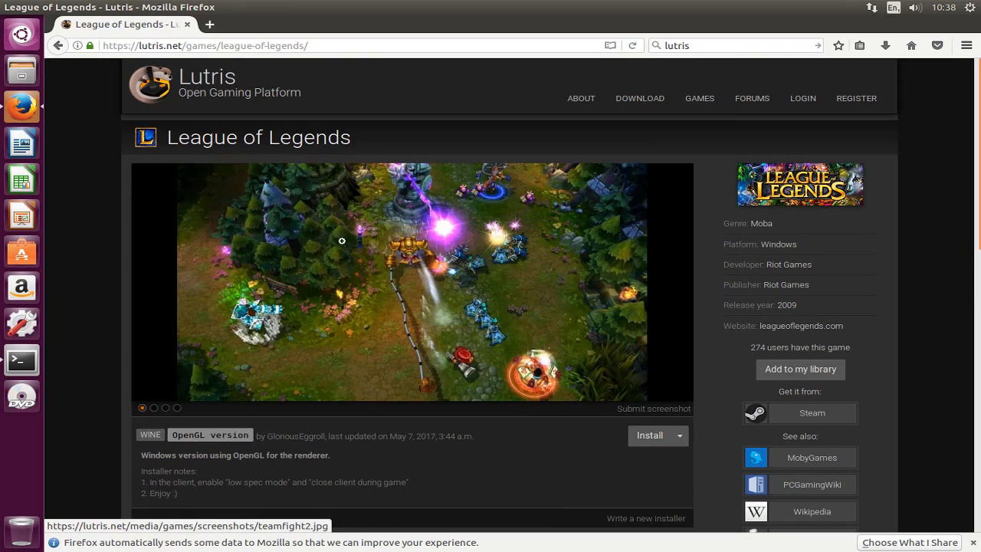
mouse_move(46, 368)
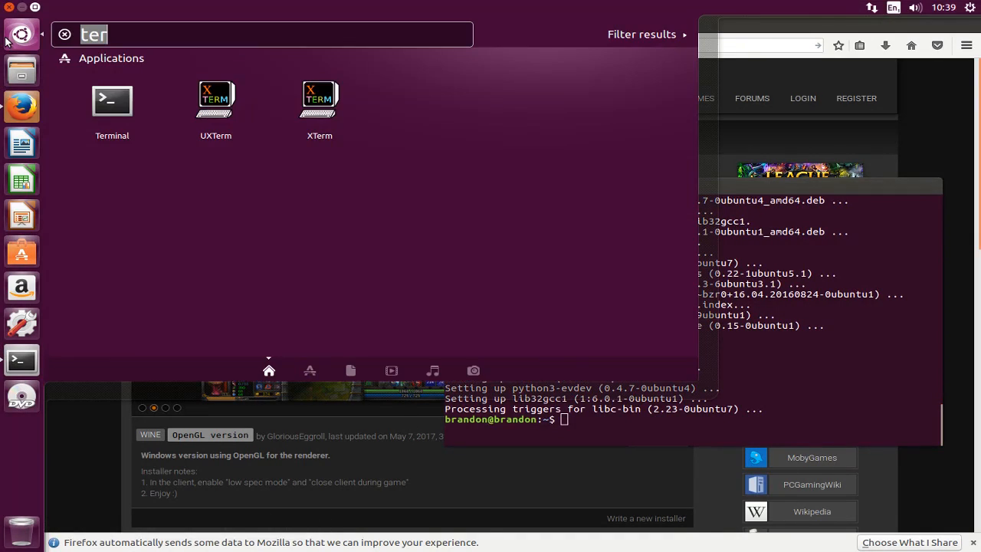
text(lutris)
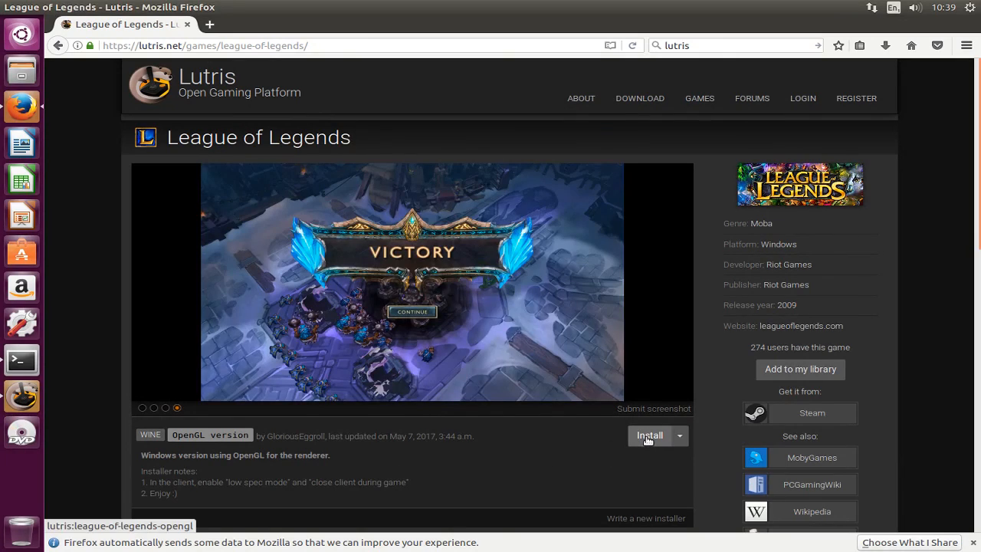
- Start the League of Legends install from the site, handing the link to Lutris
click(649, 435)
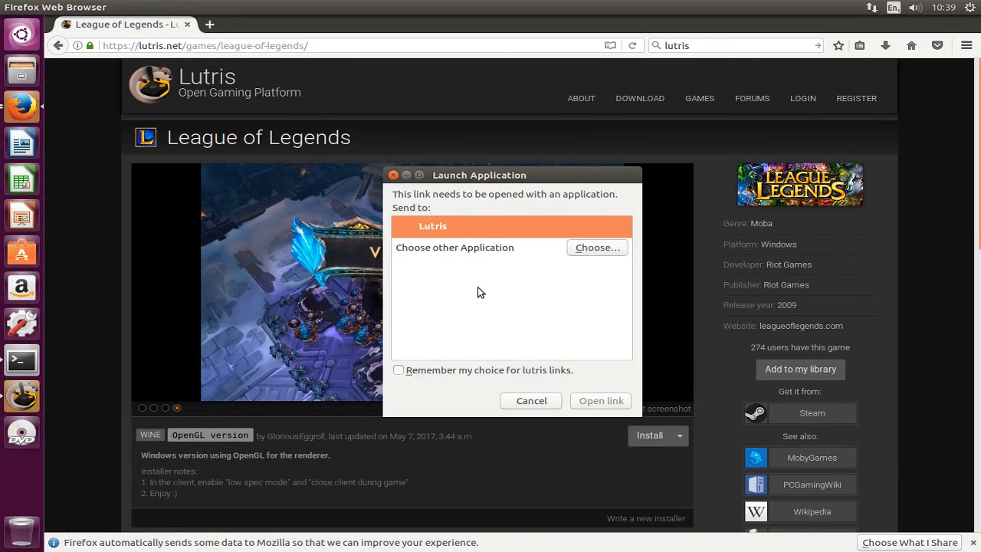
click(531, 400)
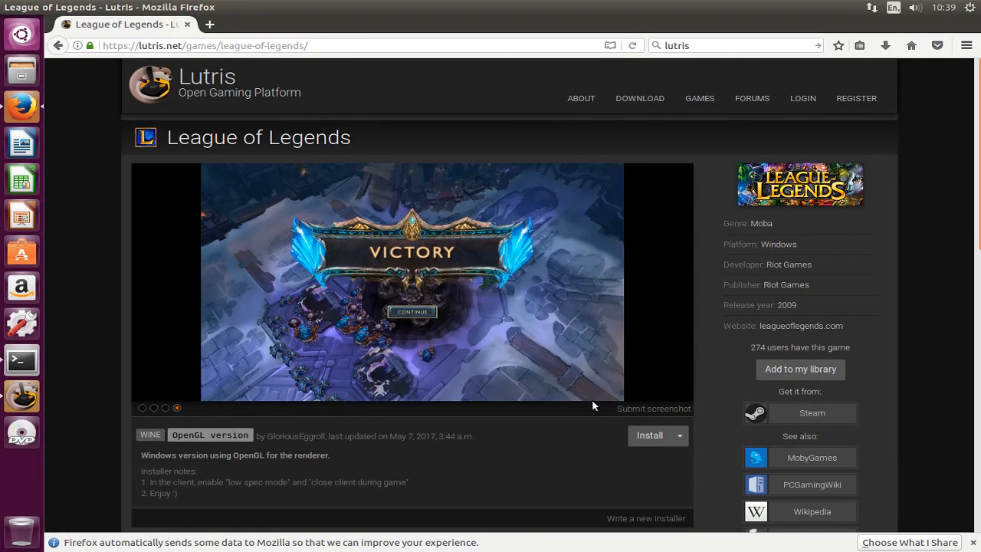
click(649, 435)
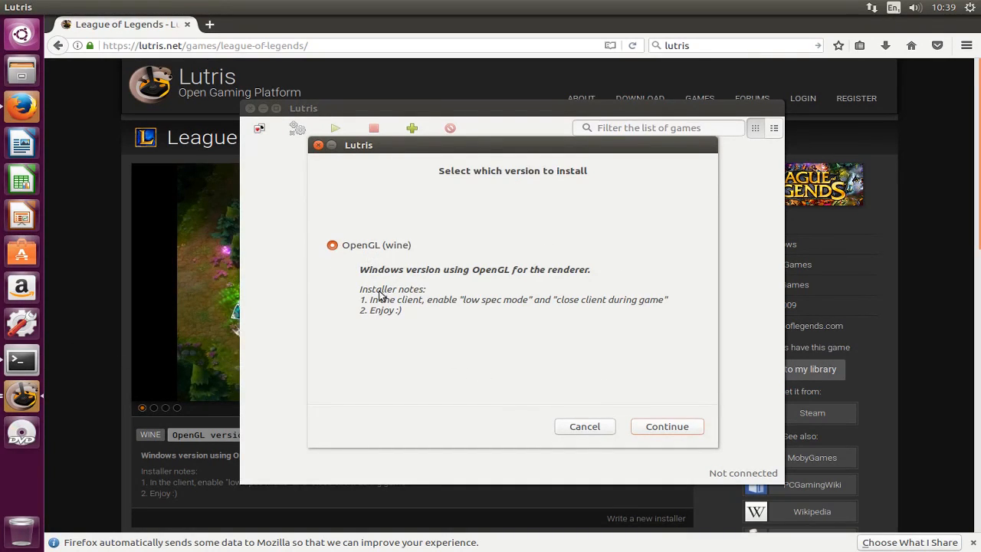
mouse_move(472, 303)
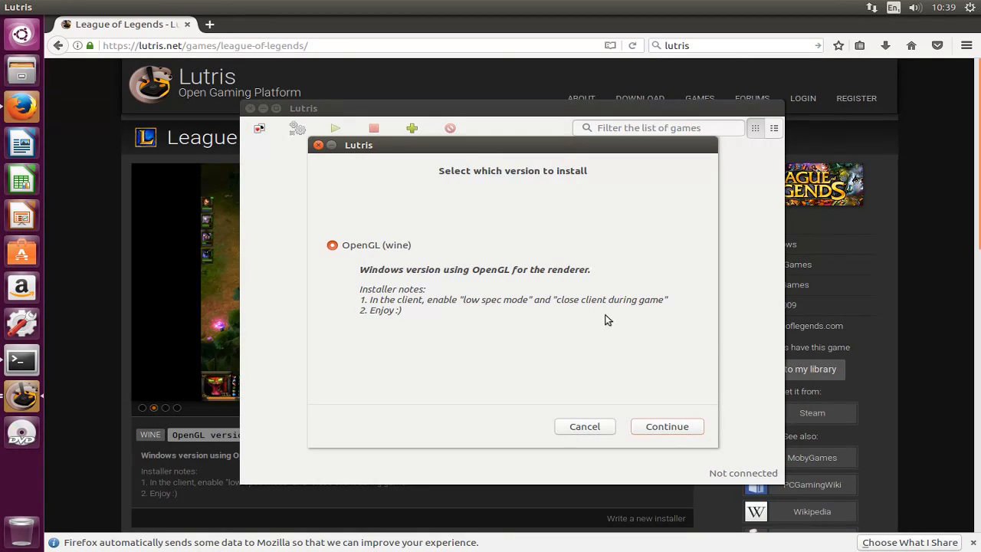
mouse_move(571, 417)
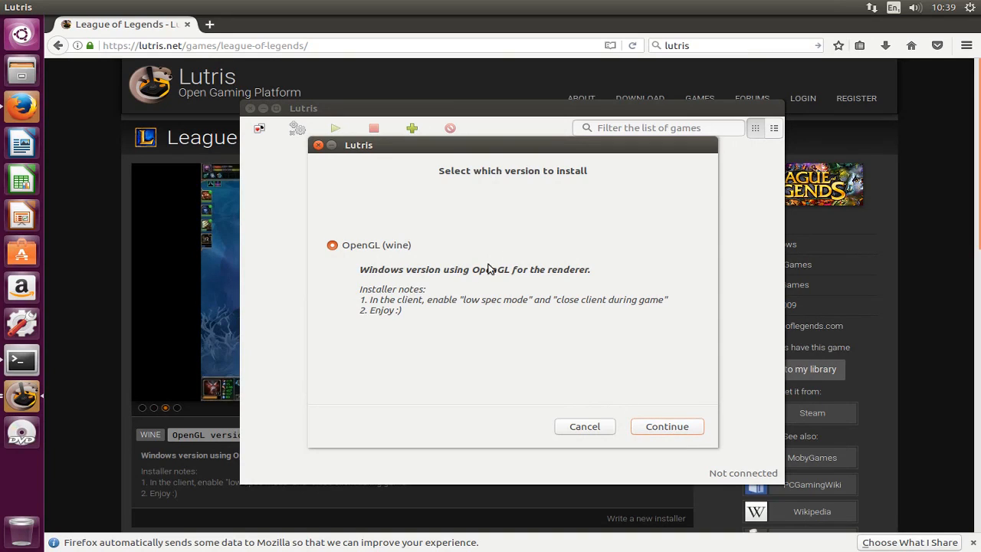
mouse_move(666, 401)
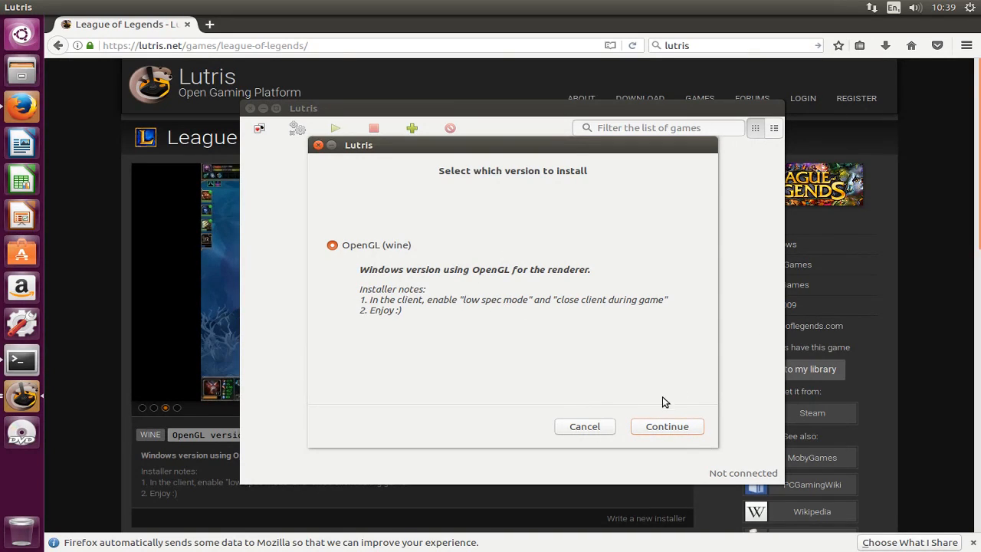
- Continue with the OpenGL Wine version and install into the default Games folder
click(665, 426)
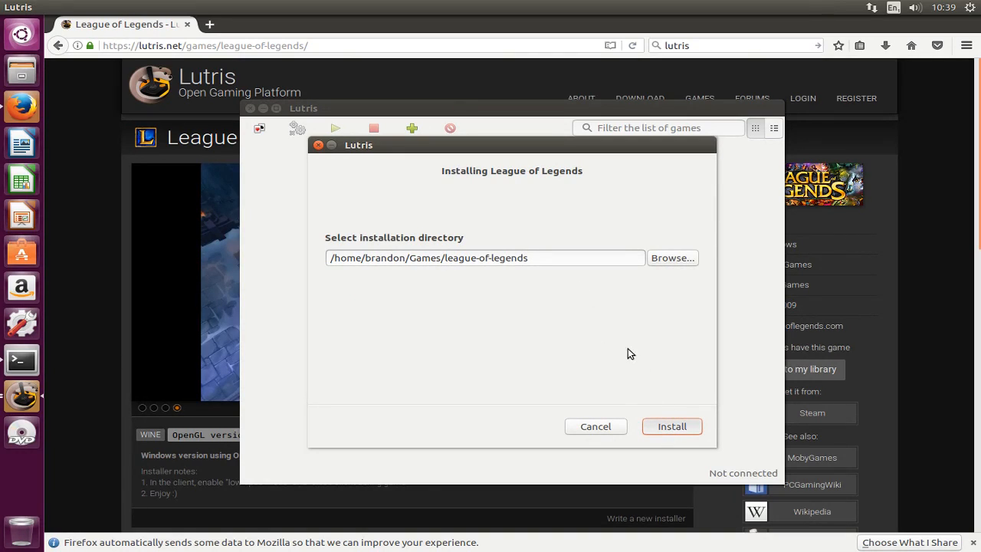
click(671, 426)
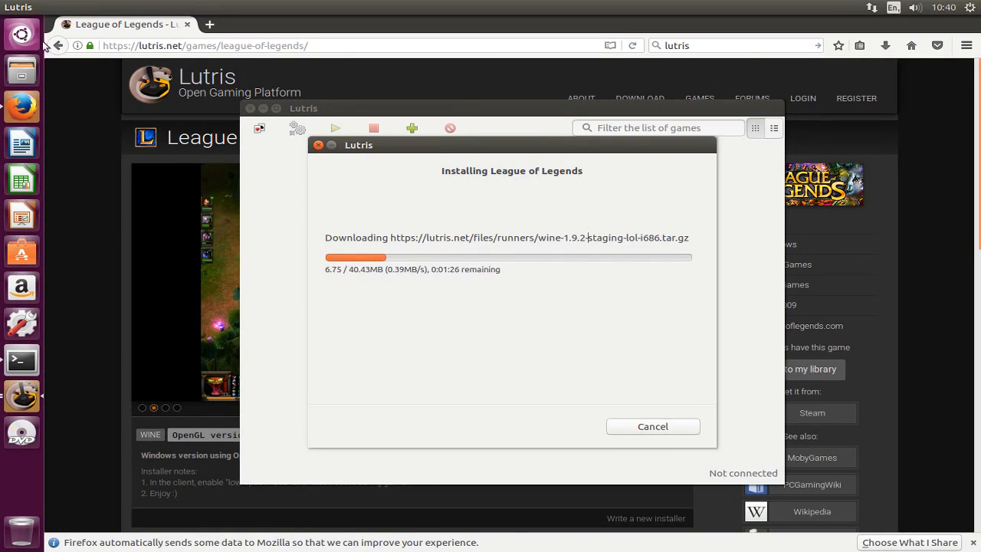
- Search the dash for 'soft' to bring up Software & Updates
click(22, 35)
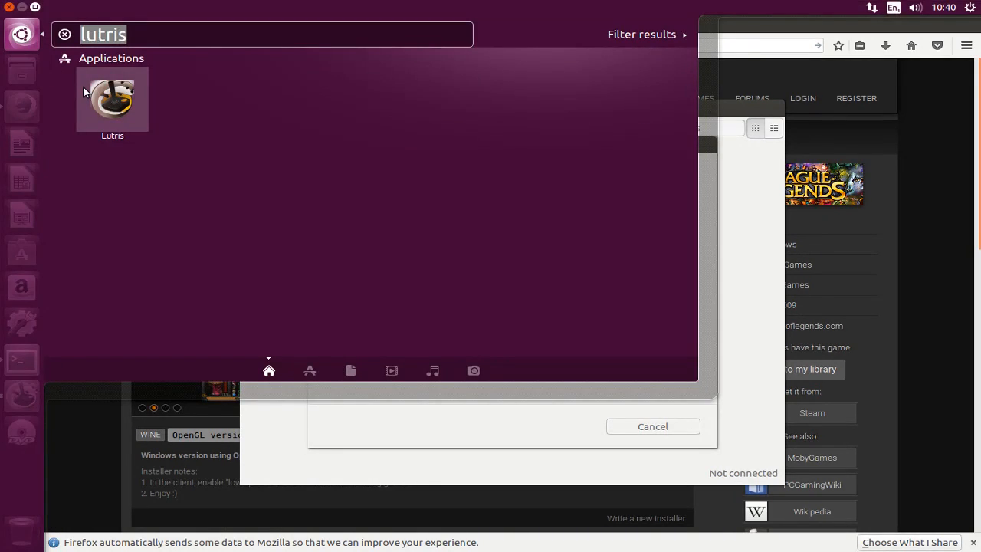
text(soft)
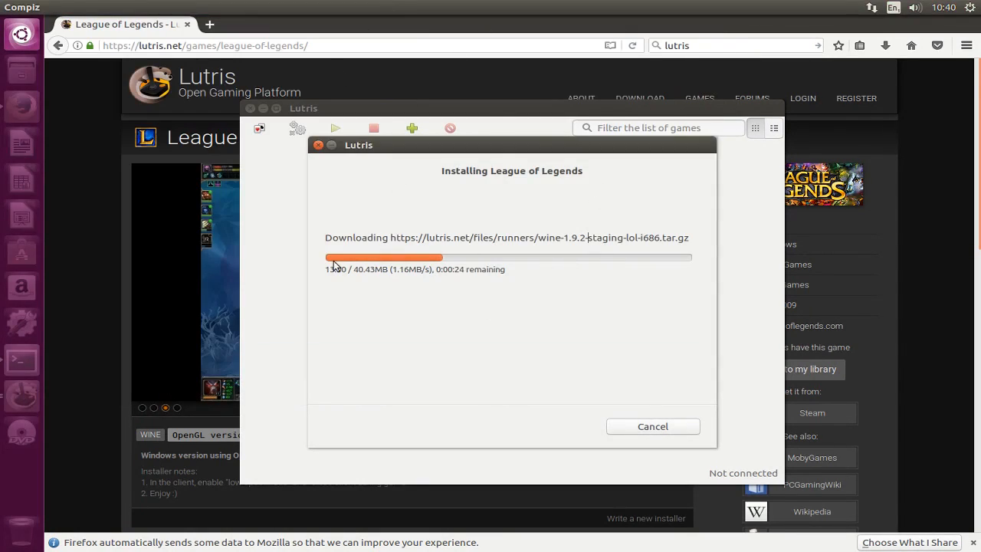
mouse_move(22, 432)
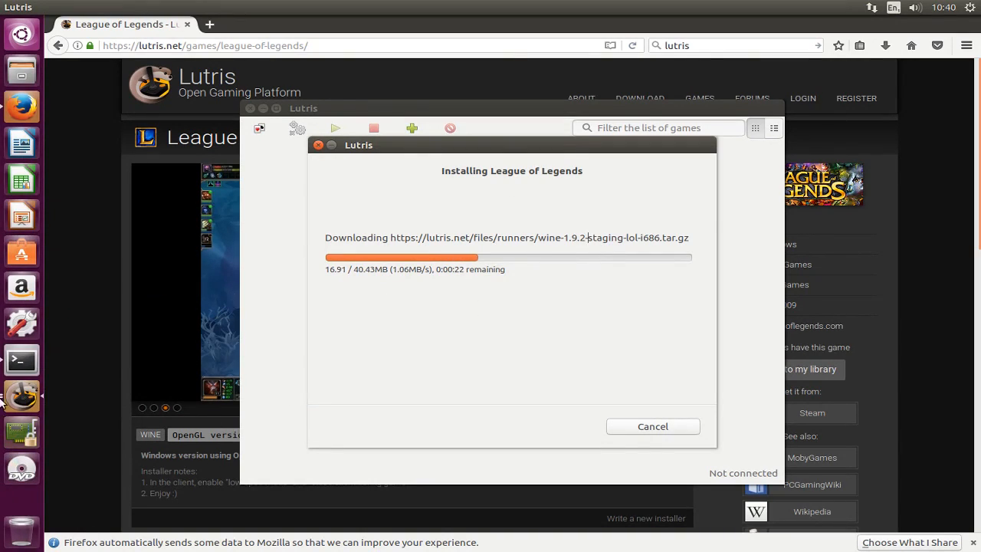
mouse_move(22, 432)
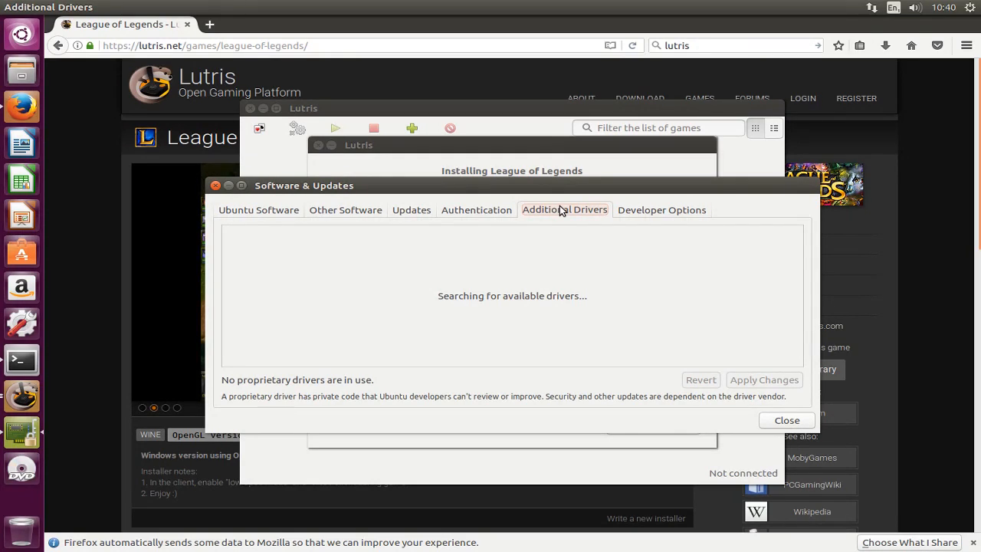
mouse_move(780, 433)
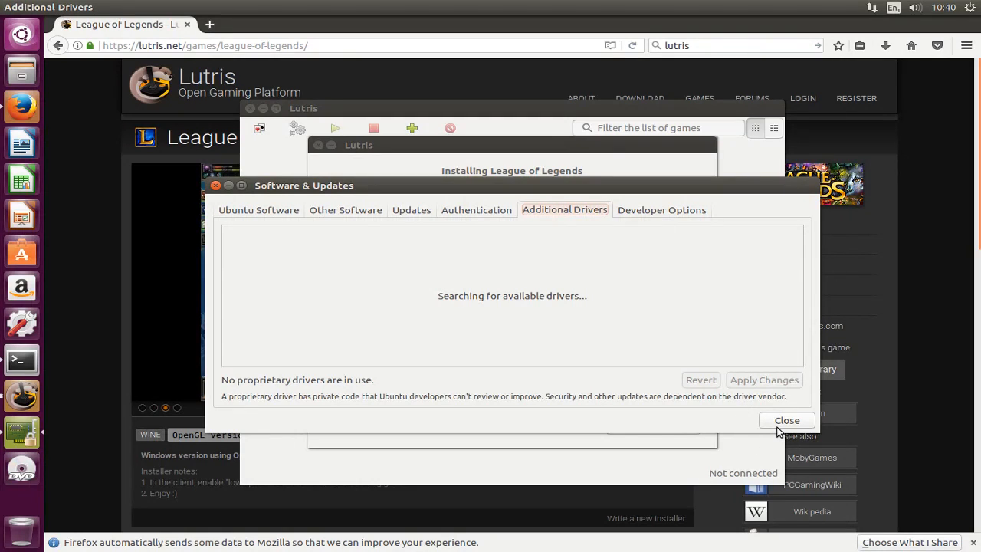
mouse_move(630, 193)
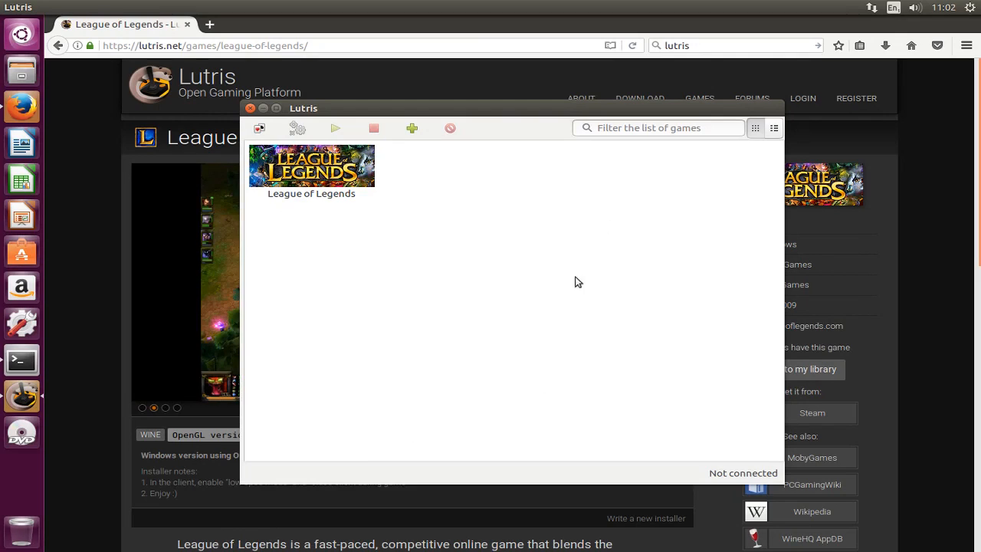
mouse_move(537, 295)
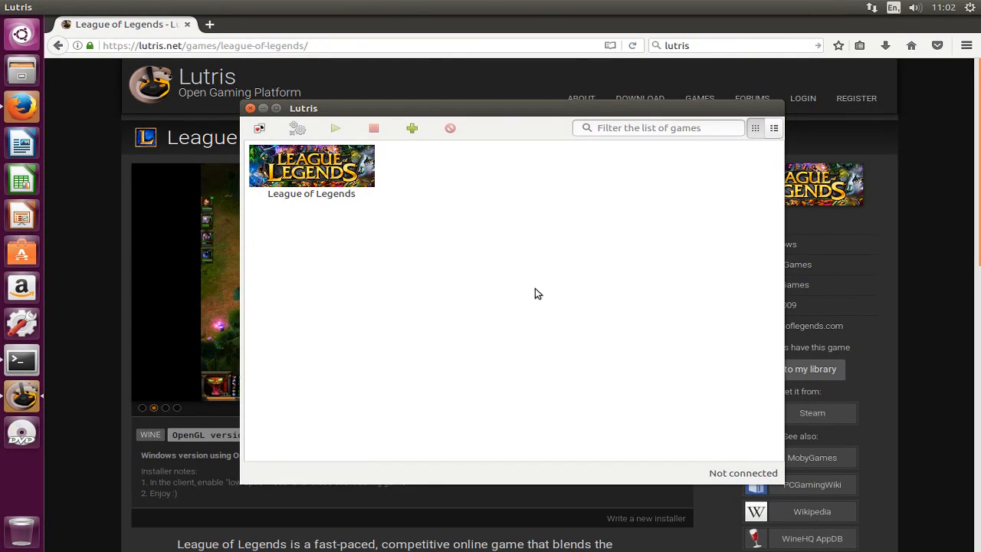
mouse_move(86, 368)
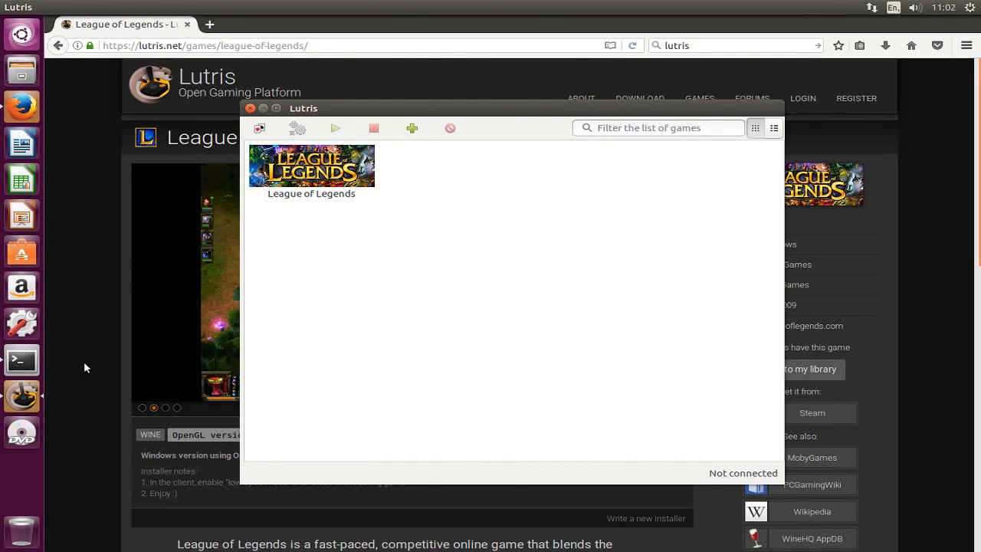
mouse_move(684, 356)
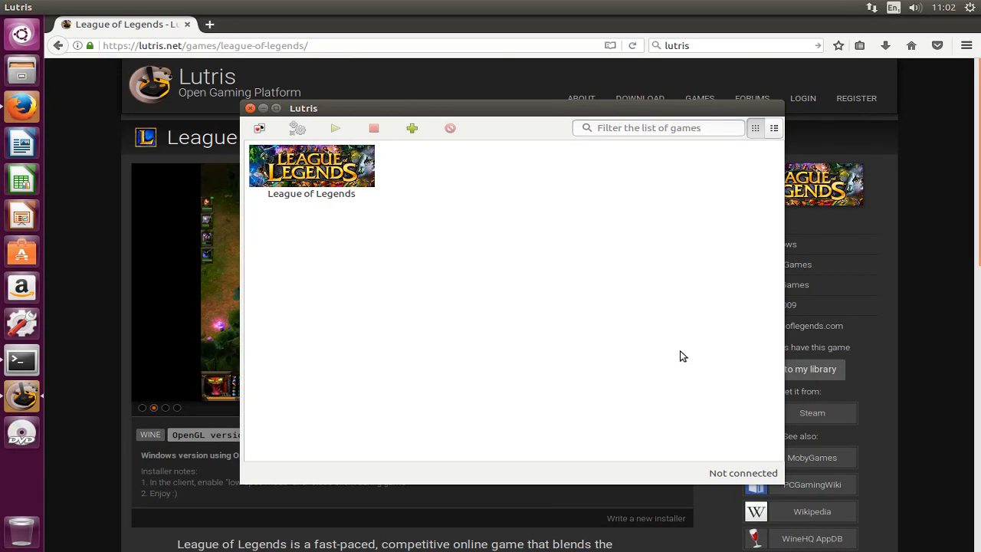
mouse_move(307, 168)
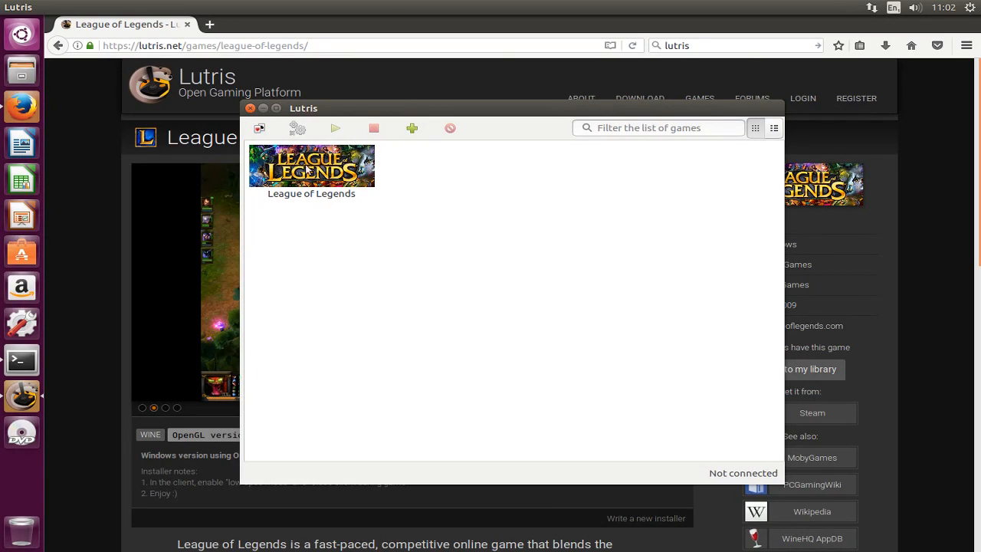
mouse_move(18, 337)
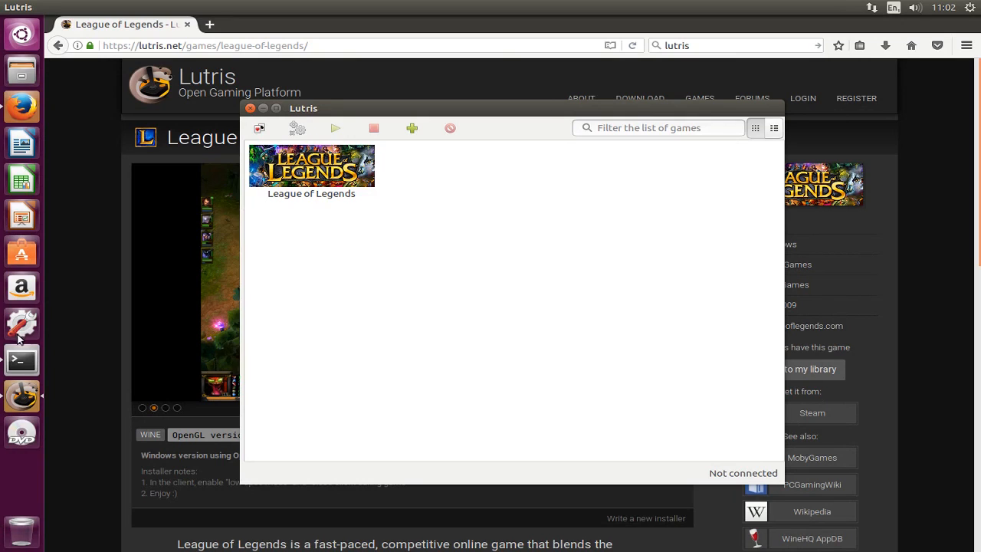
mouse_move(21, 360)
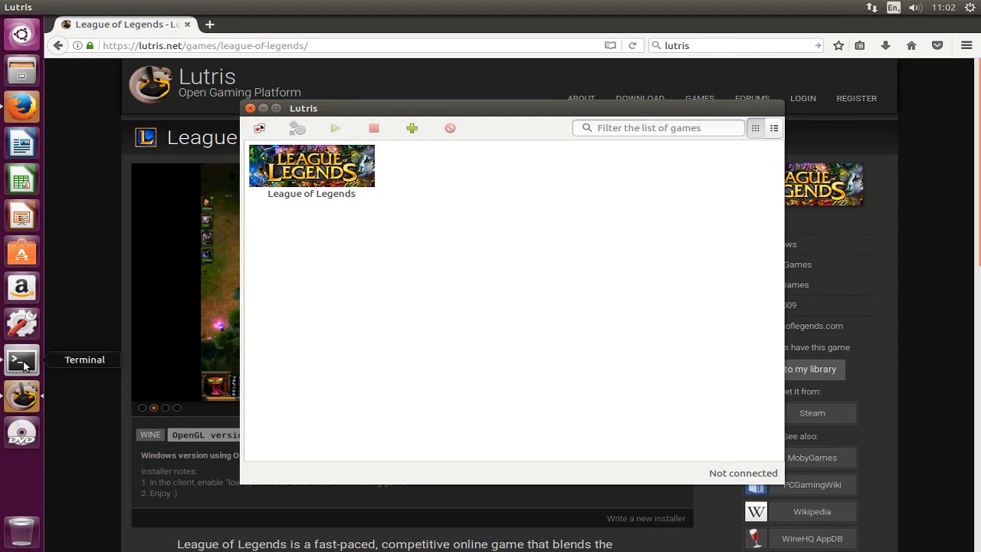
- Run the Wine install in a new terminal and answer y at the continue prompt
click(22, 360)
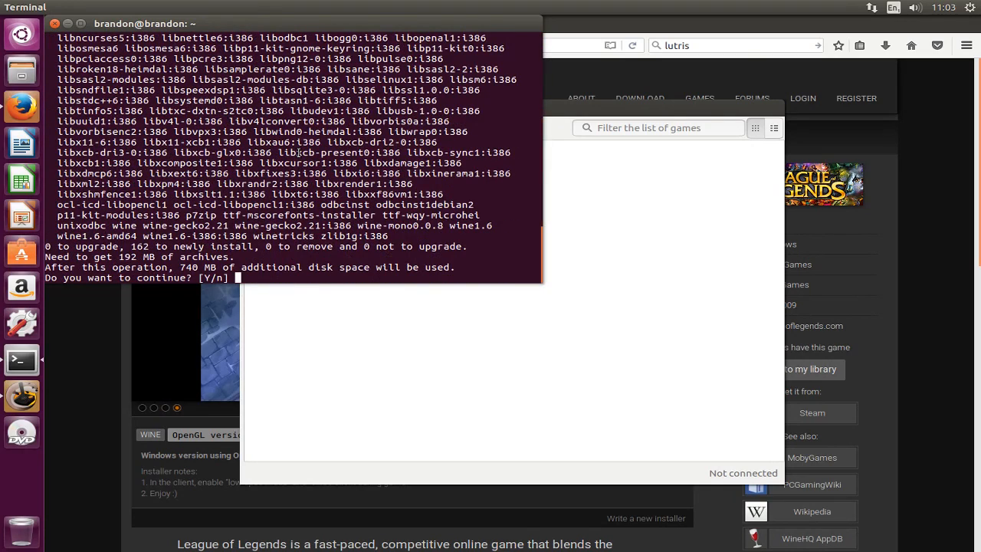
text(y)
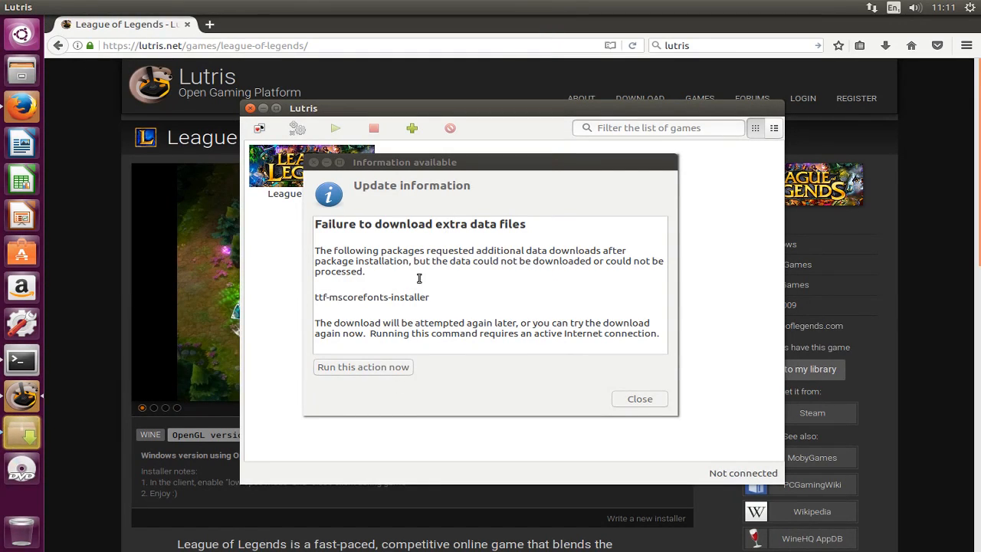
- Dismiss the font download failure notice and Play League of Legends from its context menu
click(640, 399)
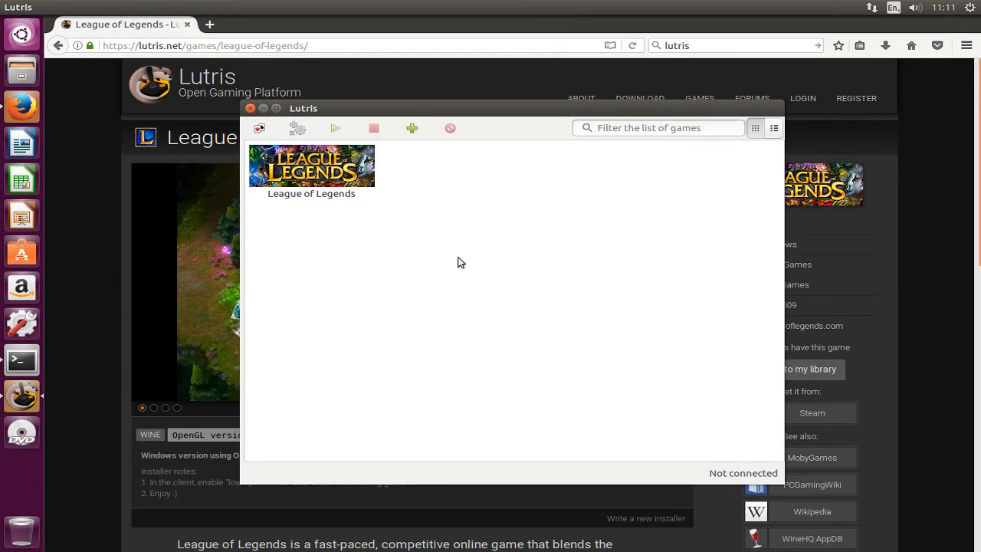
right_click(311, 166)
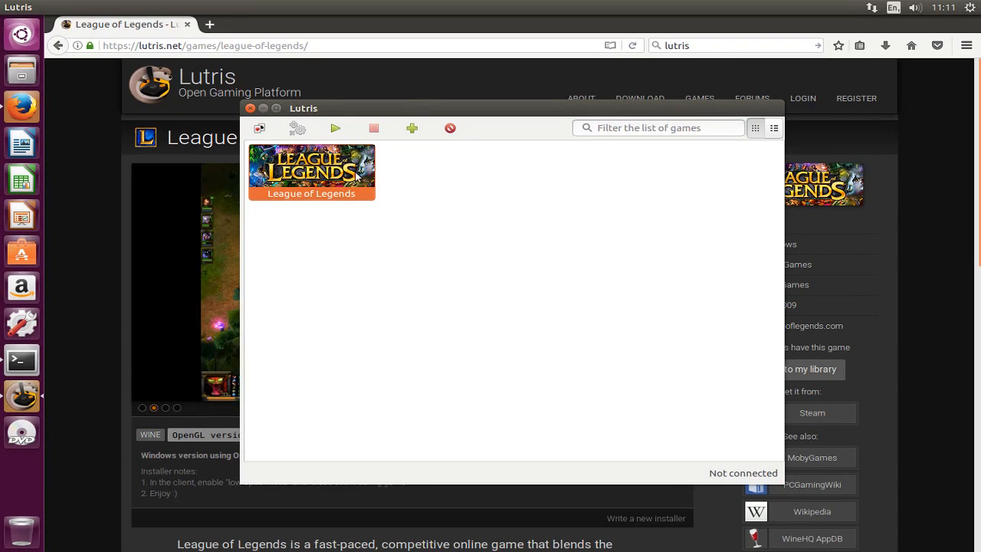
right_click(313, 171)
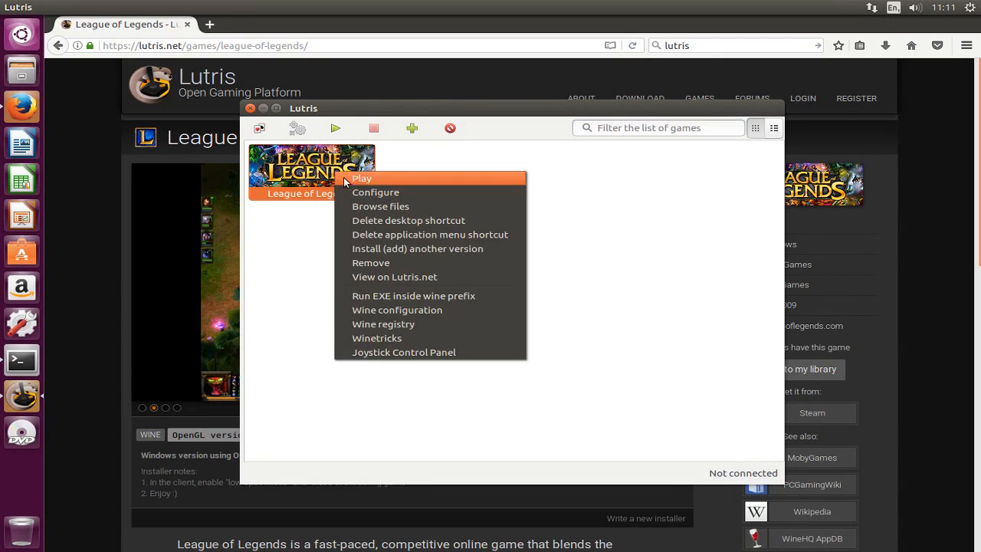
click(362, 178)
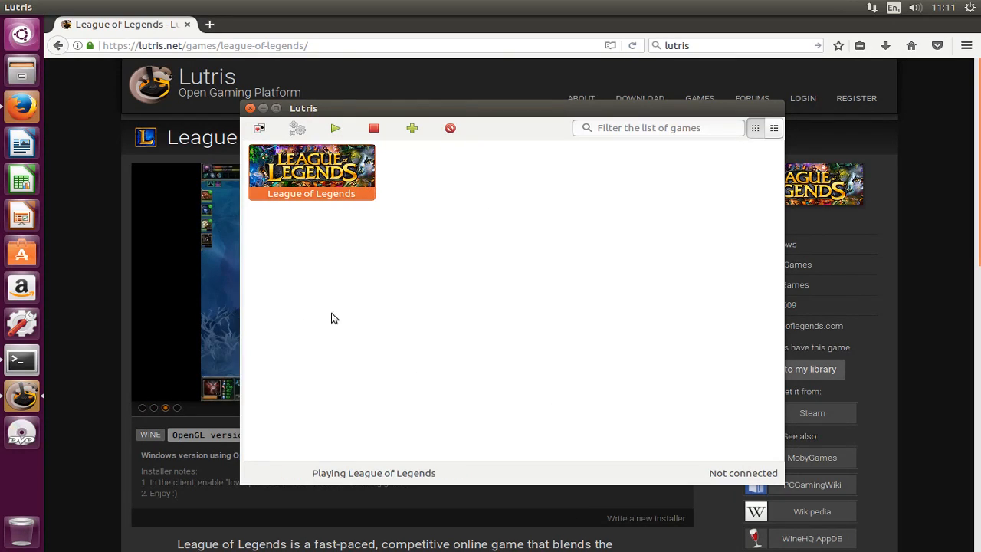
mouse_move(429, 354)
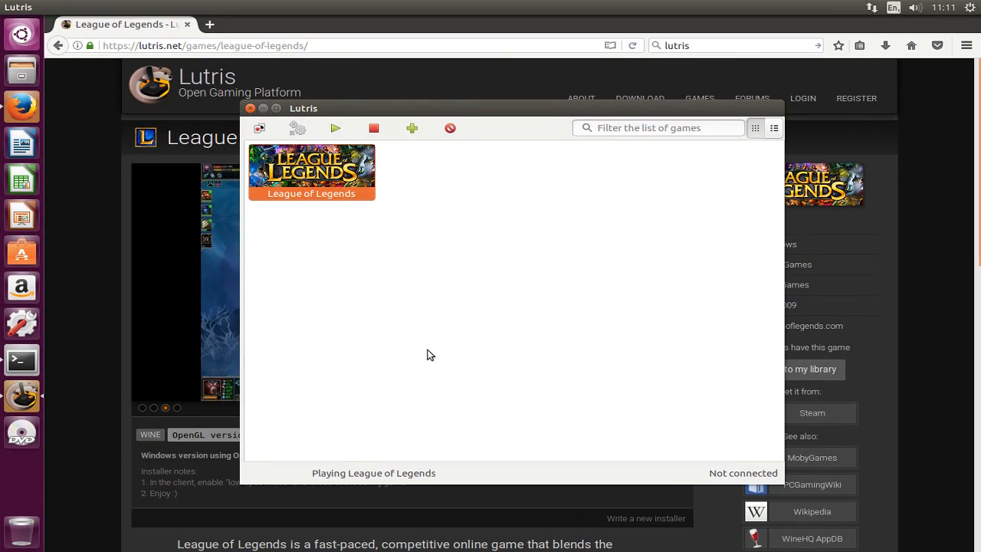
mouse_move(442, 381)
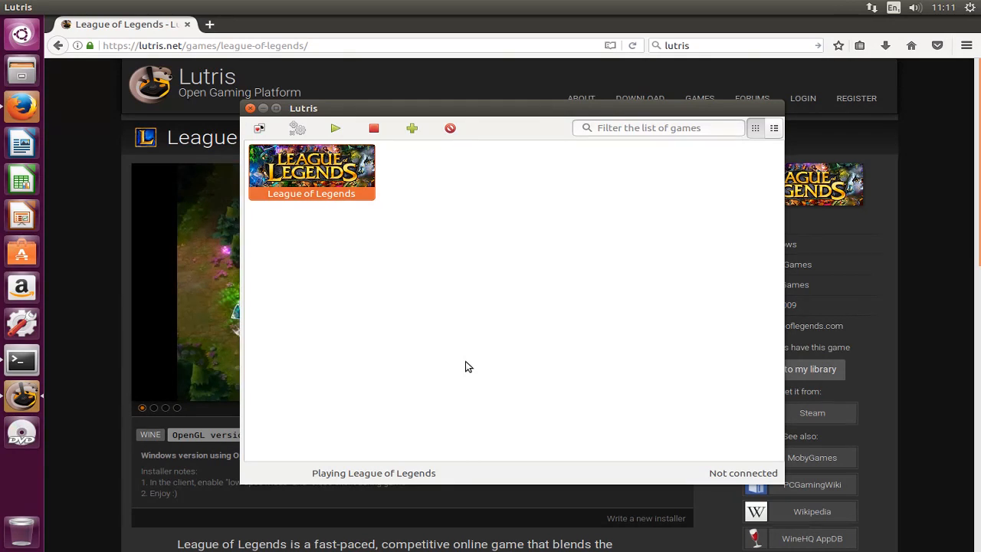
mouse_move(432, 315)
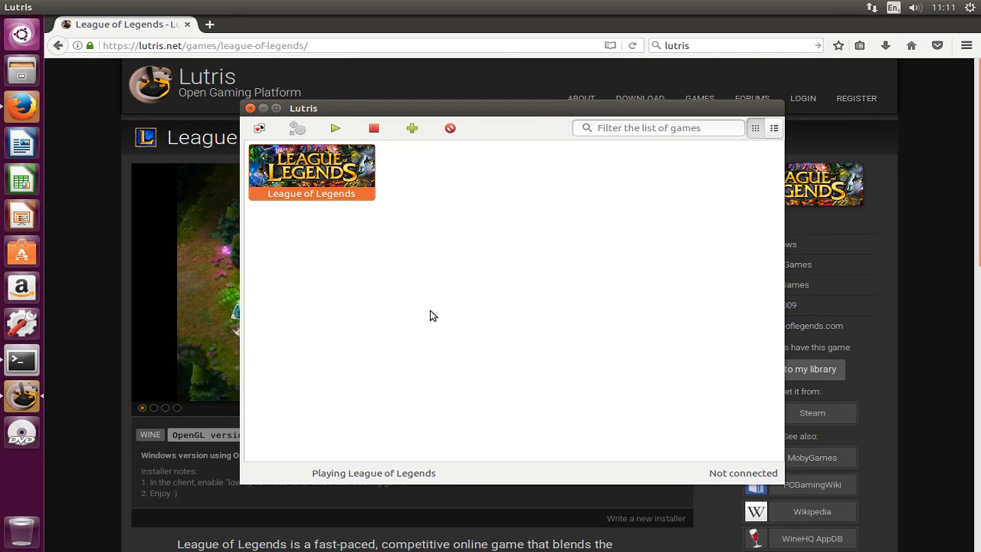
mouse_move(472, 294)
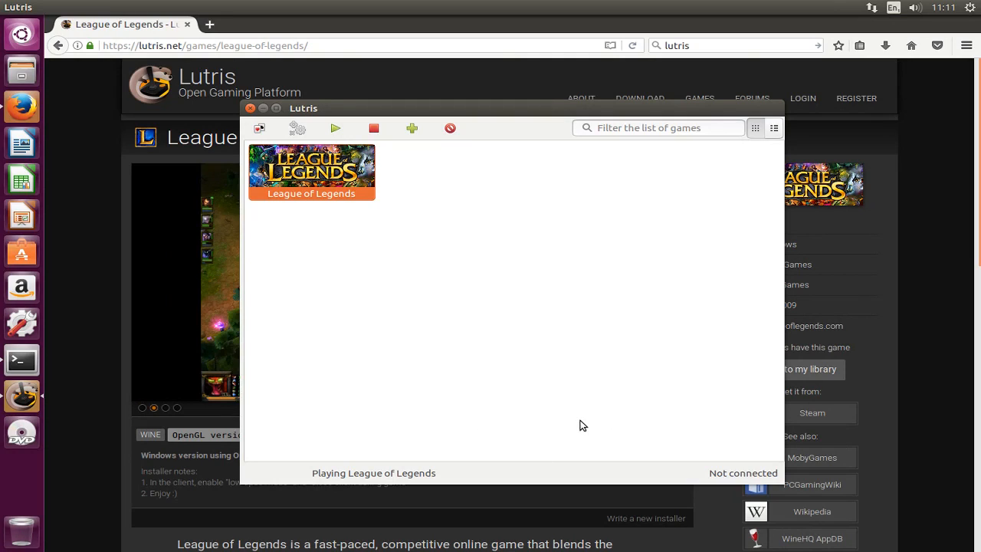
mouse_move(589, 356)
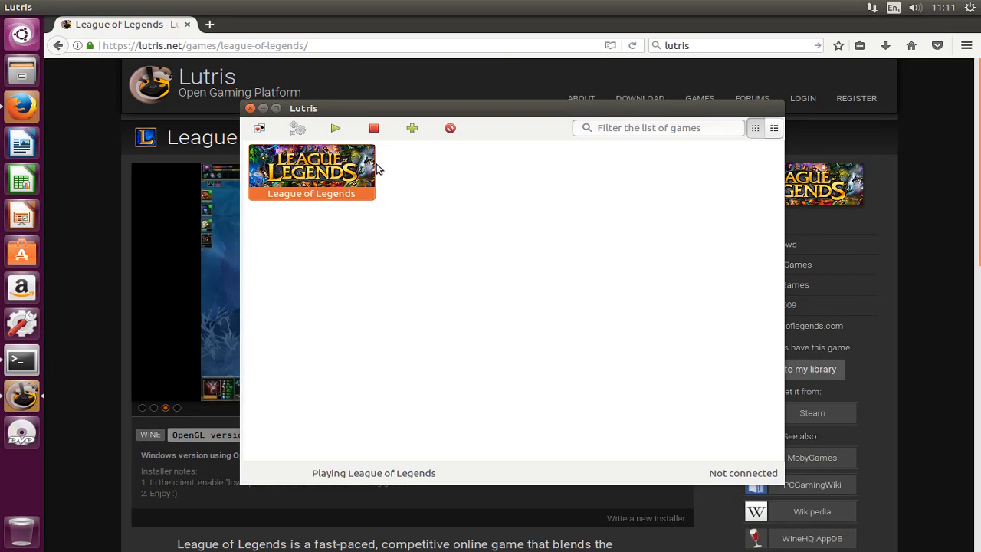
mouse_move(319, 483)
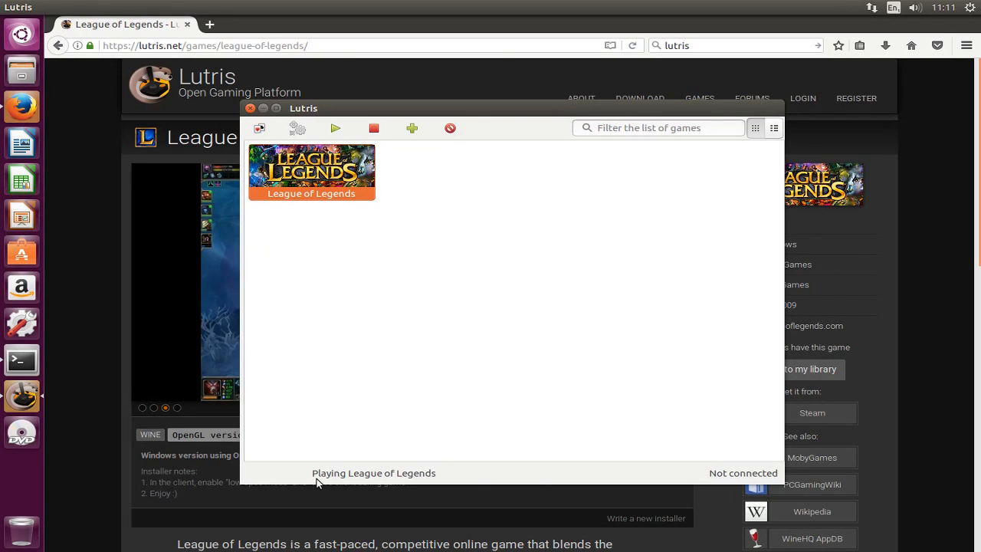
mouse_move(544, 362)
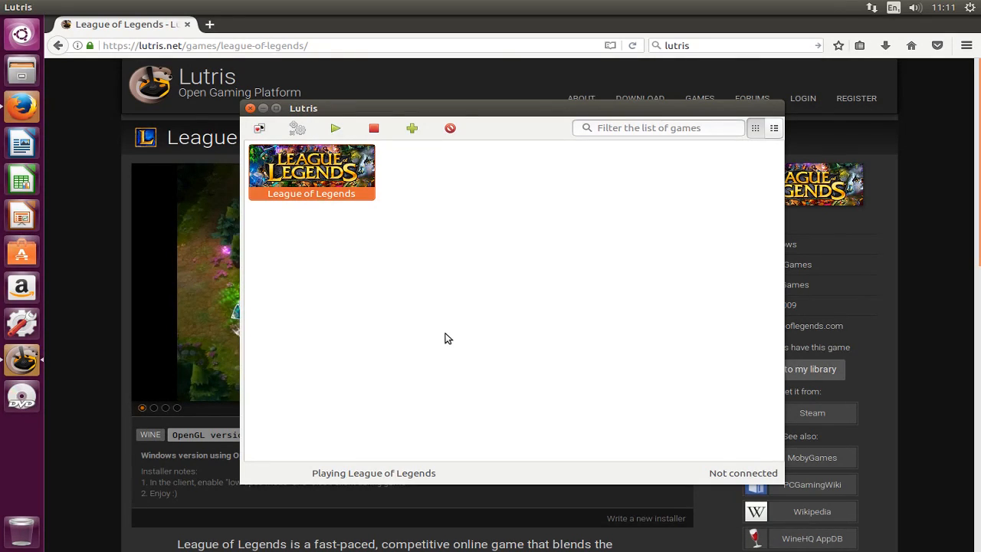
mouse_move(321, 141)
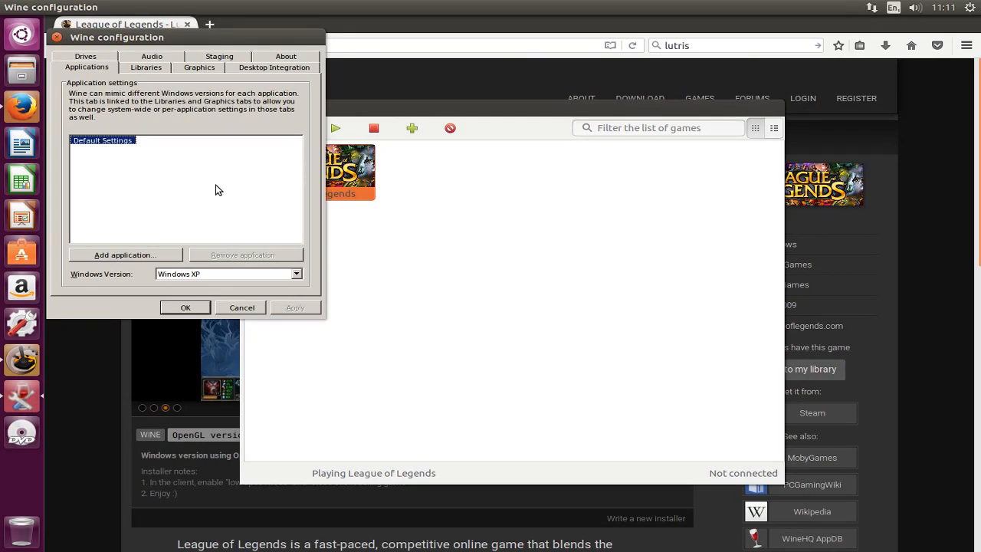
- Accept the Wine configuration window's Windows XP version with OK
click(219, 55)
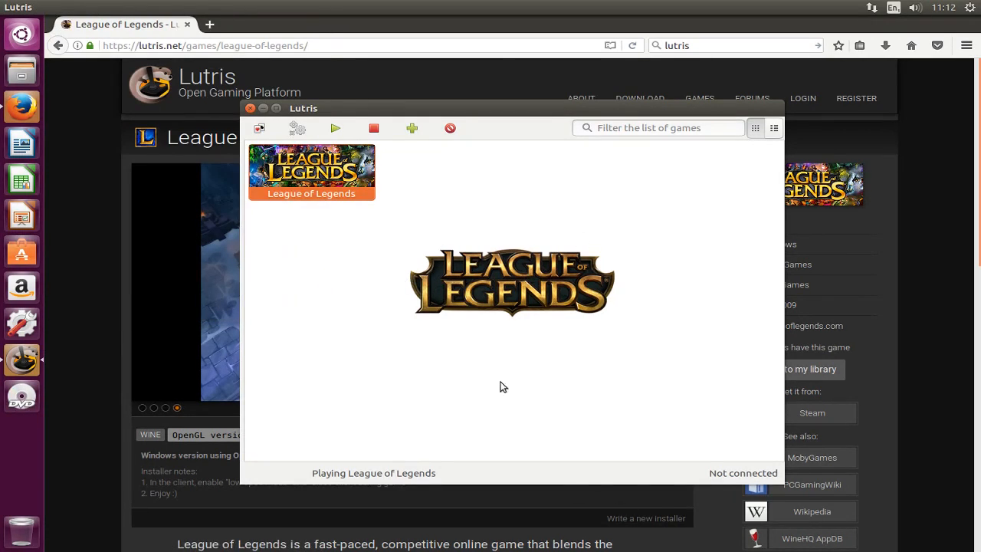
mouse_move(459, 291)
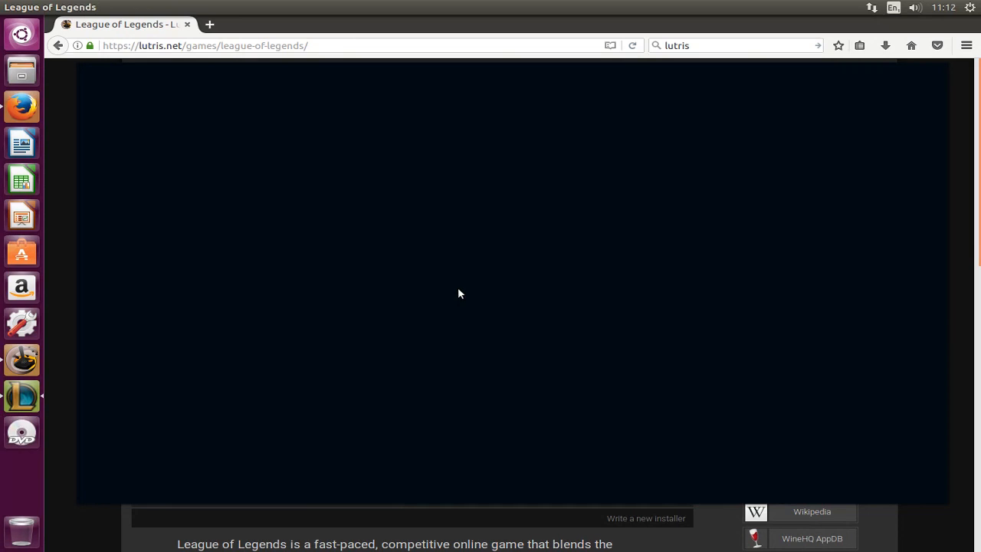
mouse_move(503, 272)
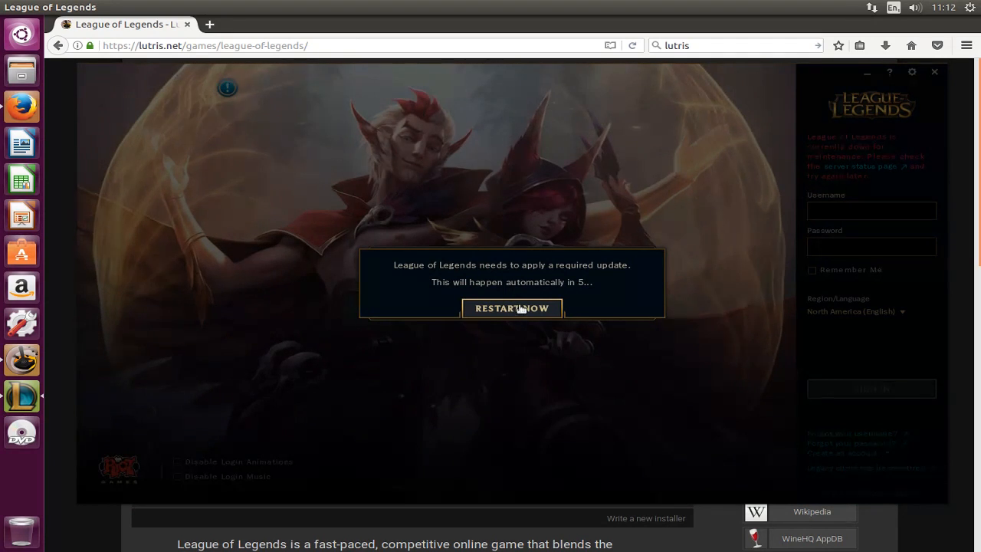
- Restart the client for the required update and move the patcher download window into view
click(512, 308)
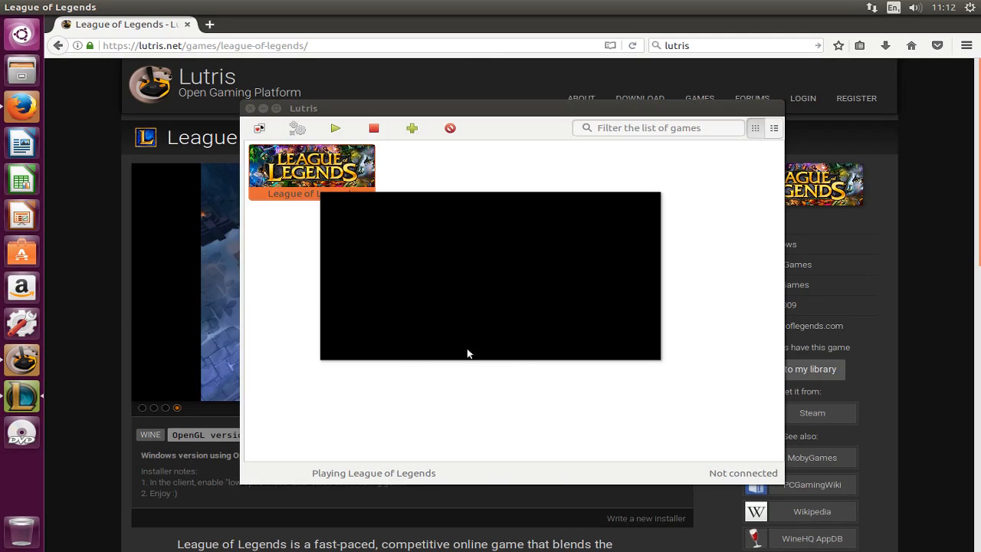
mouse_move(13, 398)
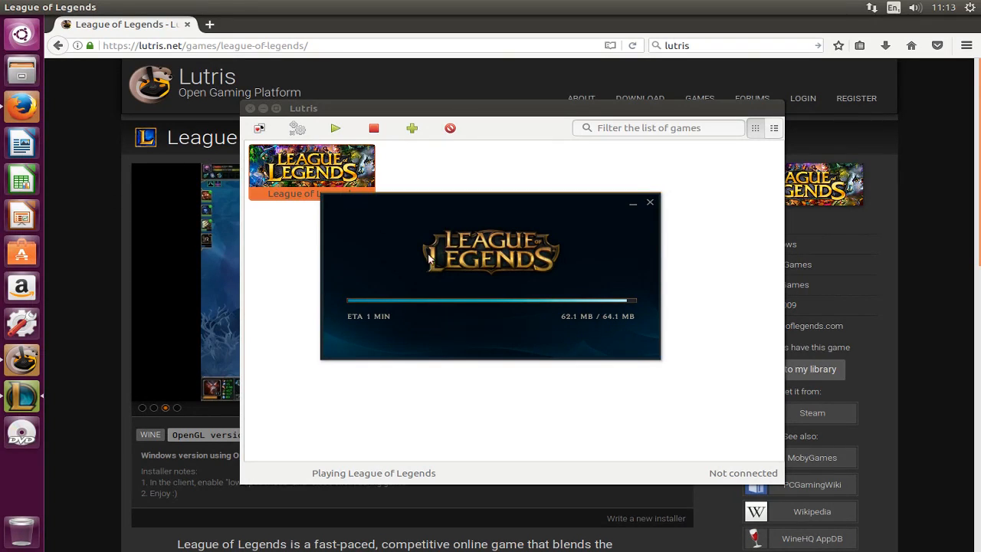
mouse_move(551, 373)
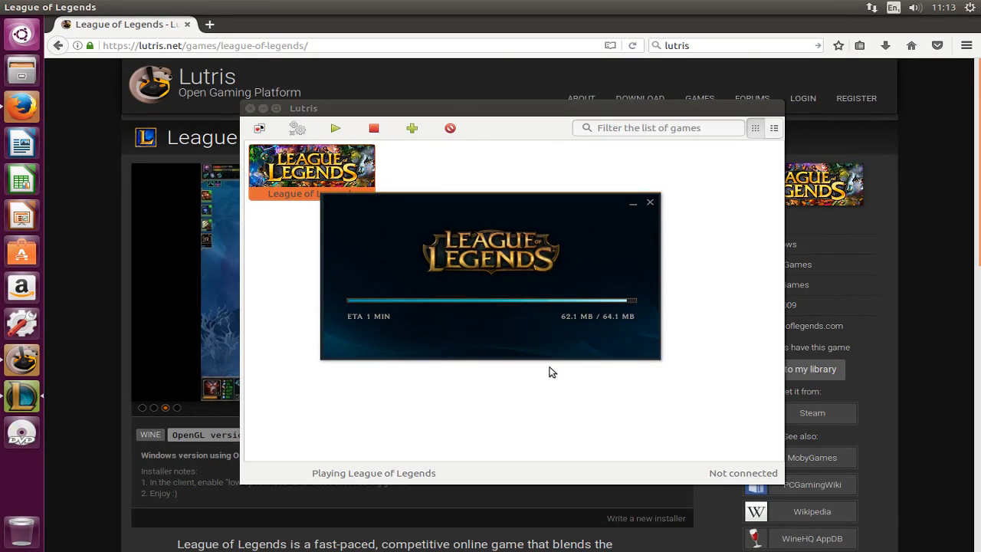
mouse_move(625, 210)
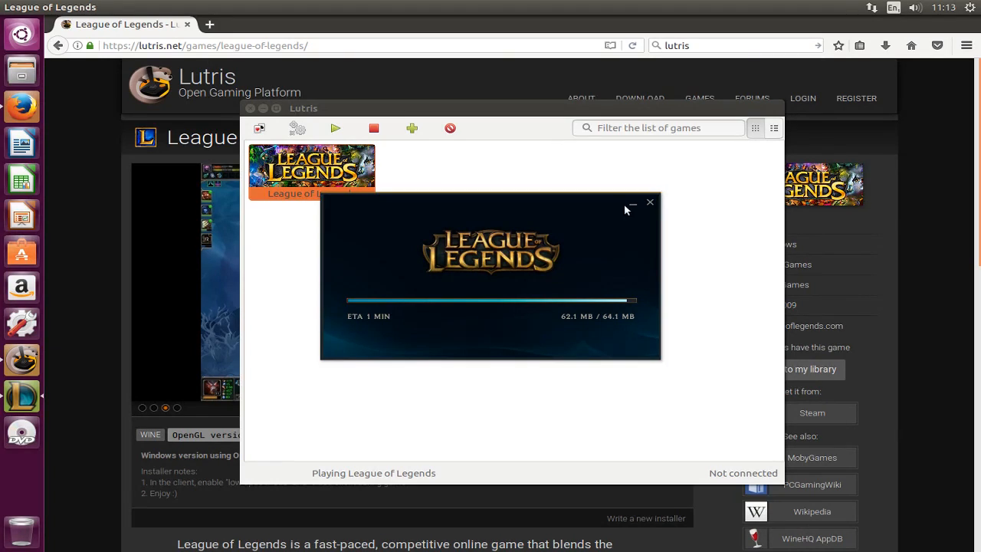
mouse_move(605, 245)
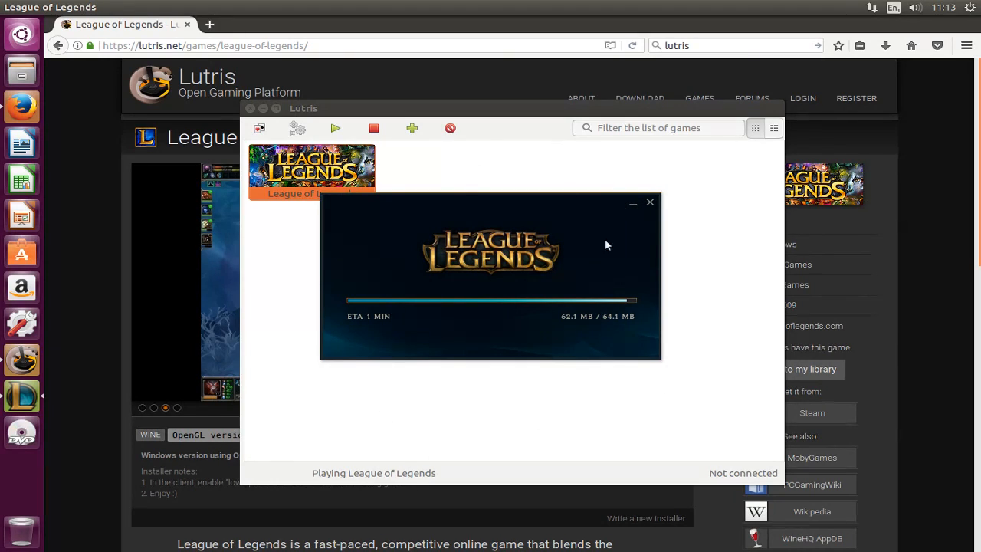
mouse_move(536, 202)
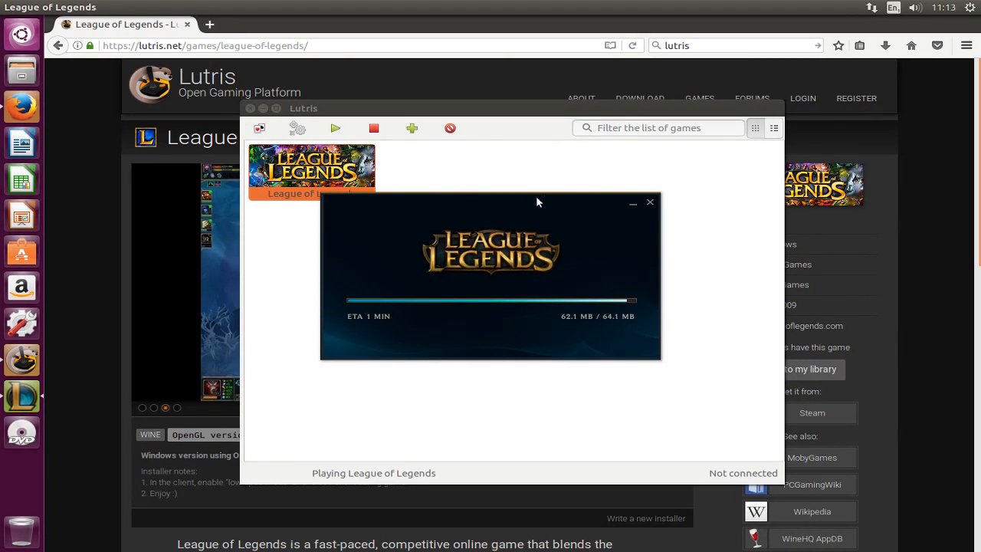
mouse_move(411, 199)
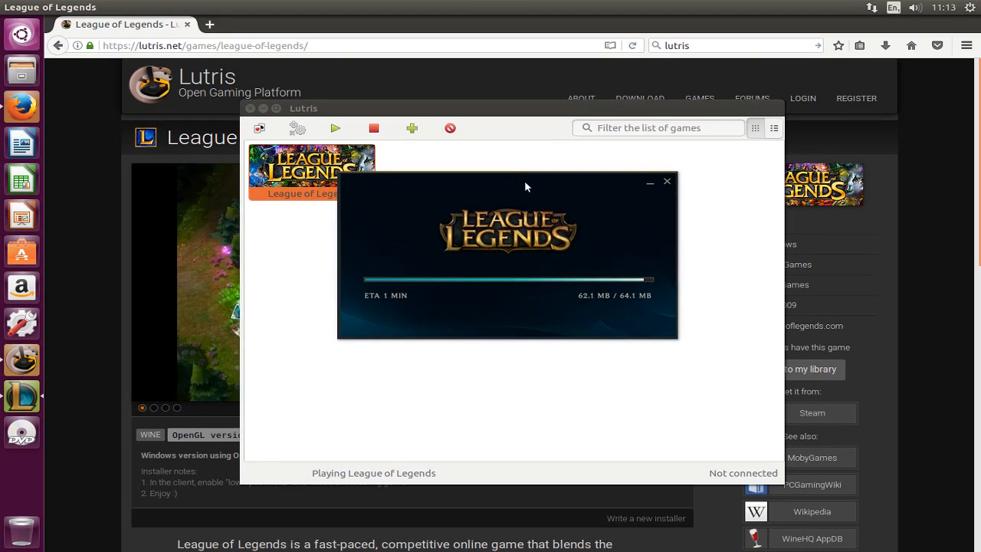
drag(528, 187, 527, 339)
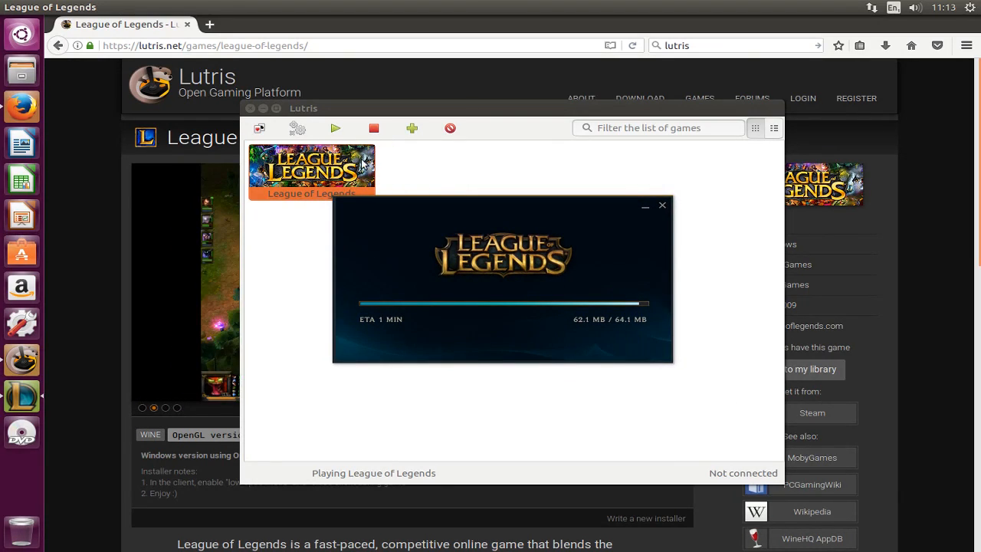
- Play League of Legends again from its context menu in the Lutris library
right_click(311, 169)
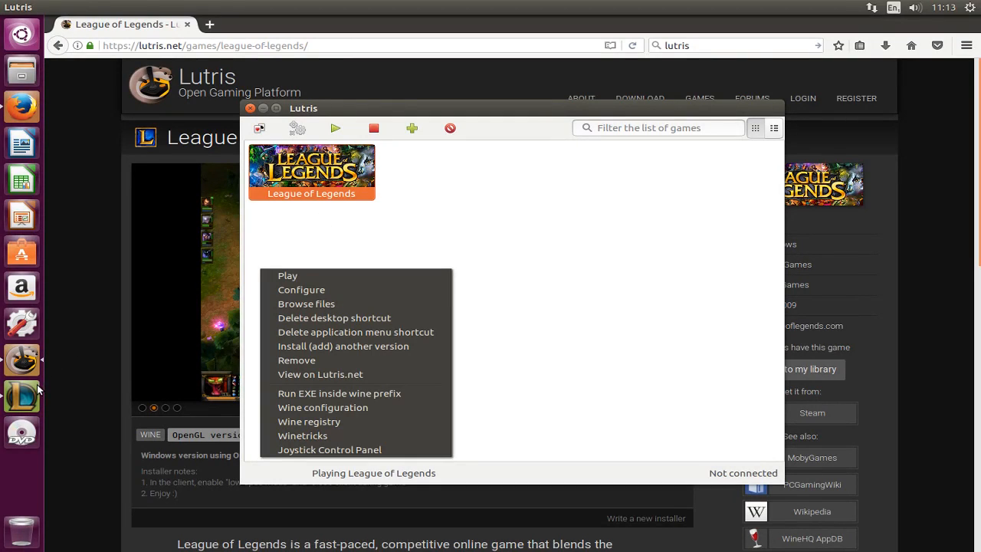
click(350, 242)
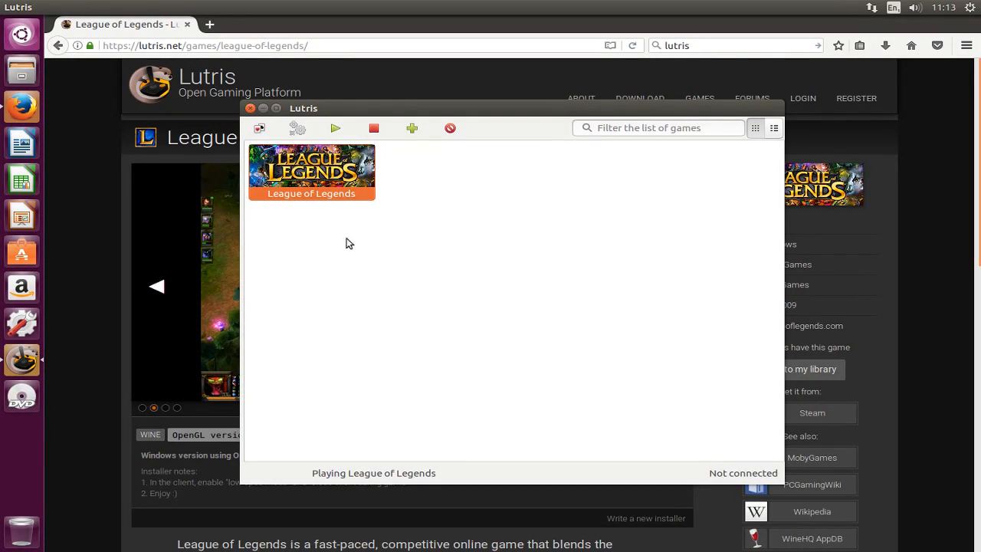
mouse_move(497, 423)
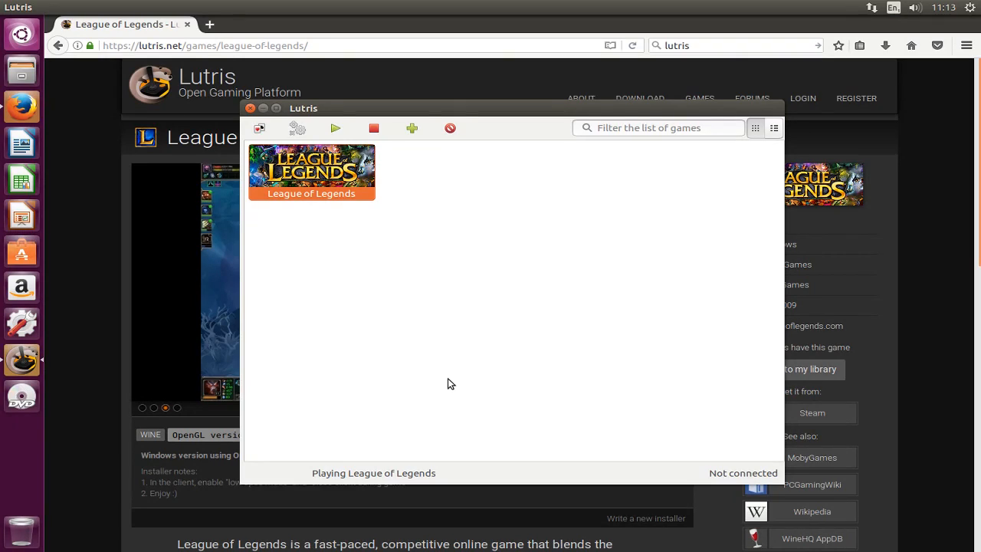
mouse_move(294, 243)
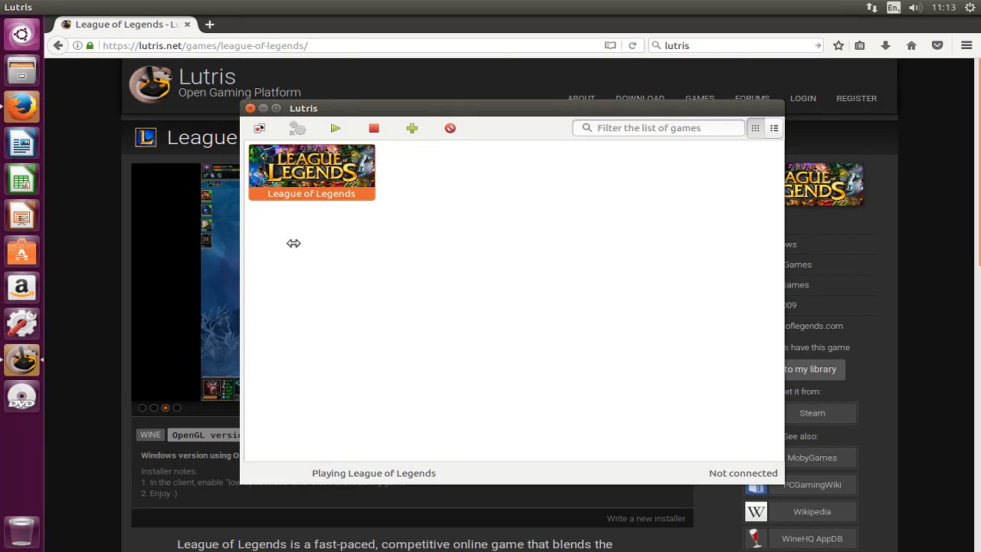
mouse_move(380, 411)
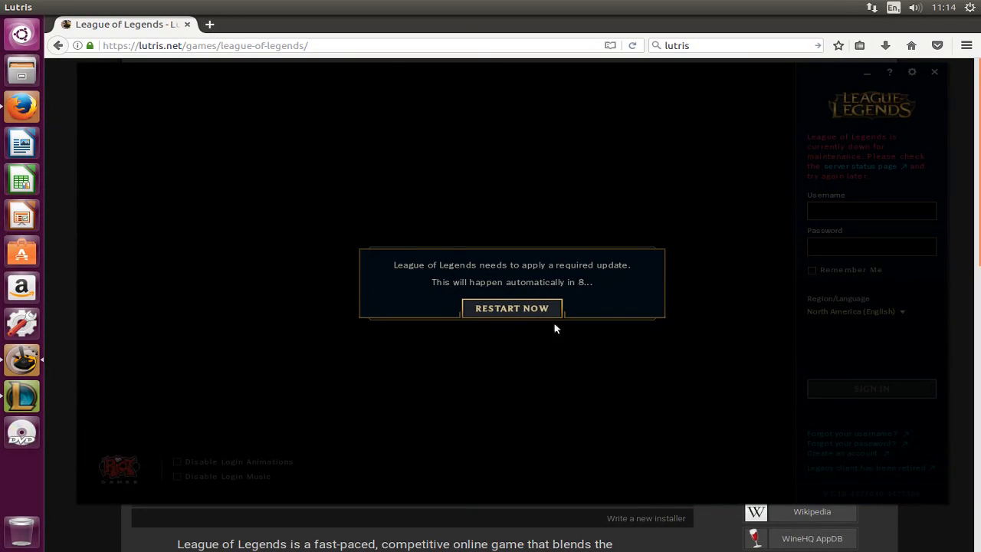
mouse_move(23, 395)
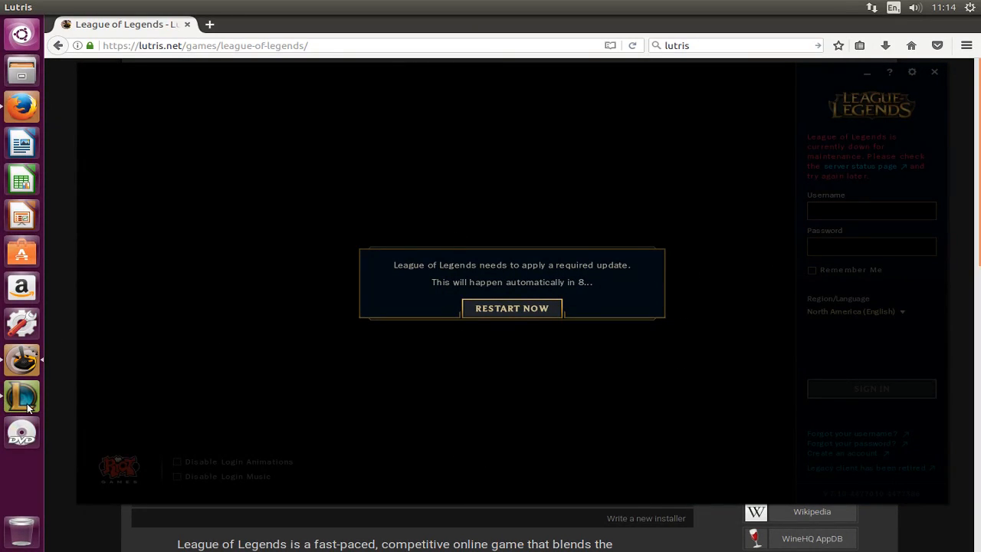
mouse_move(49, 394)
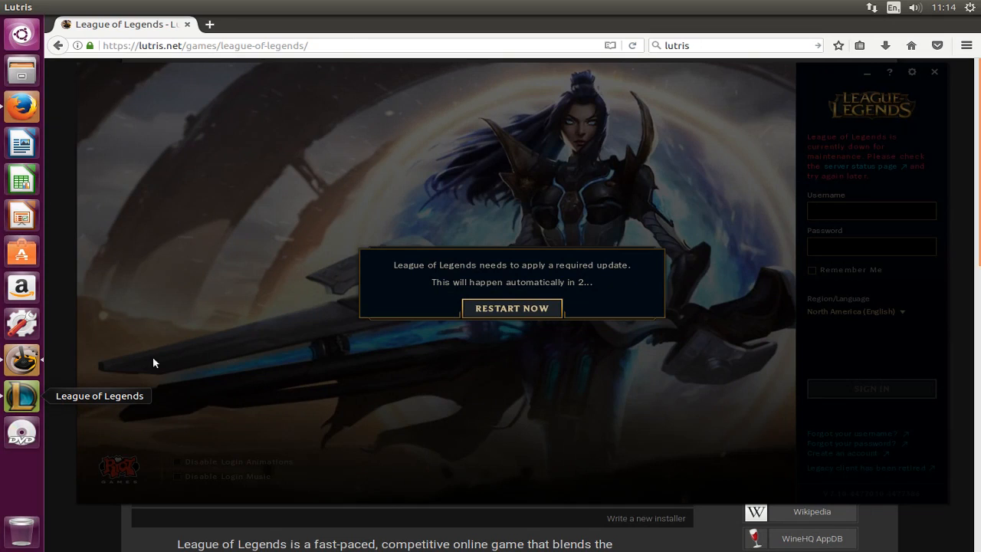
mouse_move(227, 432)
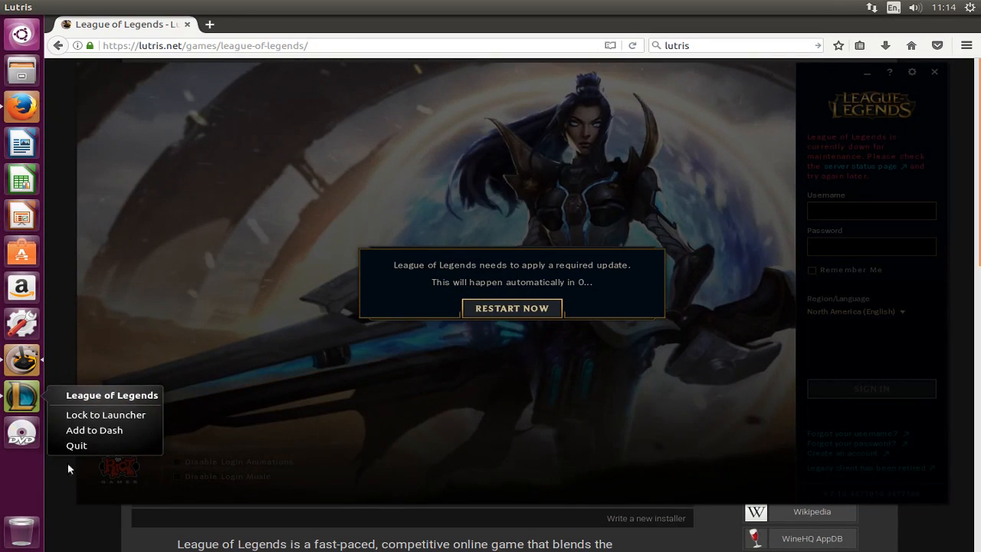
- Quit the client for its required-update restart and dismiss the desktop shortcuts notice
click(512, 306)
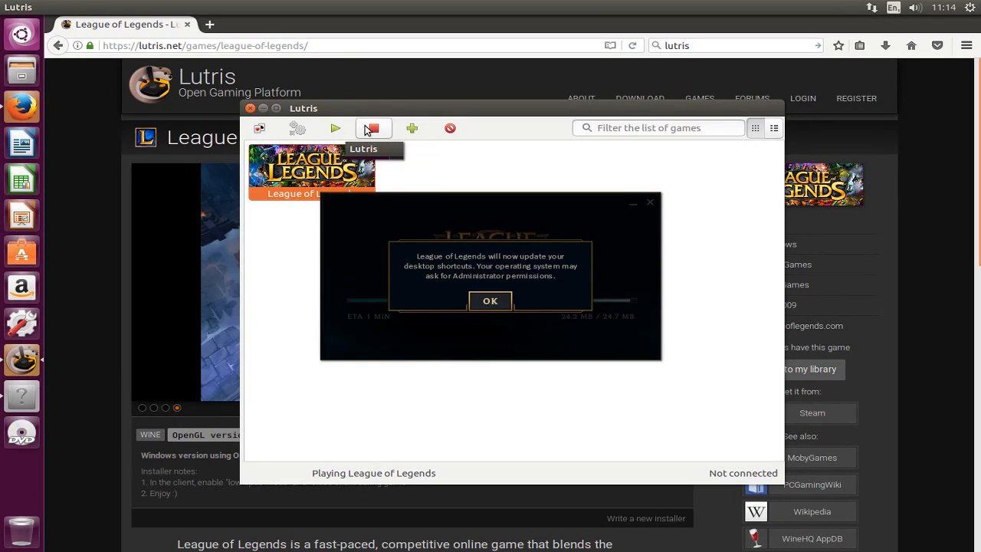
mouse_move(373, 129)
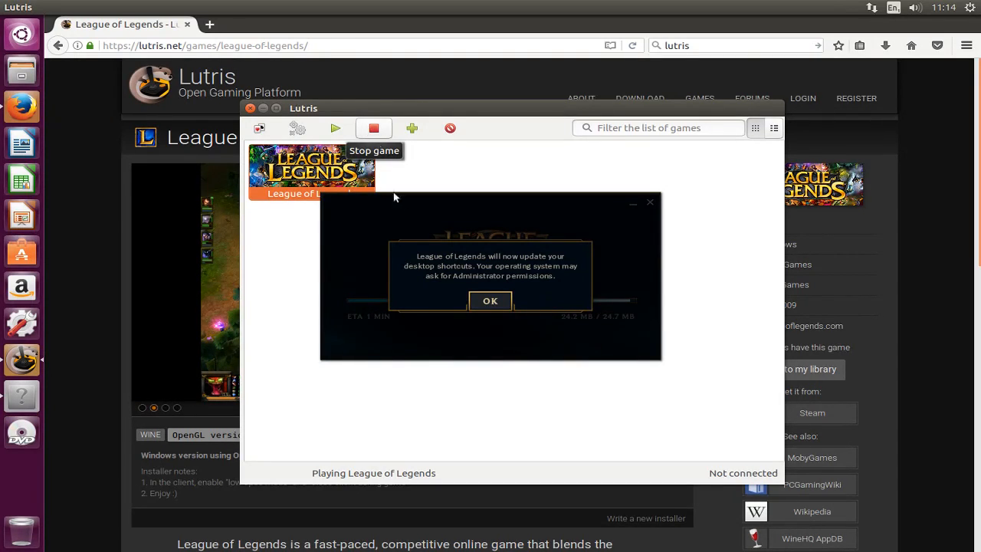
mouse_move(25, 404)
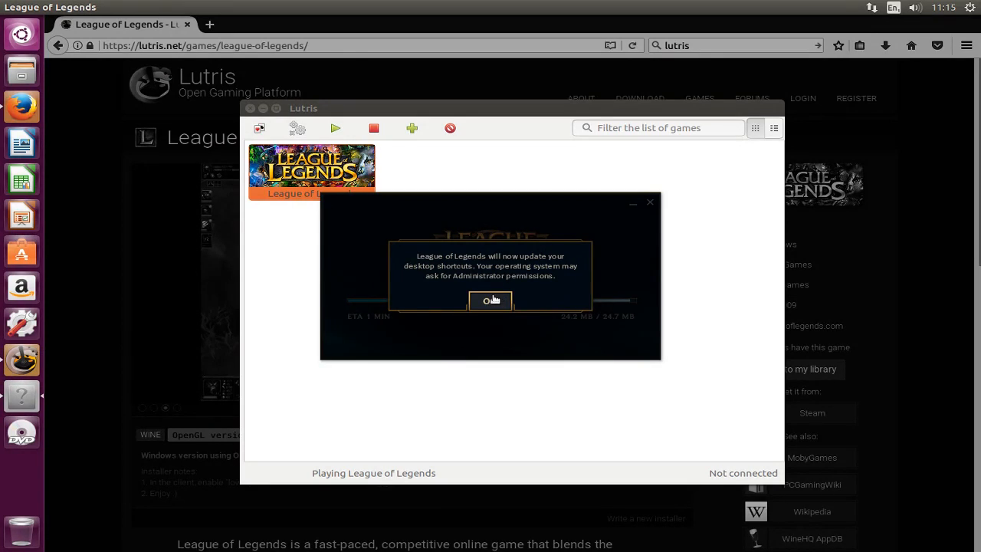
click(491, 299)
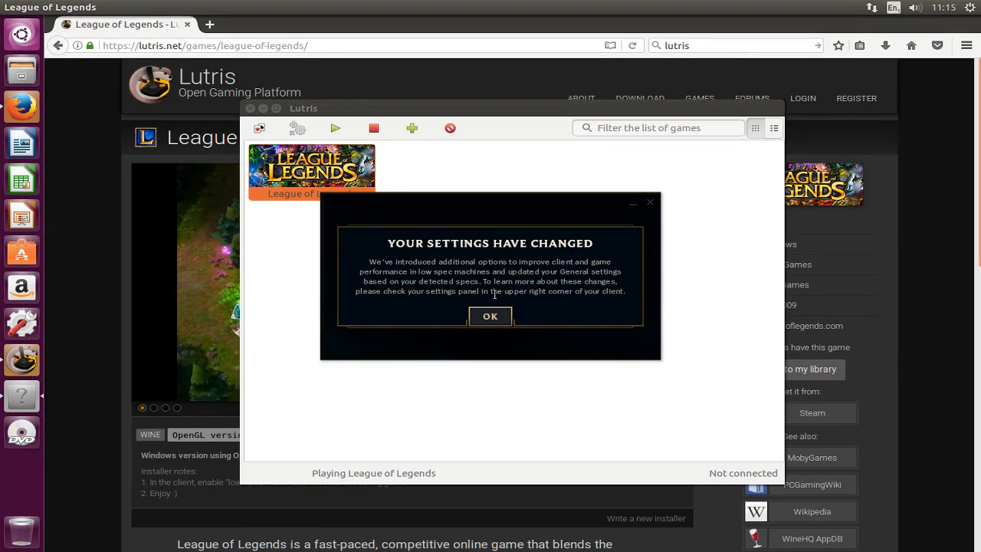
mouse_move(506, 244)
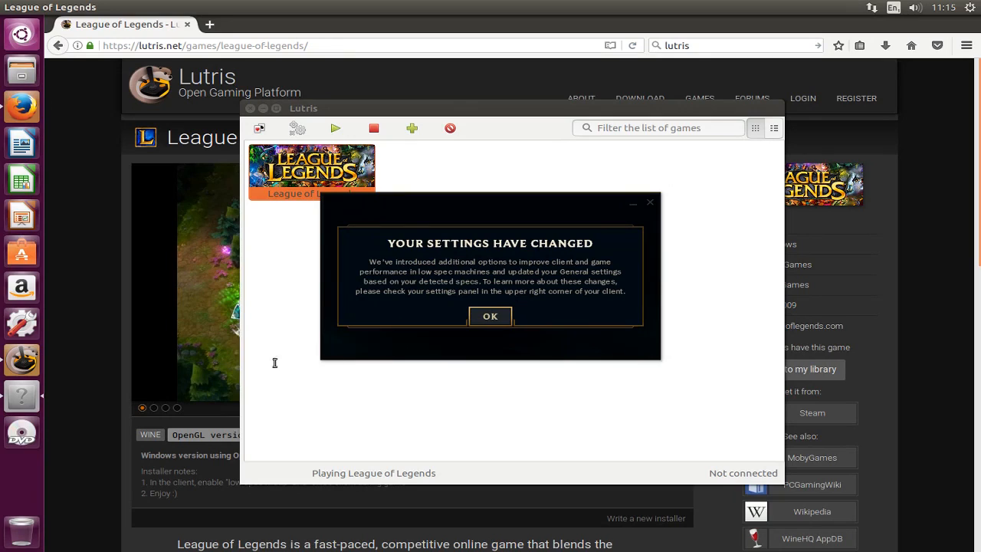
mouse_move(85, 316)
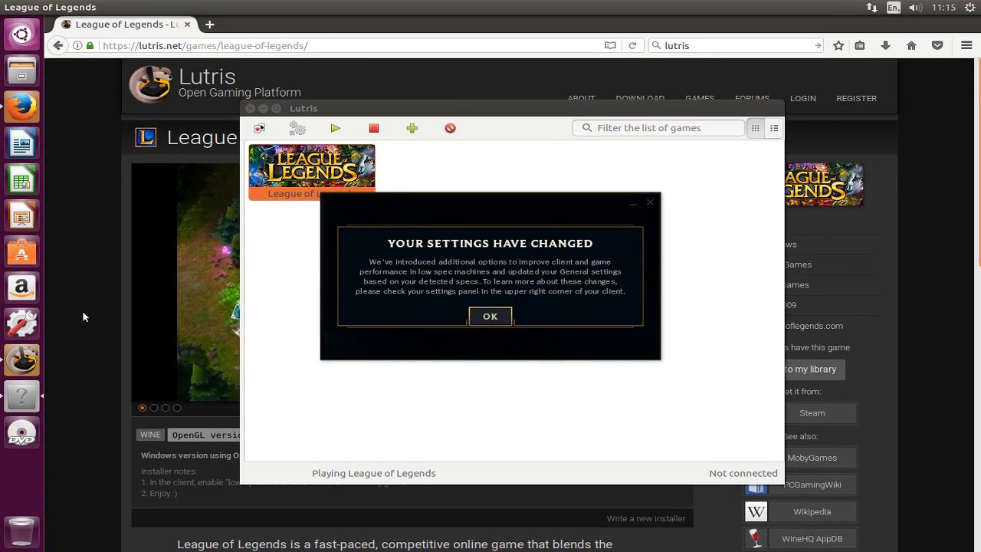
- Bring the Lutris library forward, view and close Manage runners, and relaunch League of Legends
click(490, 316)
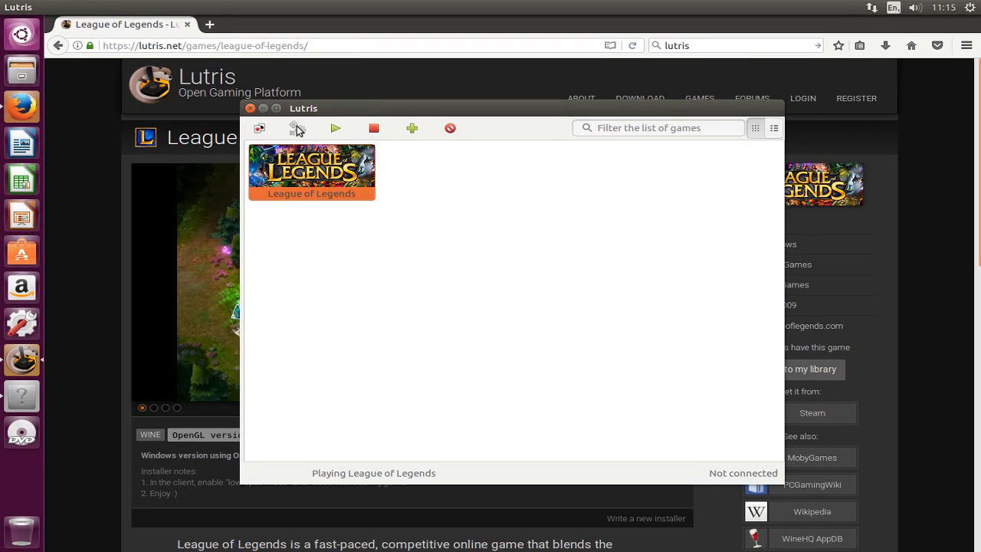
mouse_move(13, 399)
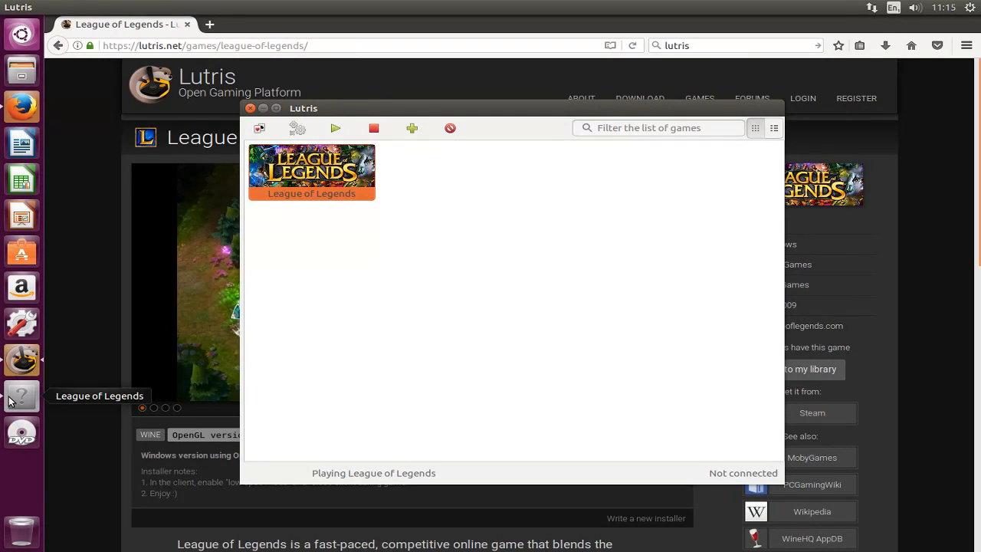
mouse_move(360, 130)
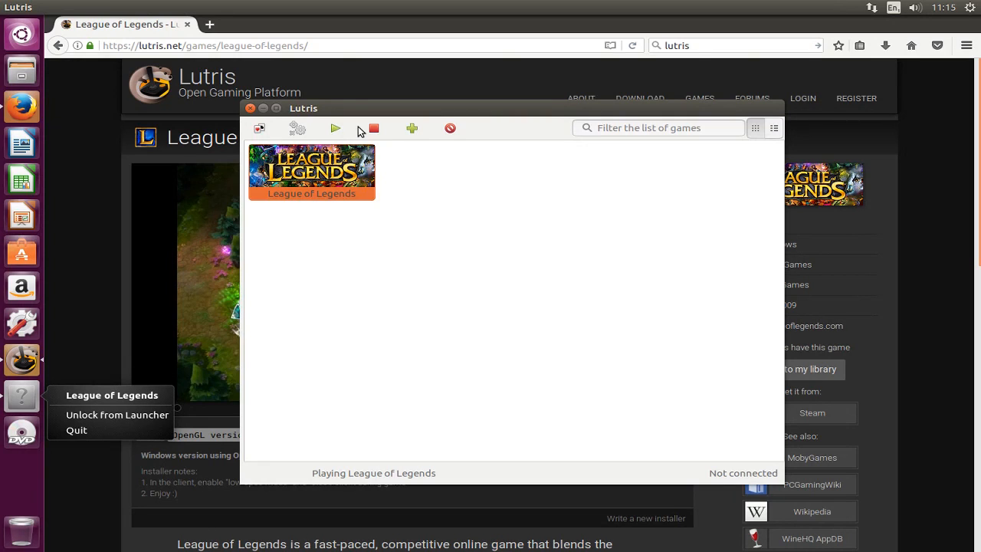
click(297, 128)
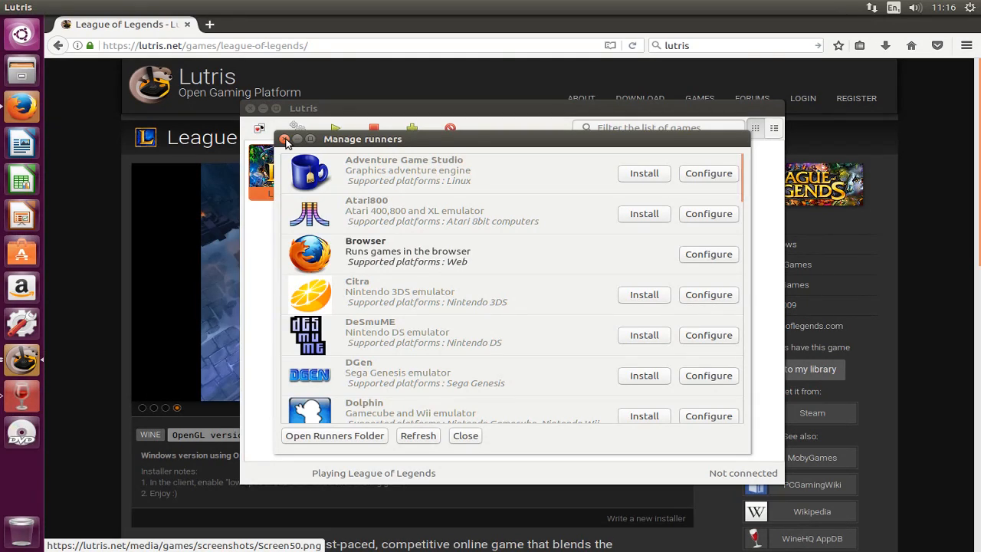
click(466, 435)
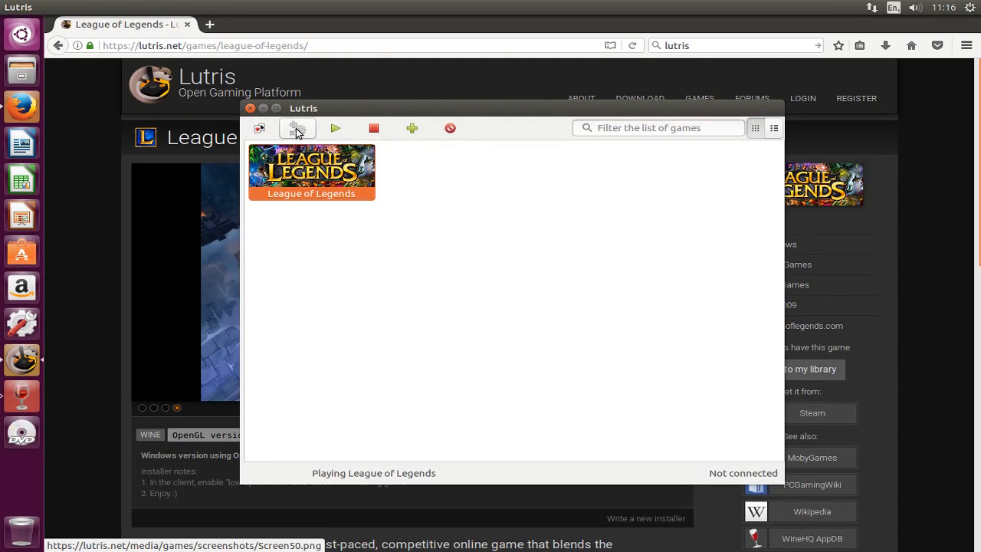
click(298, 129)
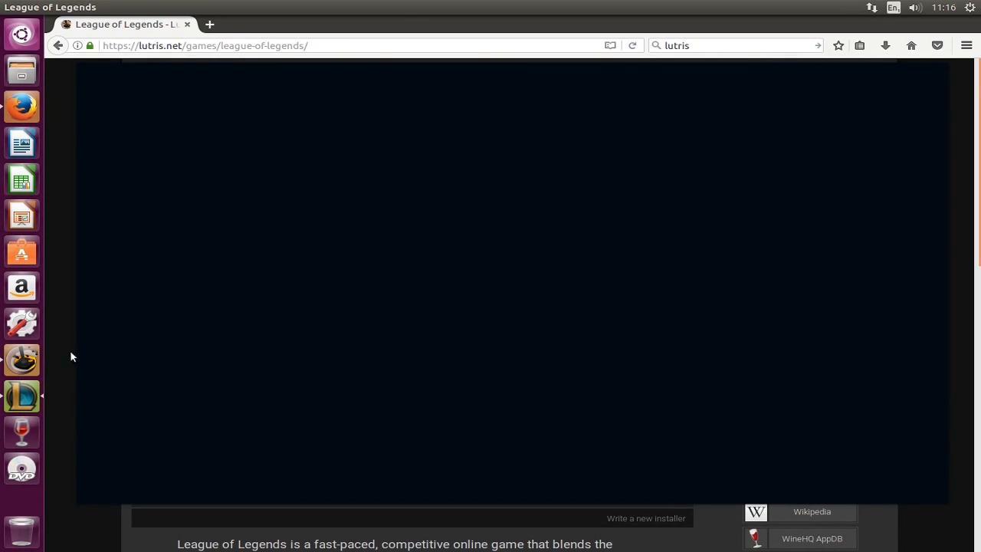
mouse_move(43, 424)
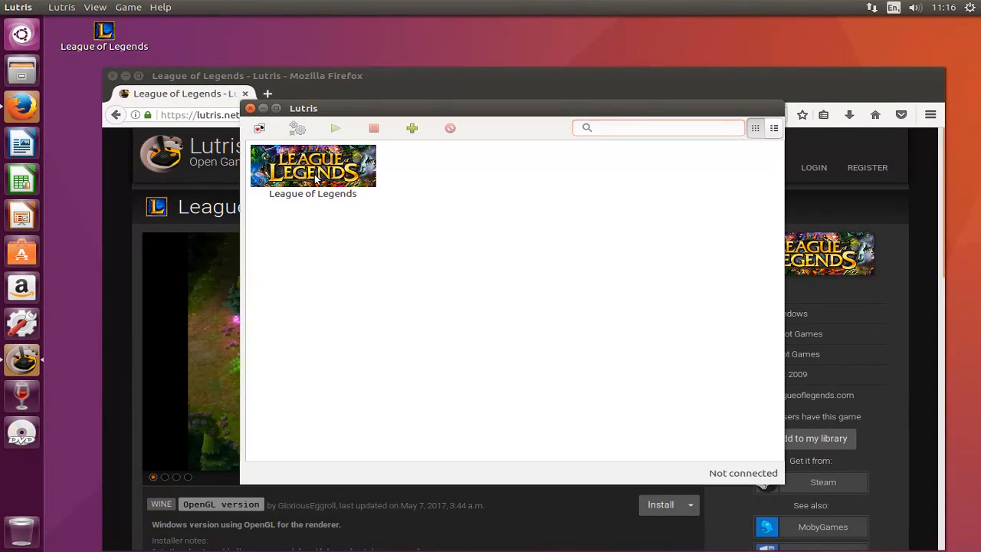
- In the game's Wine configuration Staging settings, enable CSMT and hide the Wine version from applications
right_click(313, 166)
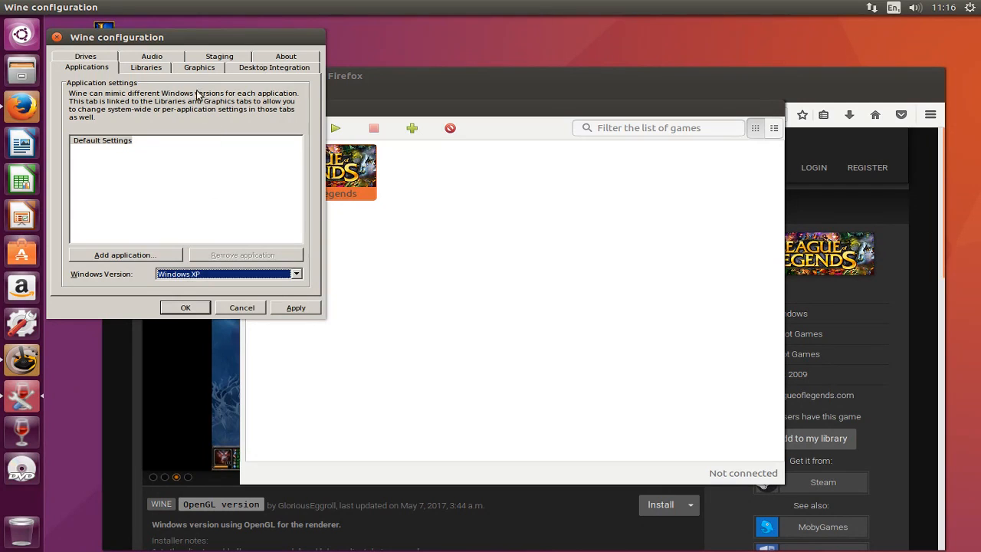
click(219, 56)
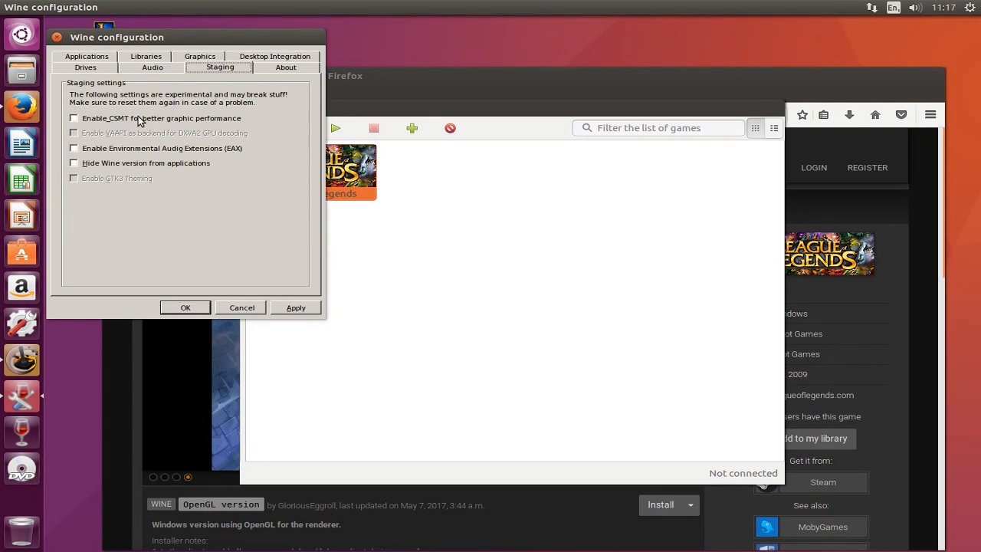
click(74, 148)
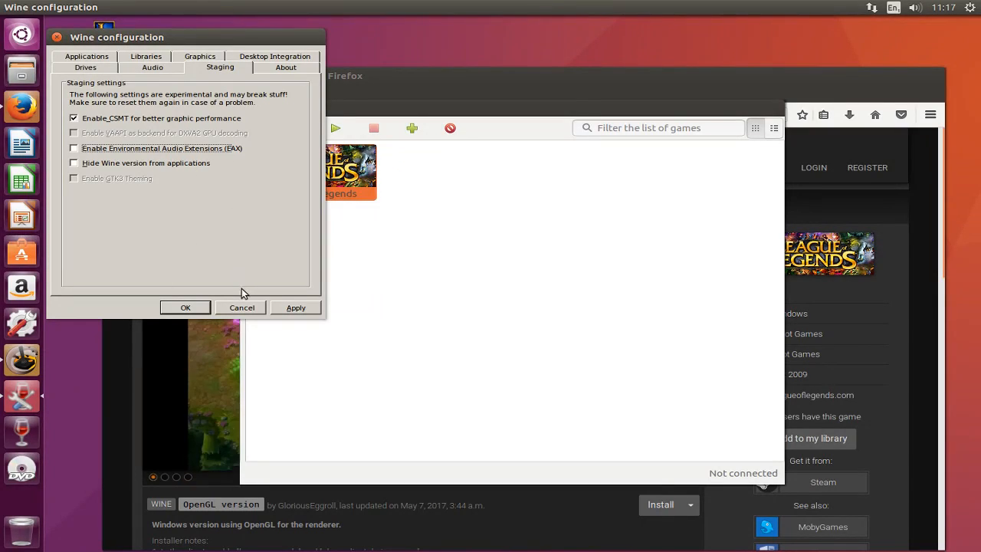
mouse_move(129, 129)
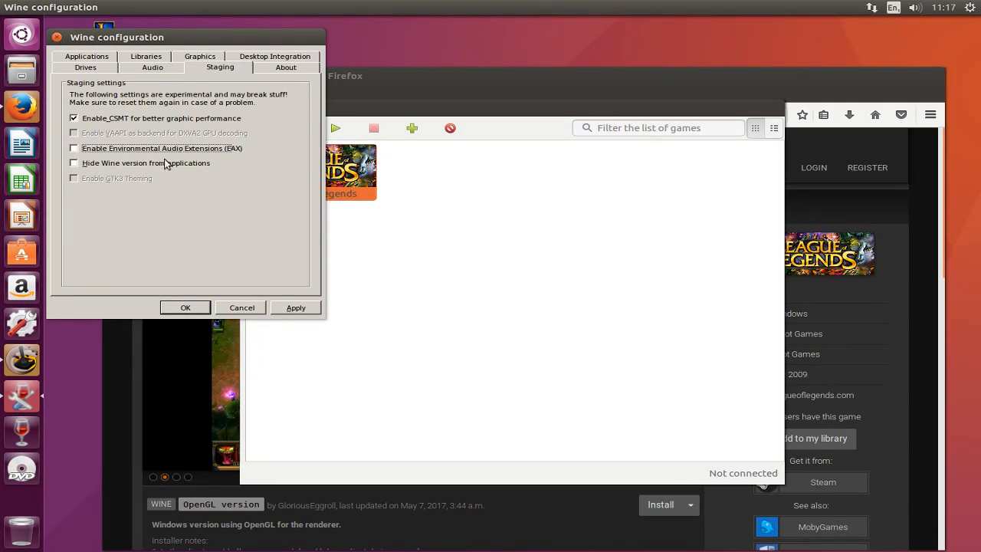
click(74, 148)
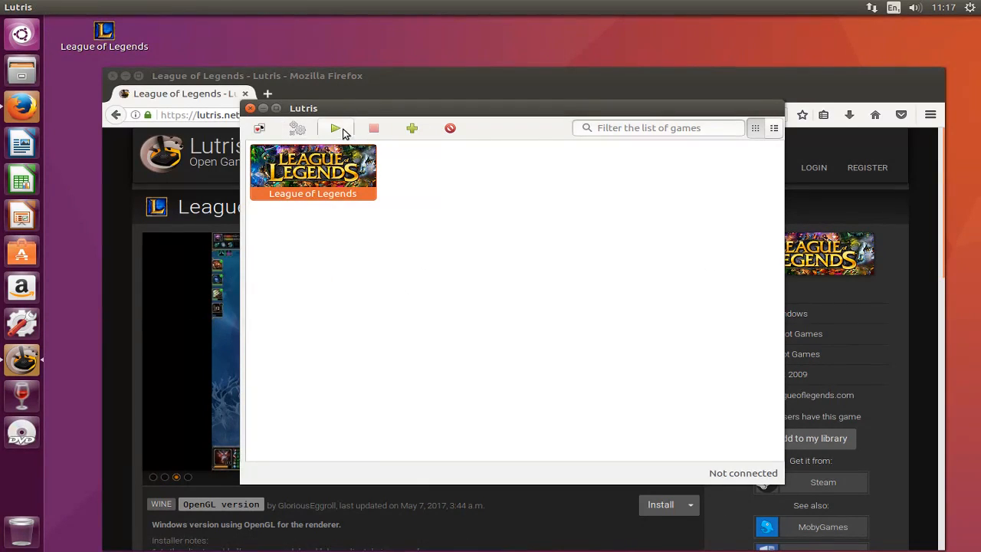
- Launch League of Legends, accept the terms of use, enable low spec mode in settings and close the client
click(334, 129)
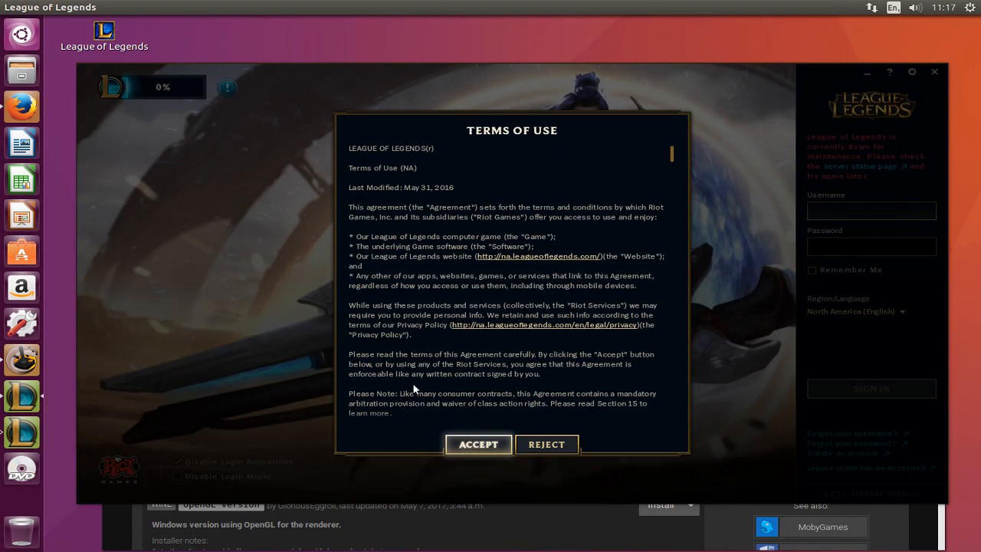
click(478, 444)
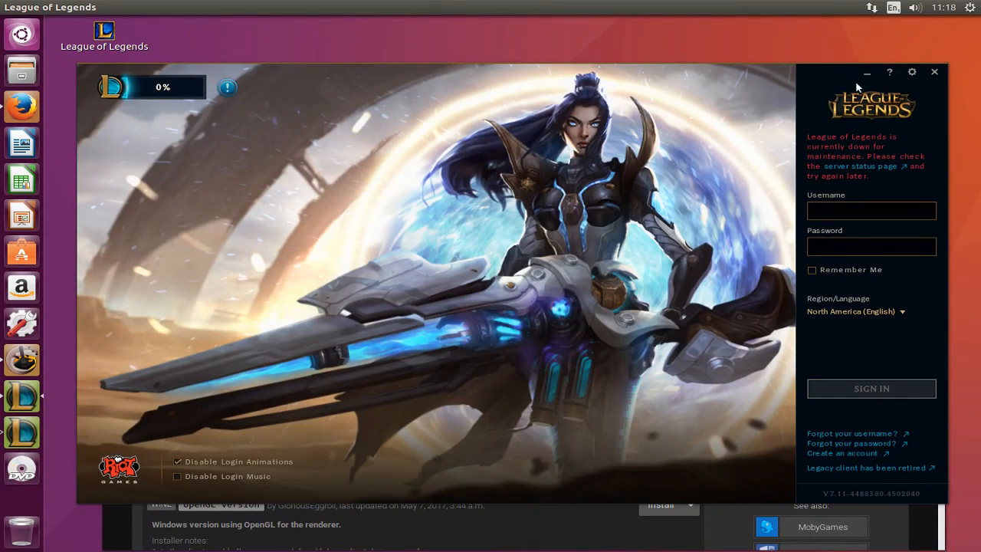
mouse_move(913, 70)
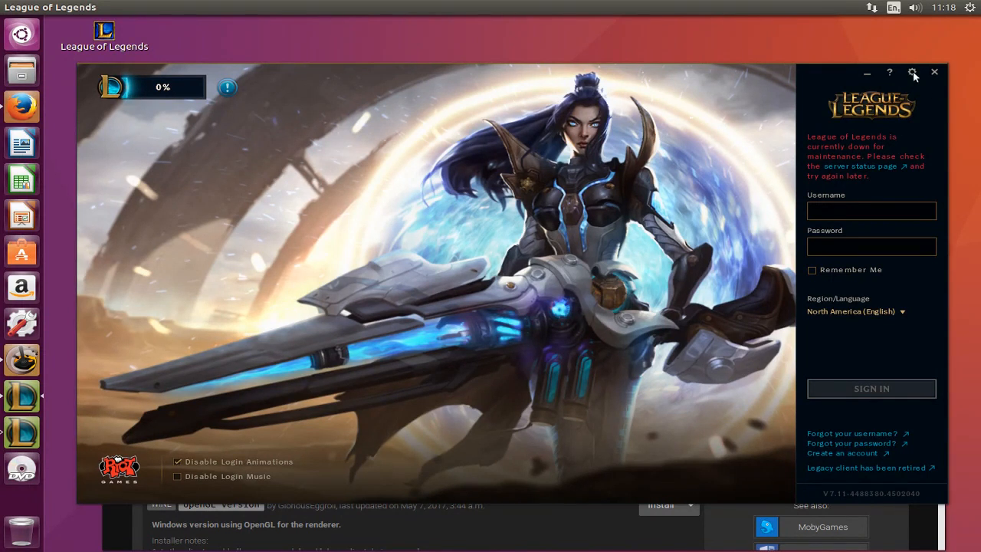
click(913, 72)
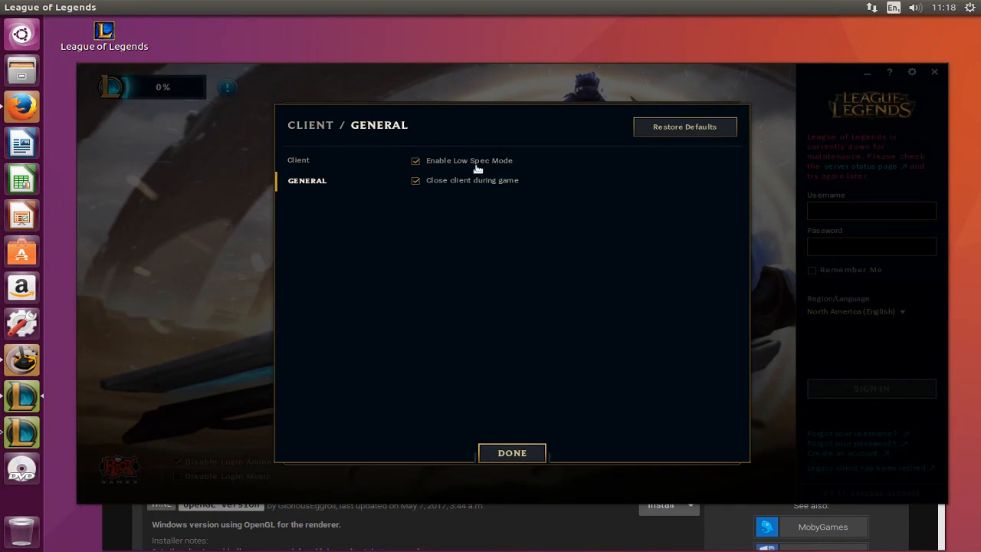
mouse_move(542, 475)
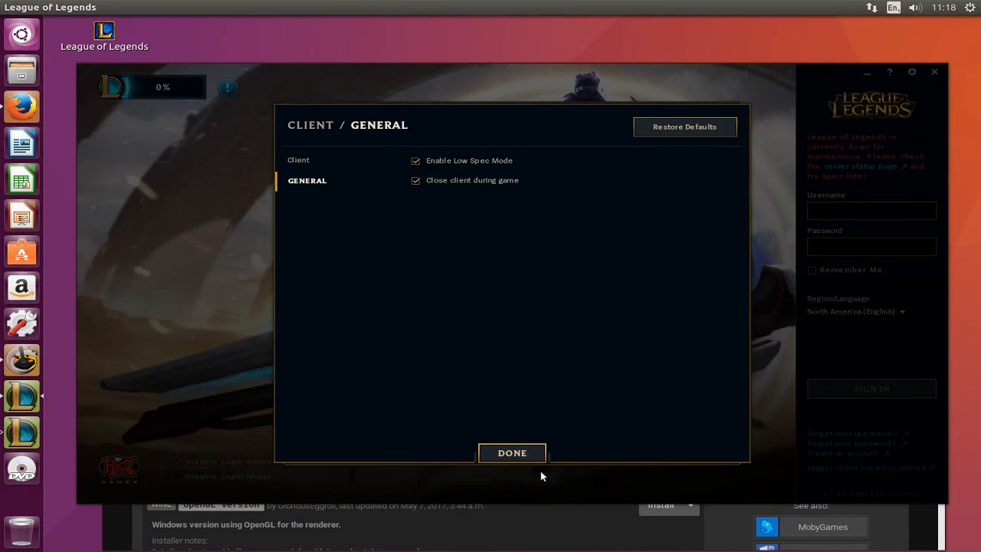
mouse_move(214, 255)
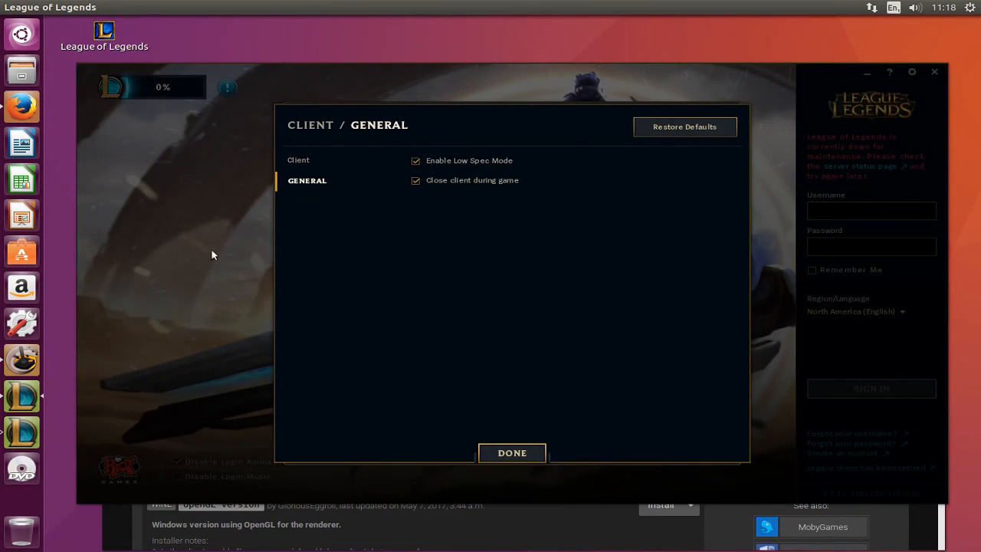
click(512, 452)
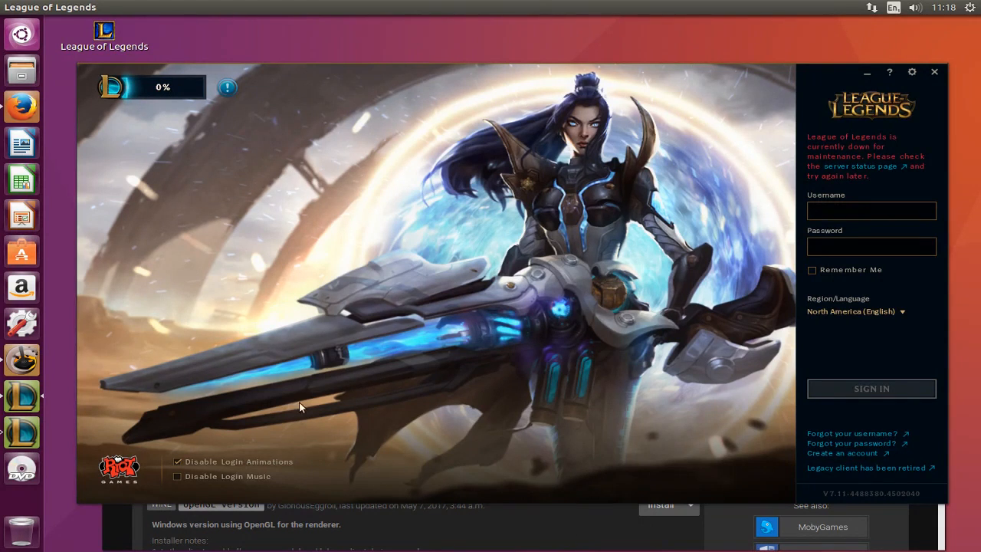
mouse_move(542, 254)
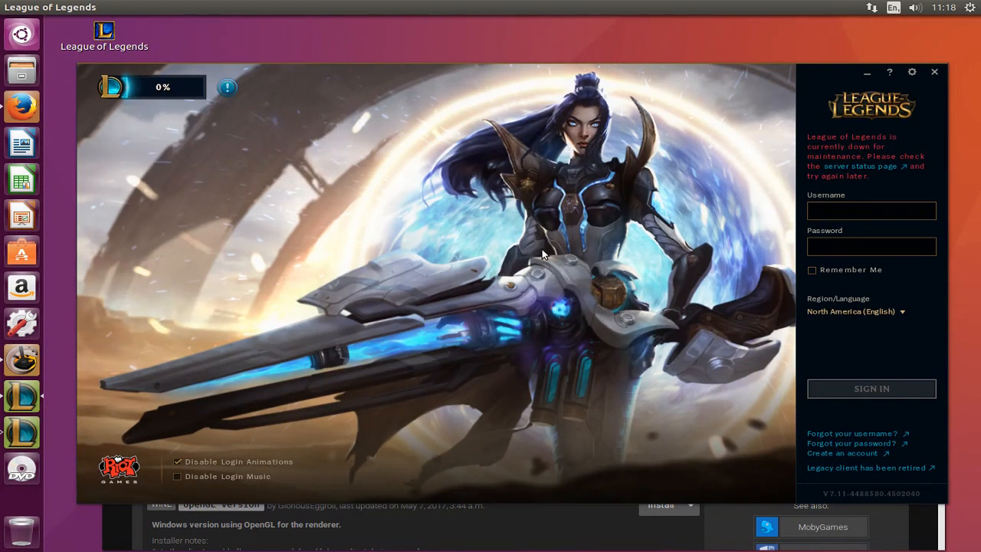
mouse_move(934, 76)
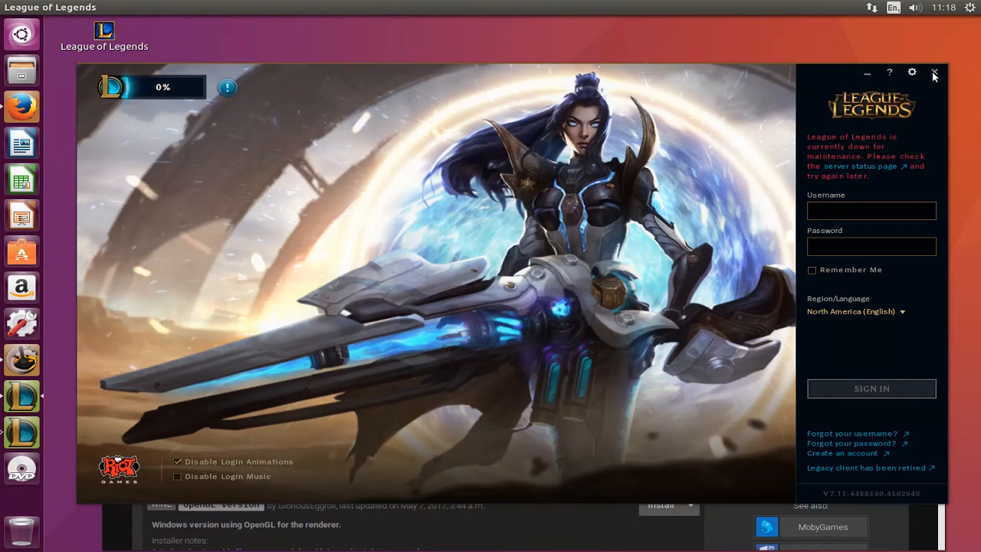
mouse_move(577, 275)
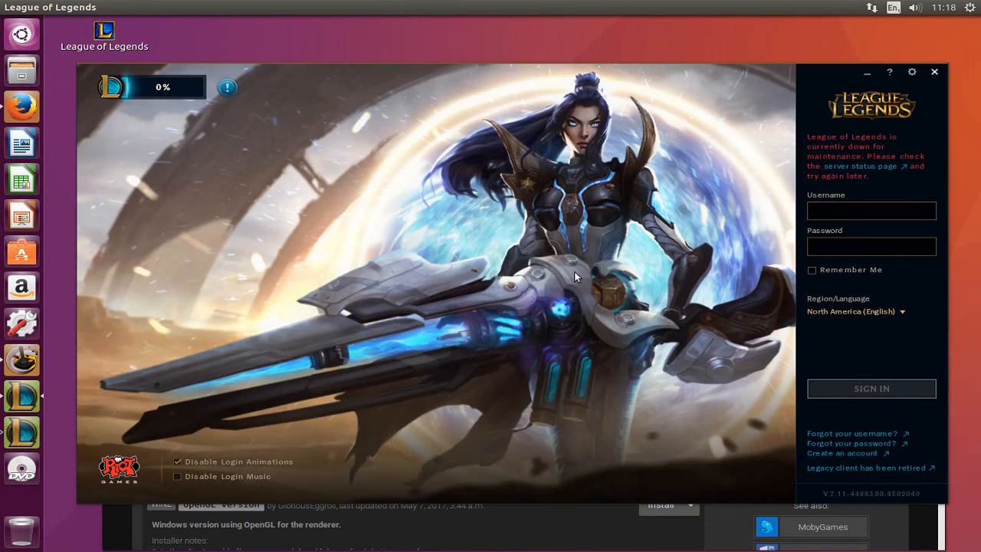
click(935, 72)
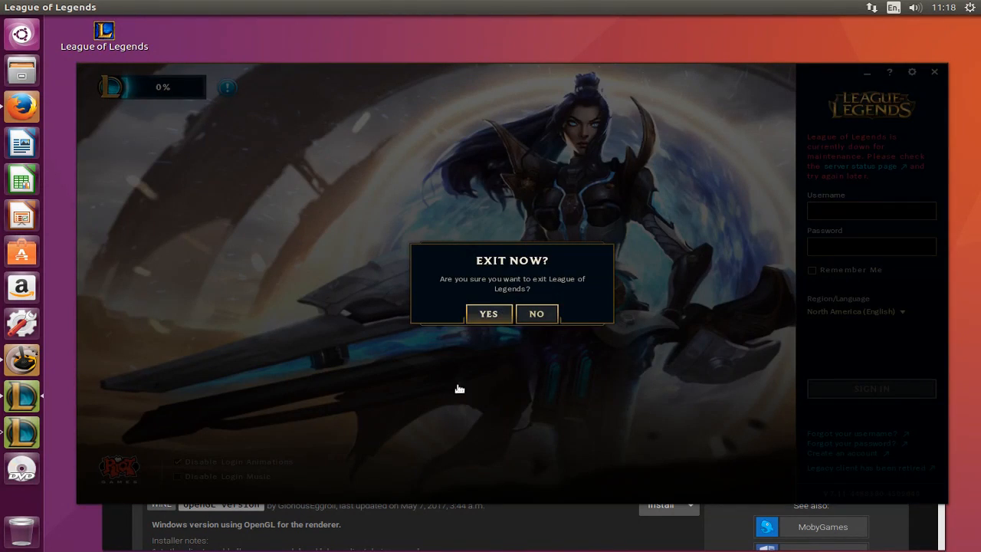
- Confirm quitting, then from lutris.net's Download page open the AUR lutris package link in a new tab
click(487, 312)
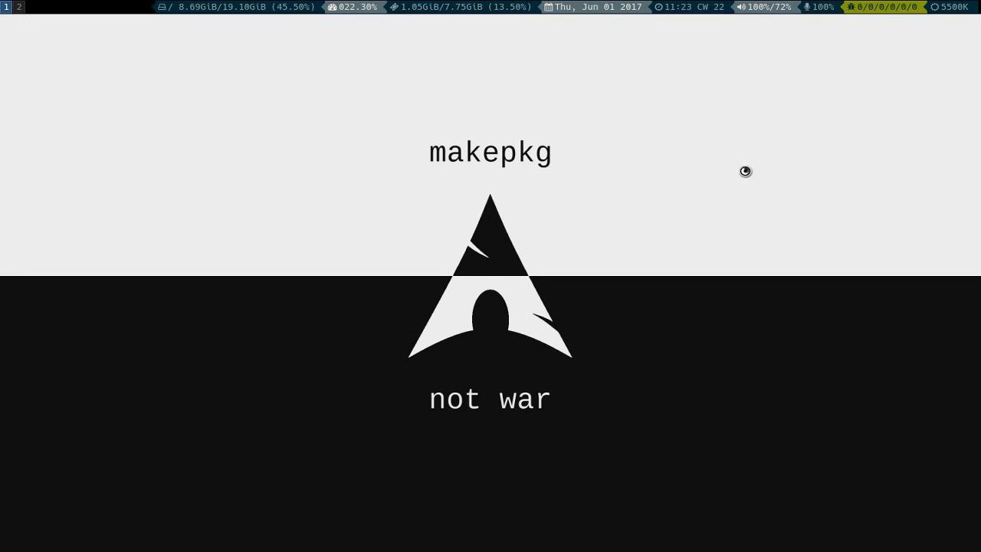
mouse_move(532, 31)
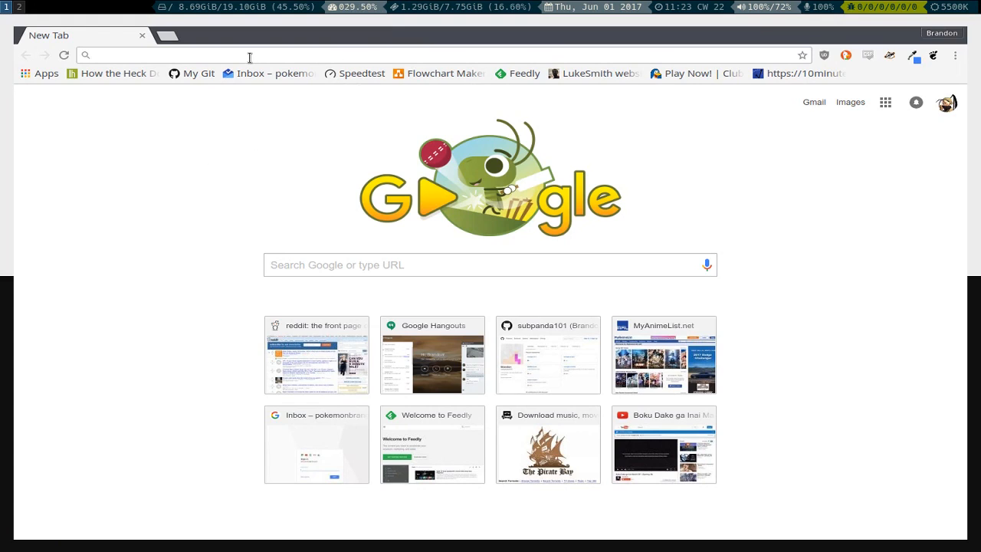
text(https://lutris.net)
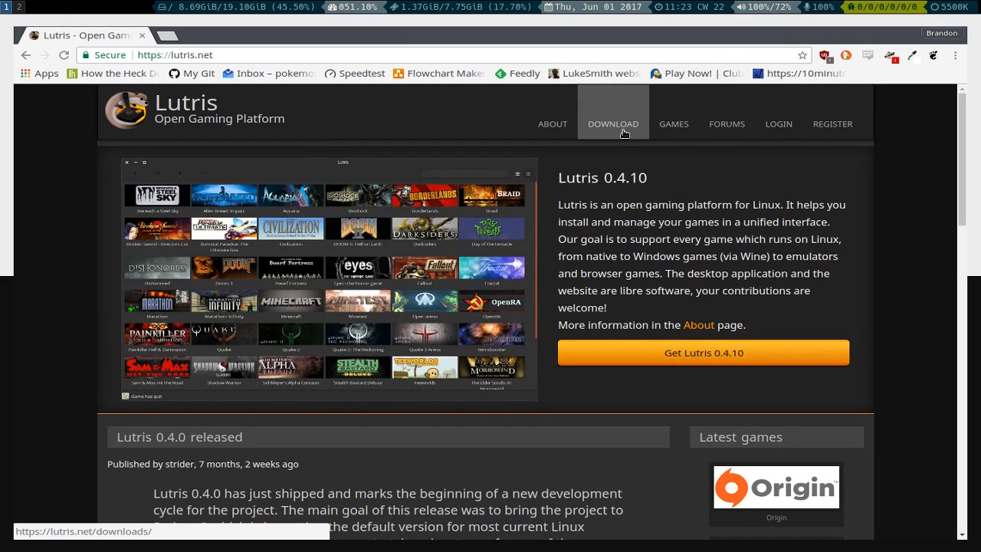
click(613, 122)
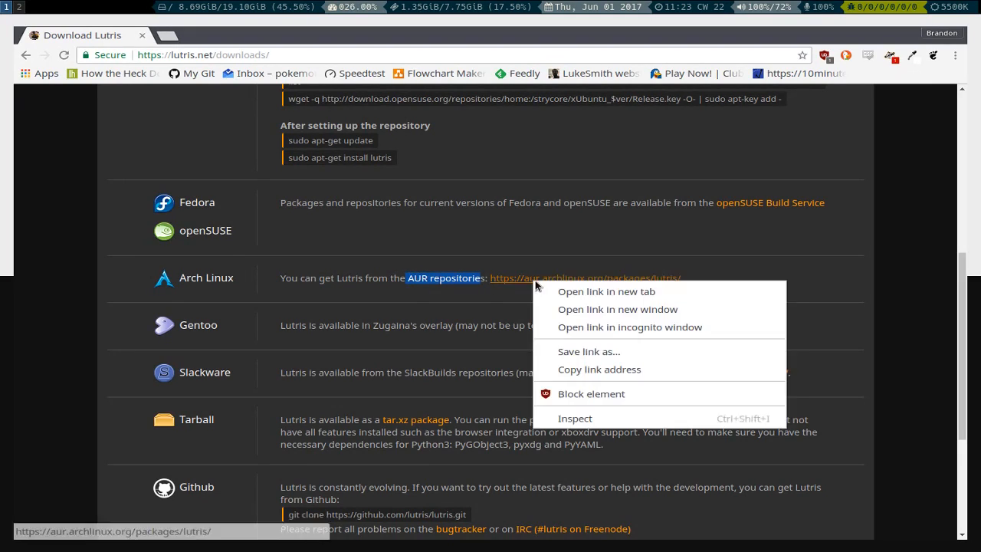
click(607, 292)
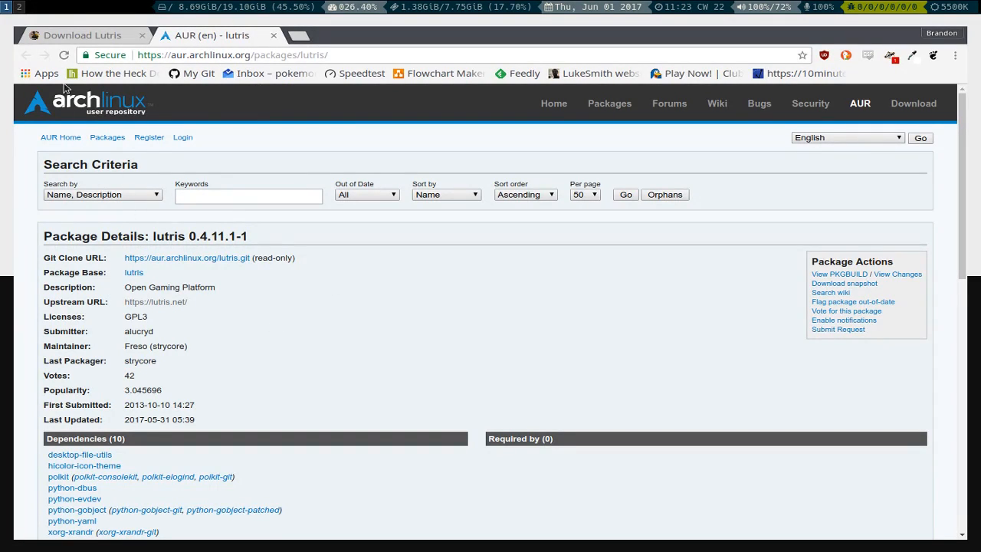
mouse_move(295, 35)
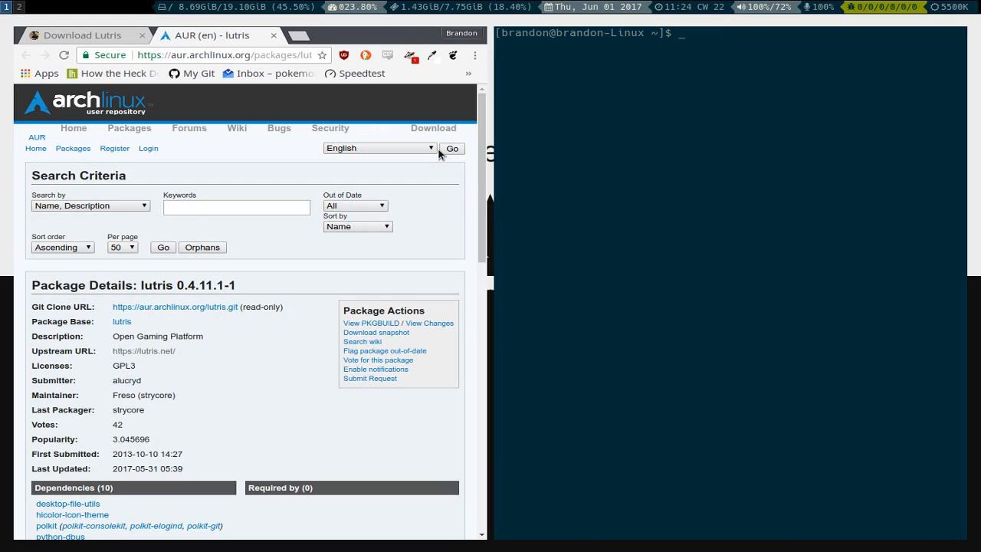
mouse_move(305, 106)
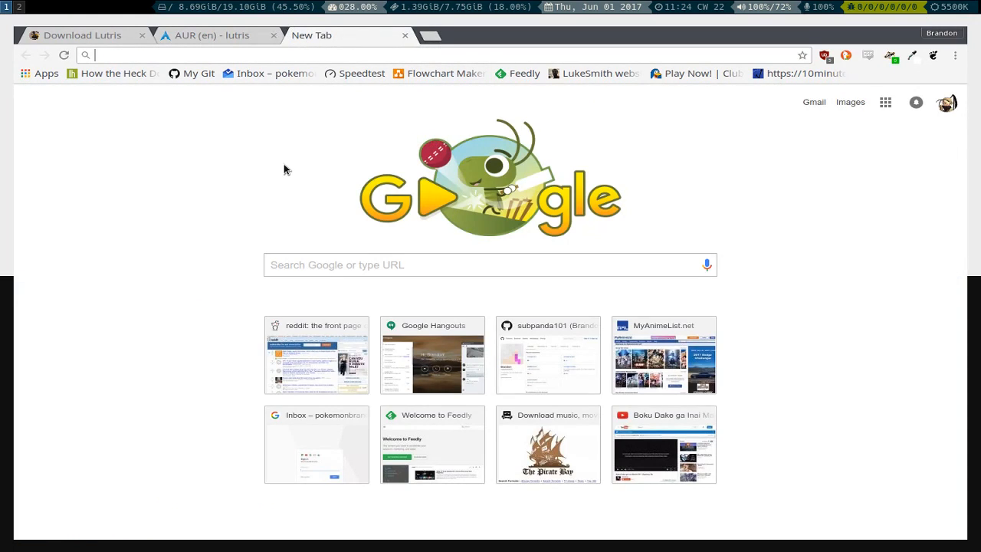
- Search "yaourt arch", read the archlinux.fr Get It git clone commands, and return to the Download Lutris tab
text(yaourt)
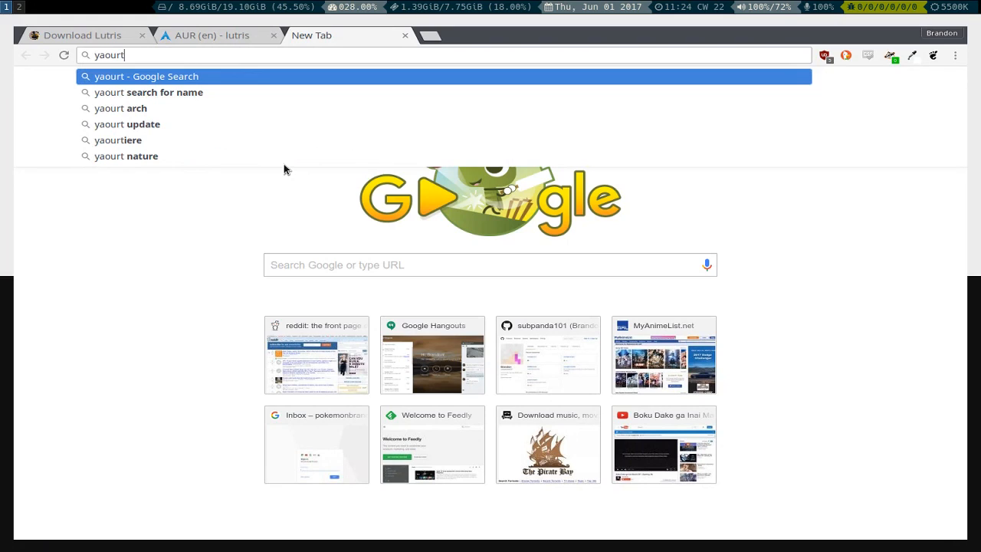
text(arch?q=)
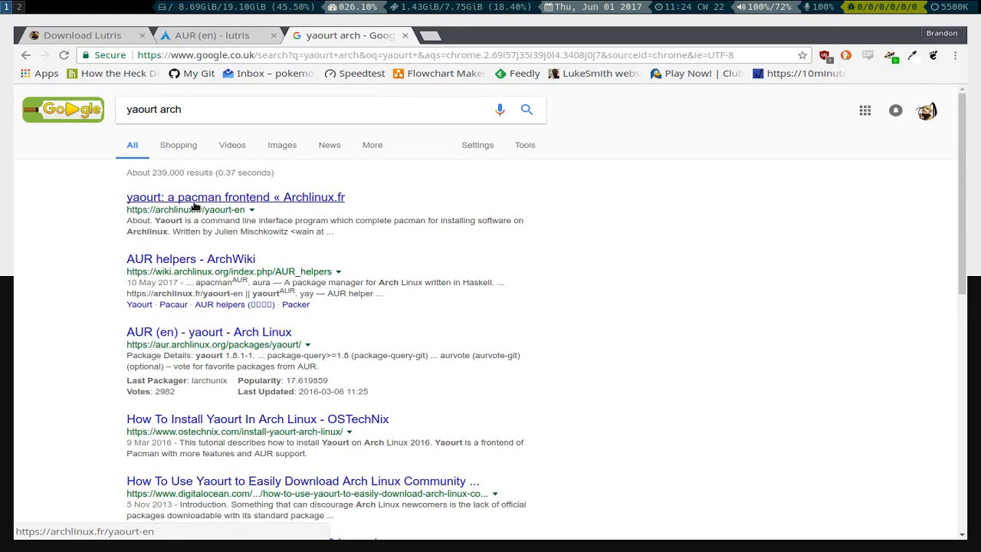
click(236, 196)
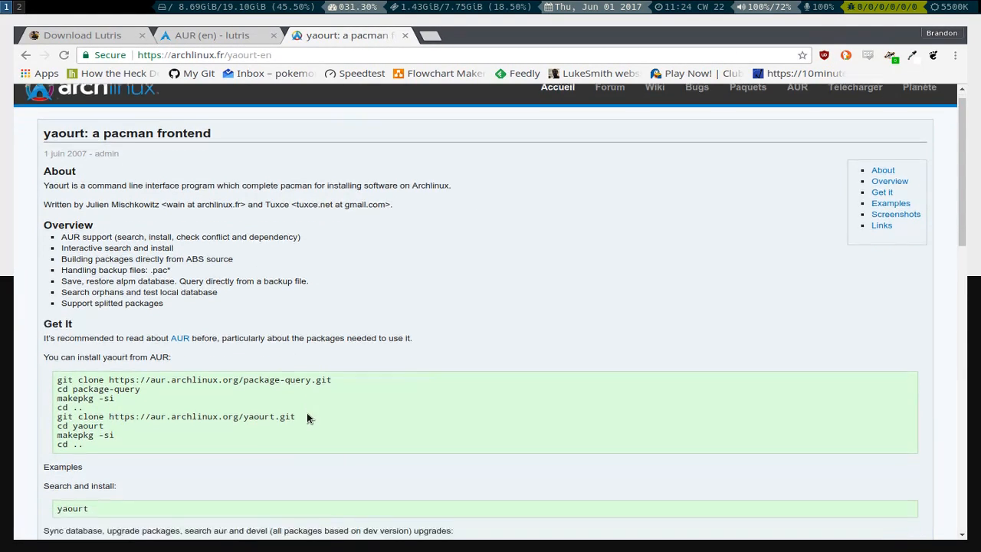
scroll(down, 3)
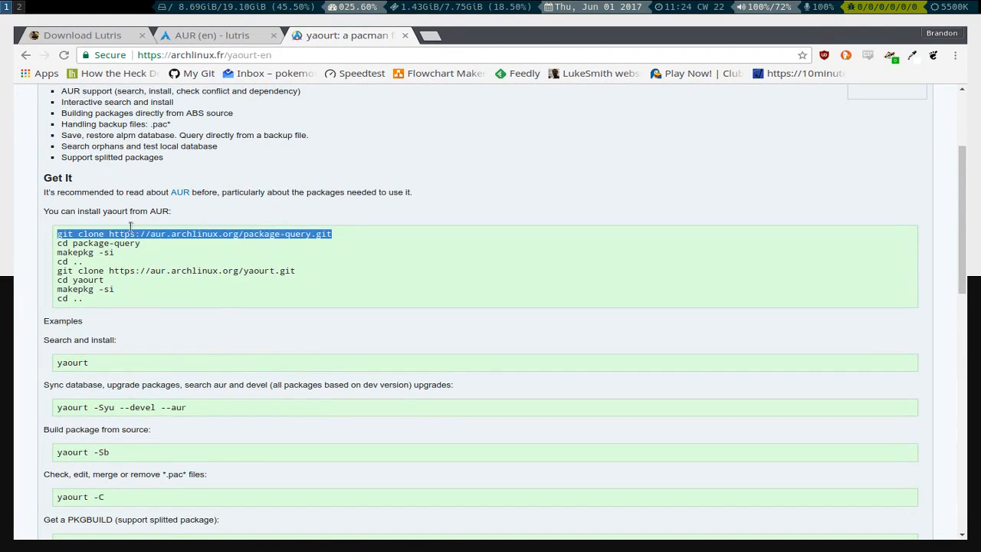
double_click(127, 242)
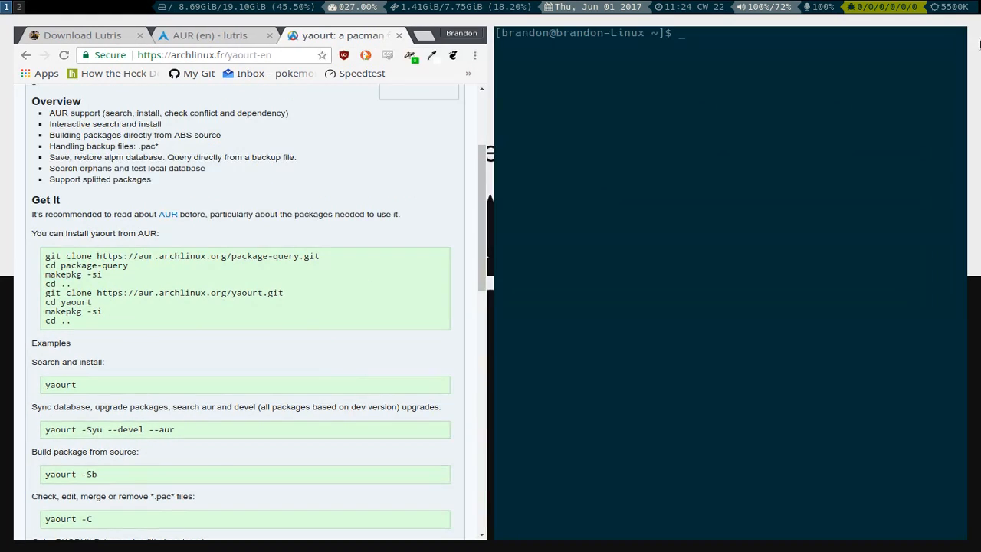
scroll(down, 3)
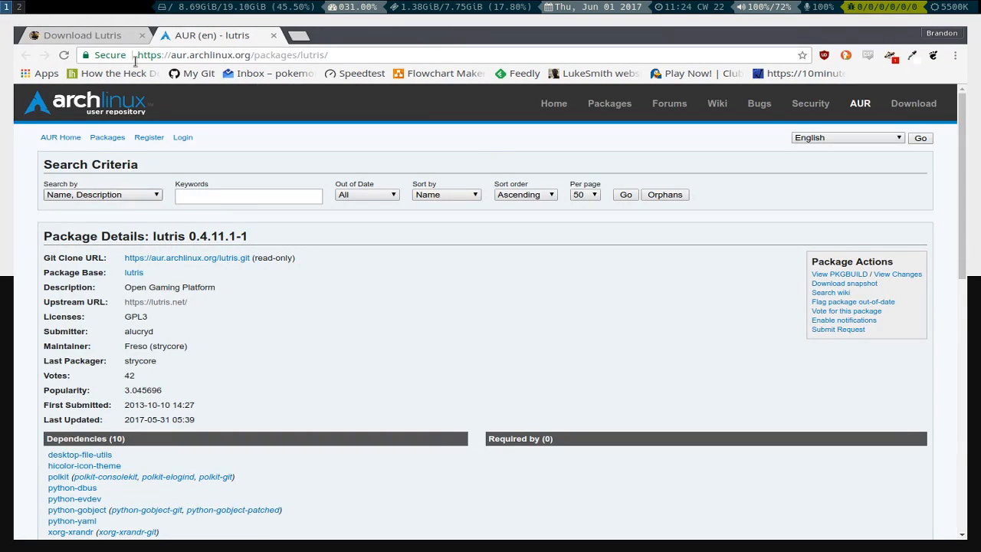
click(76, 35)
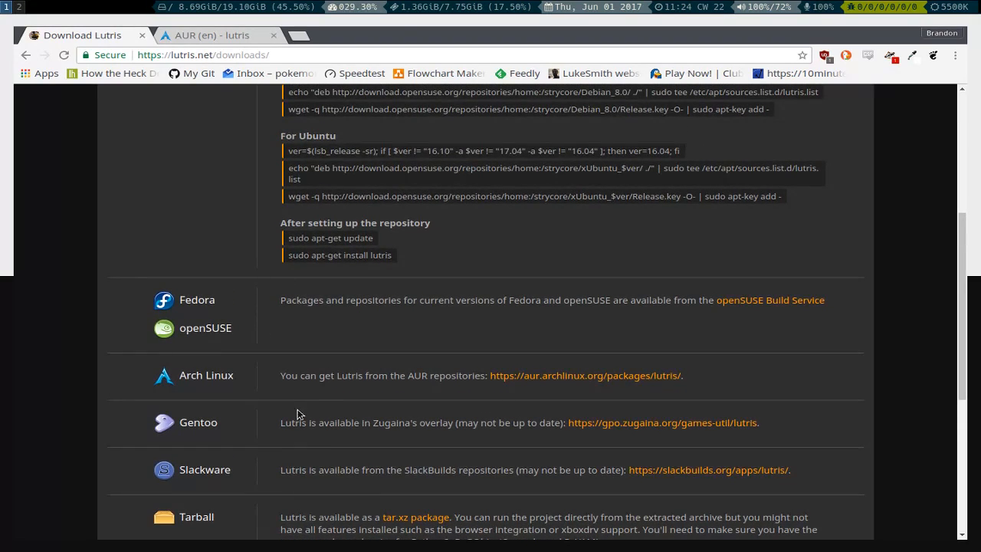
mouse_move(256, 37)
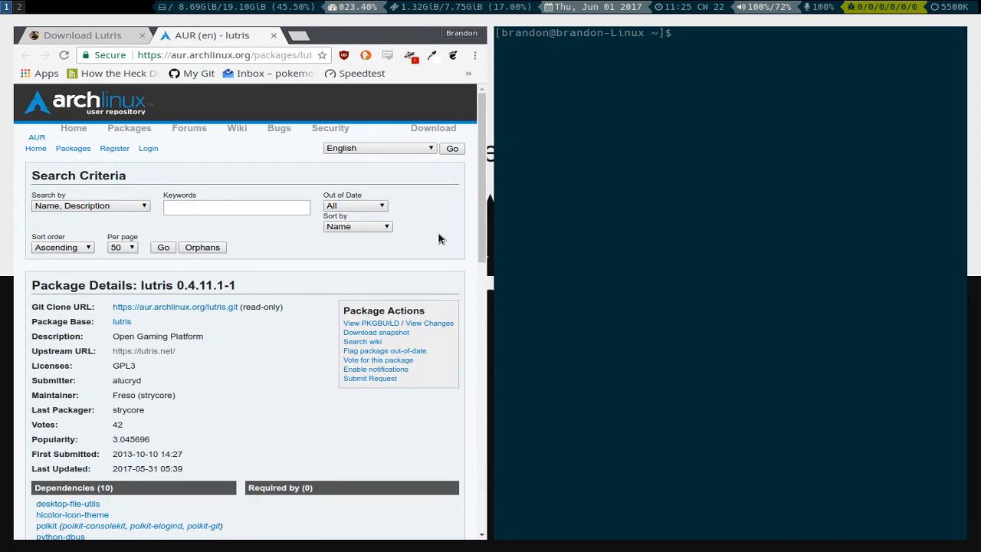
- Run pacaur -S lutris in the Terminal, answering y to proceed and n to viewing the PKGBUILD
text(pacaur)
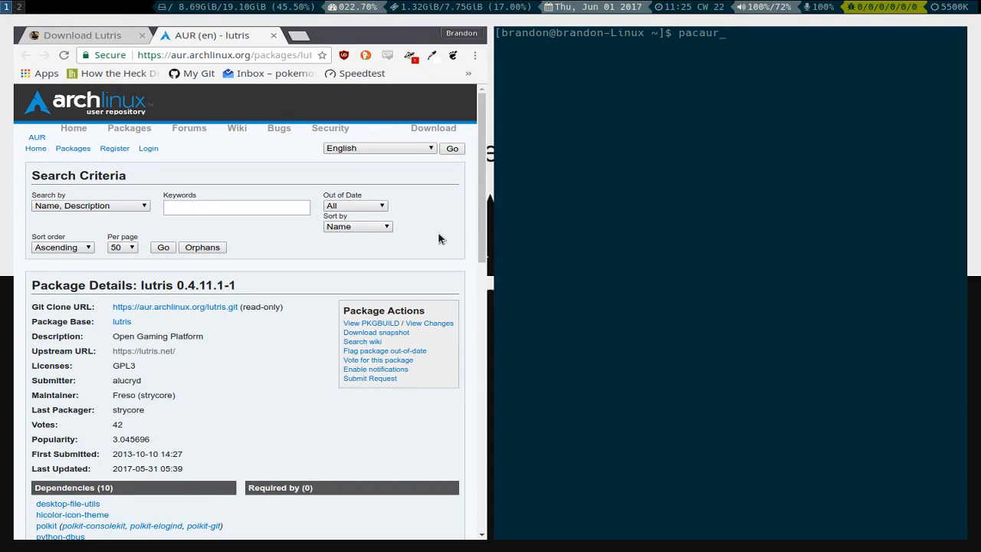
text(yaour)
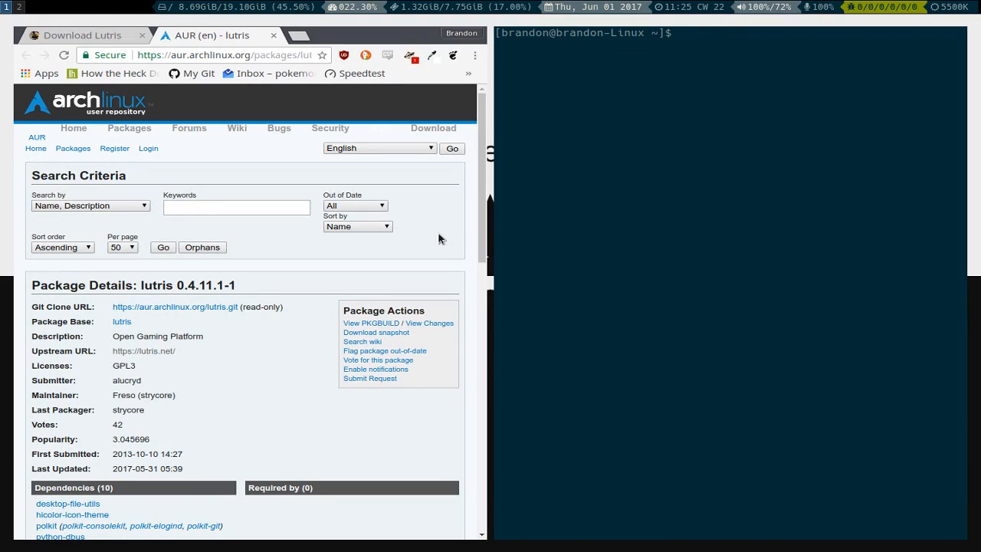
text(pacaur -S)
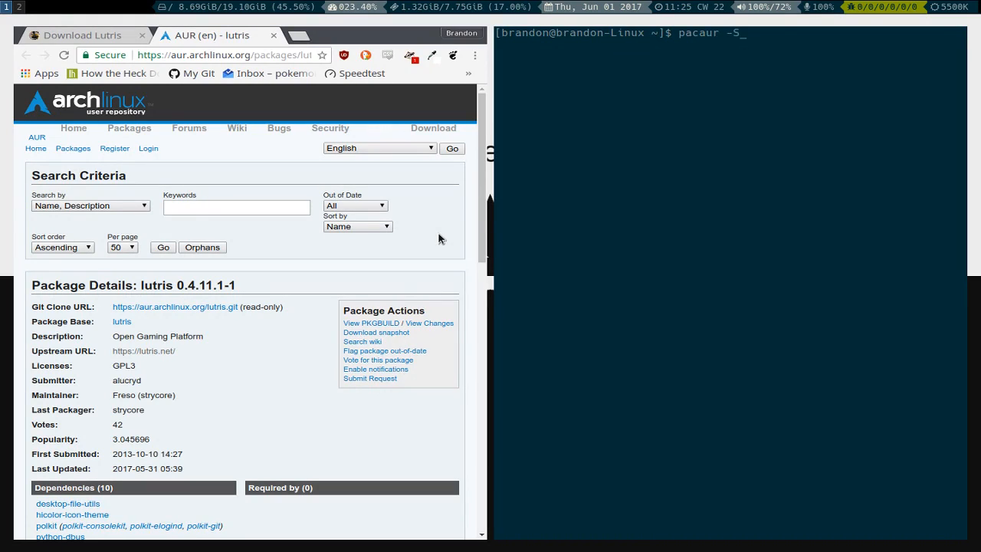
key(BackSpace)
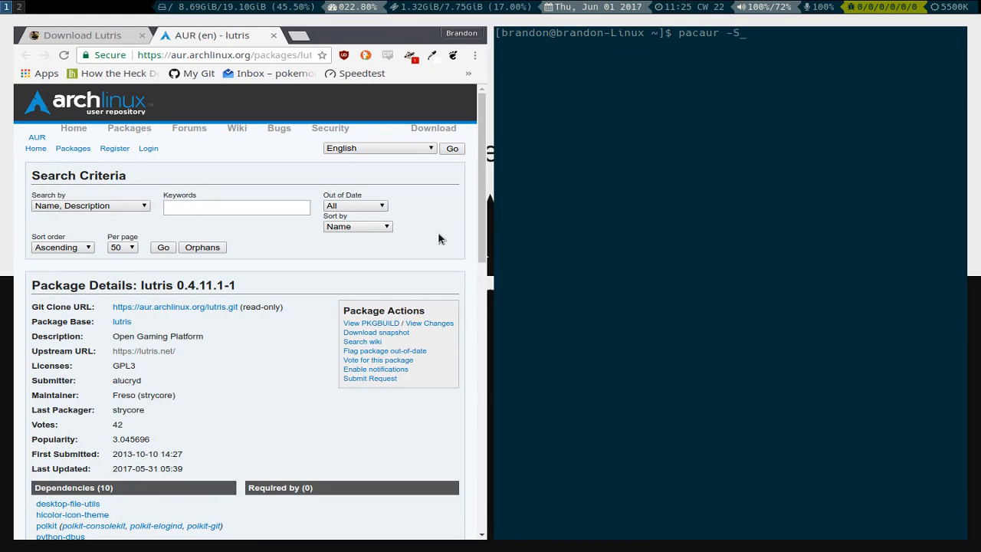
text(lutris)
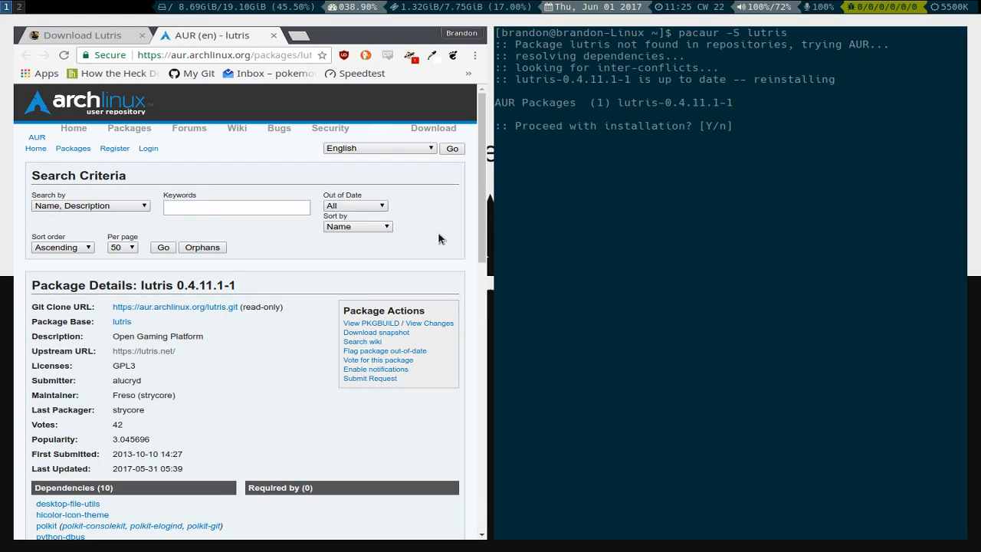
text(y)
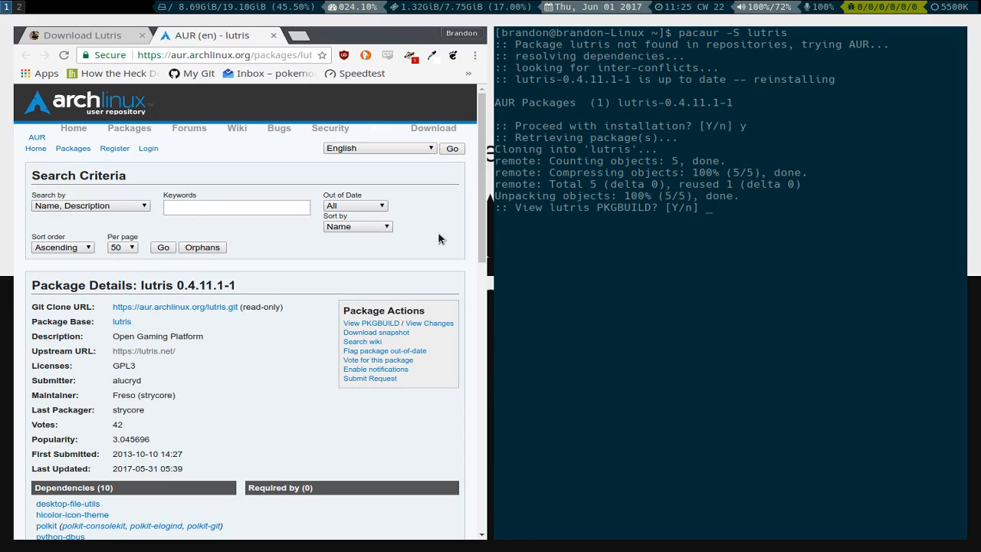
text(n)
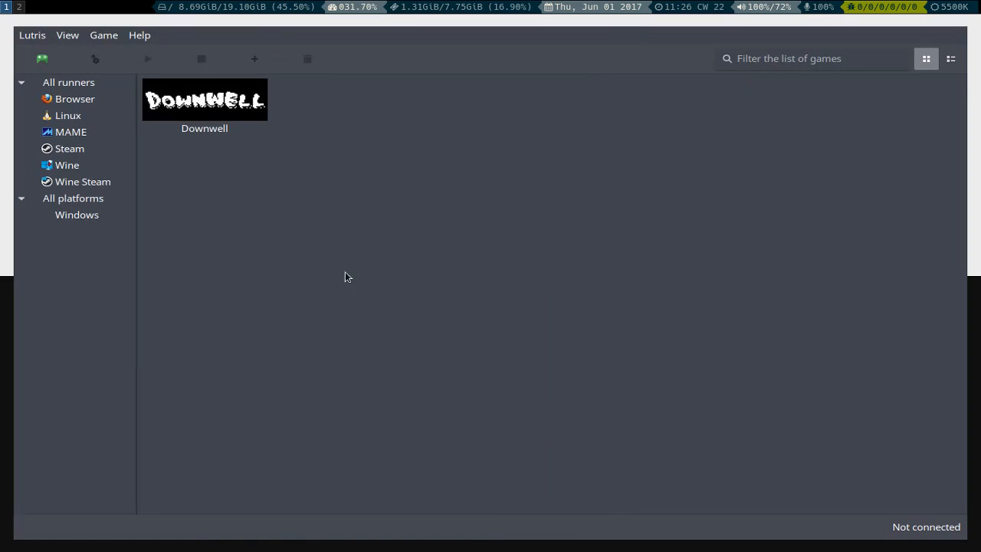
mouse_move(184, 80)
text(lut)
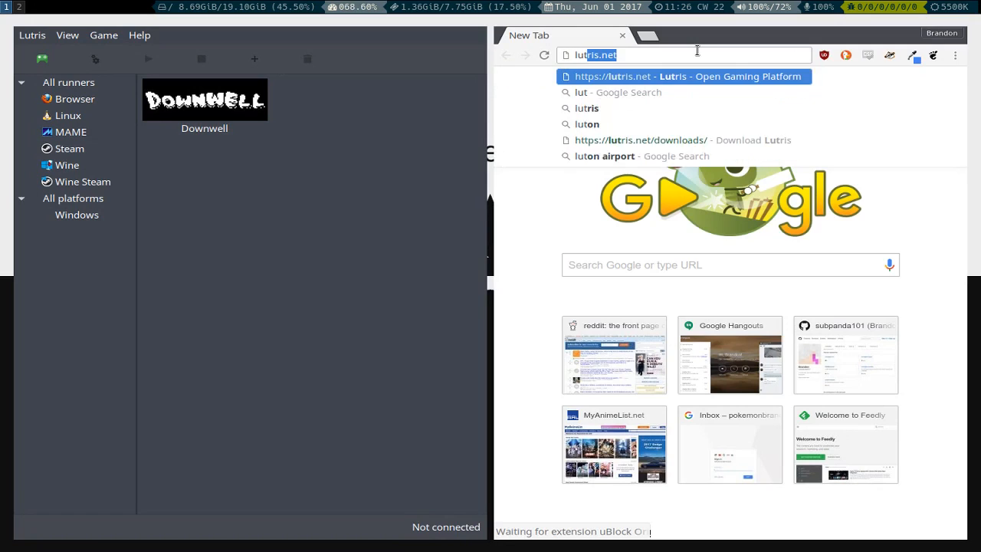
- From the lutris.net League of Legends page start the OpenGL (wine) installer and accept the install directory
click(686, 77)
text(league)
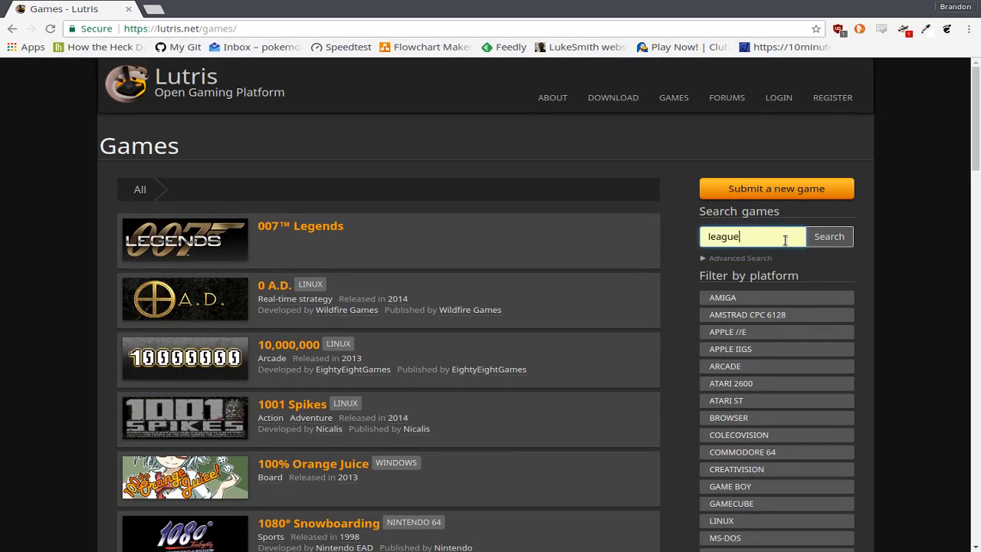
click(829, 236)
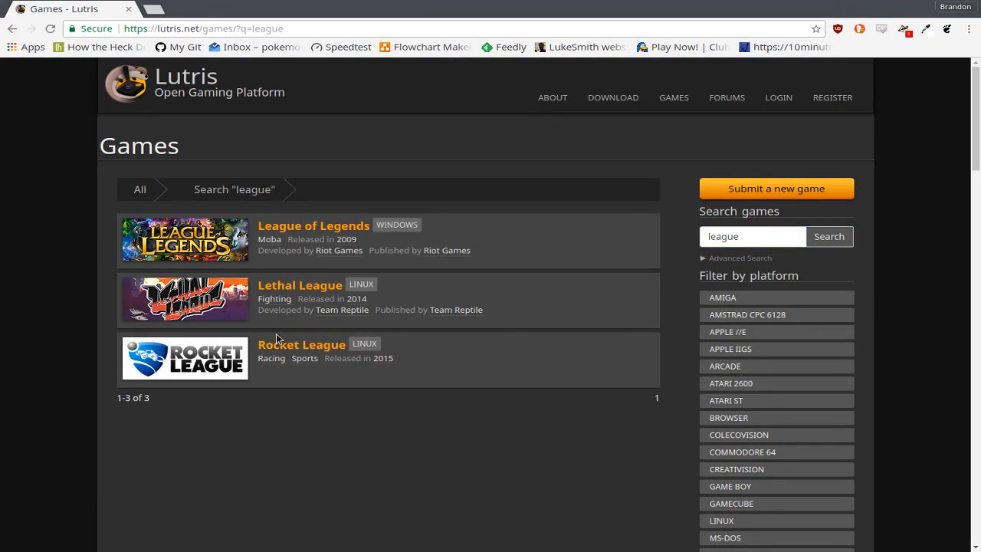
click(313, 226)
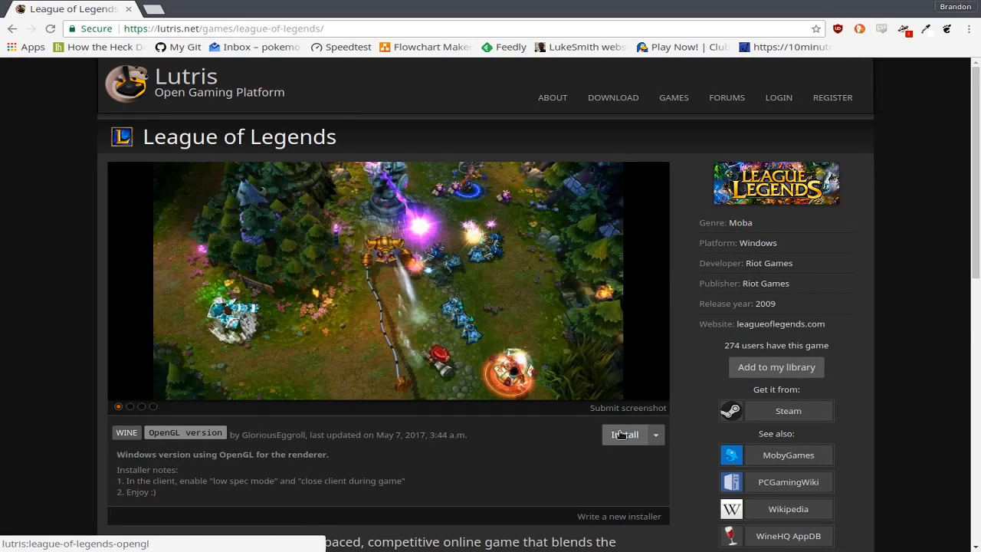
click(624, 435)
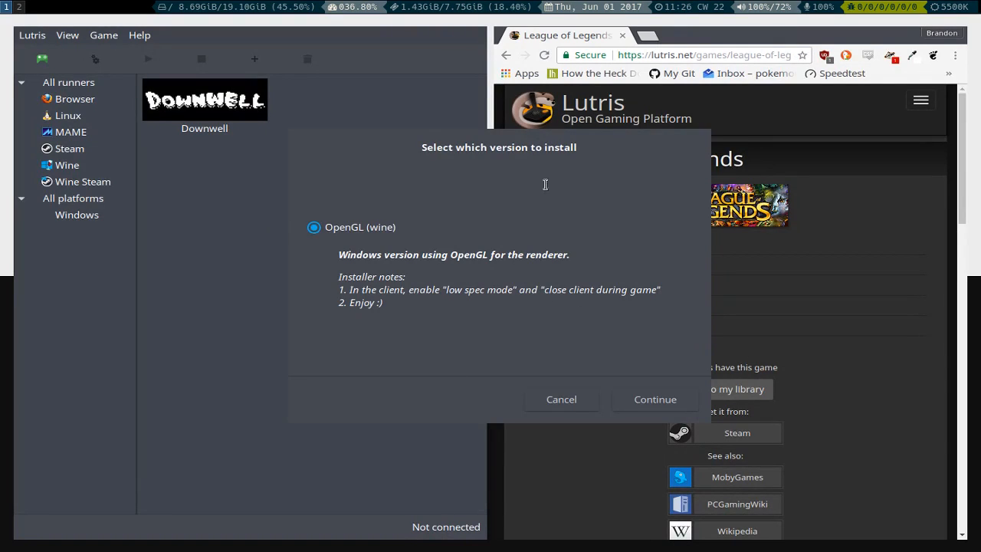
click(655, 398)
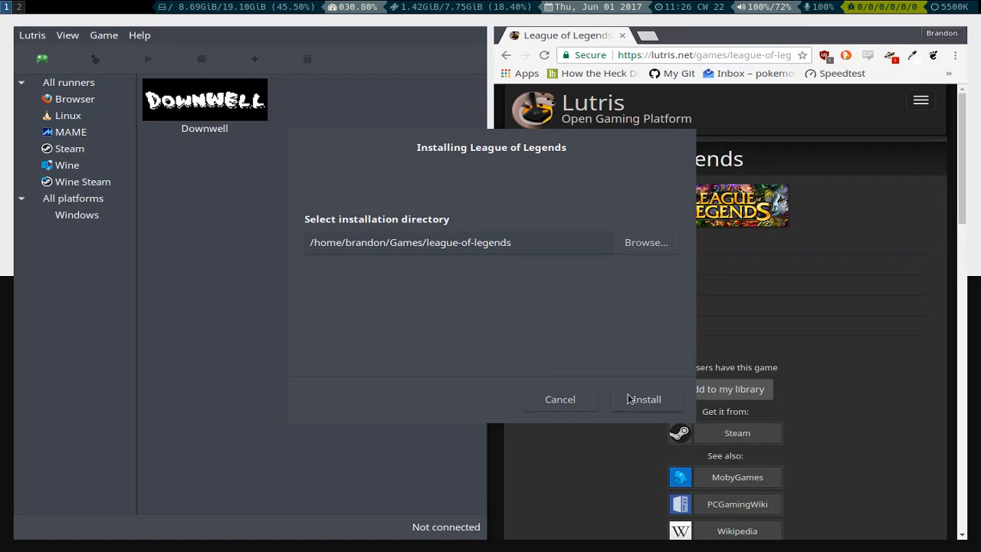
click(643, 399)
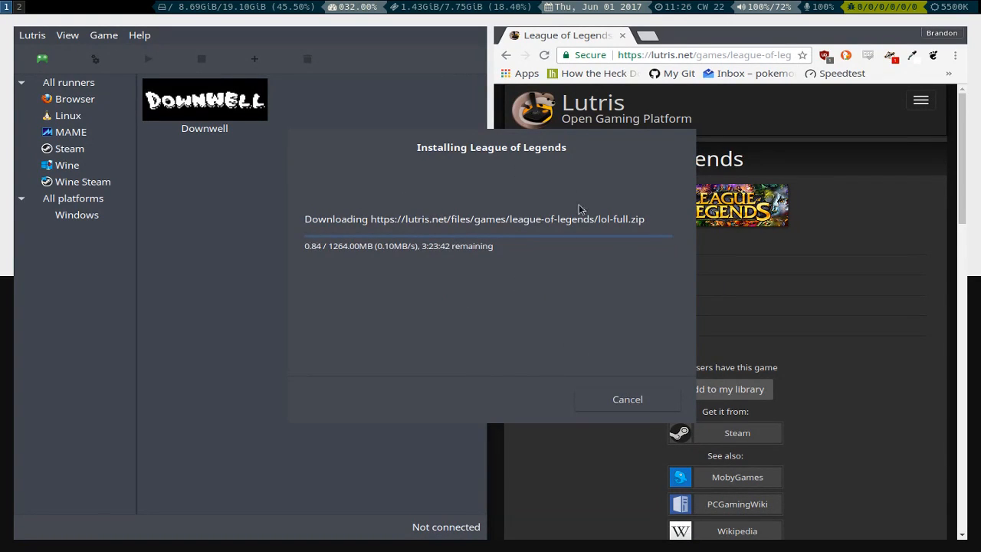
double_click(613, 219)
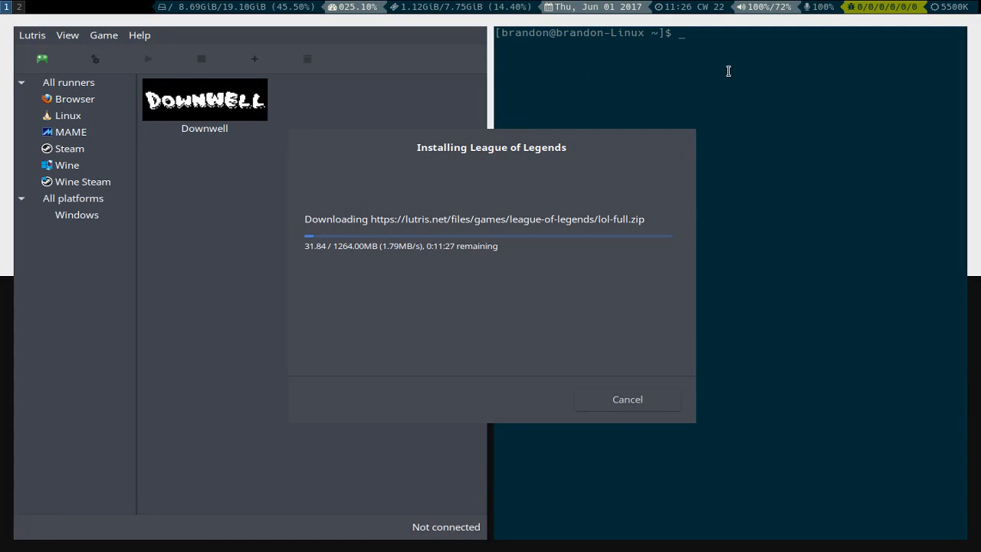
mouse_move(613, 343)
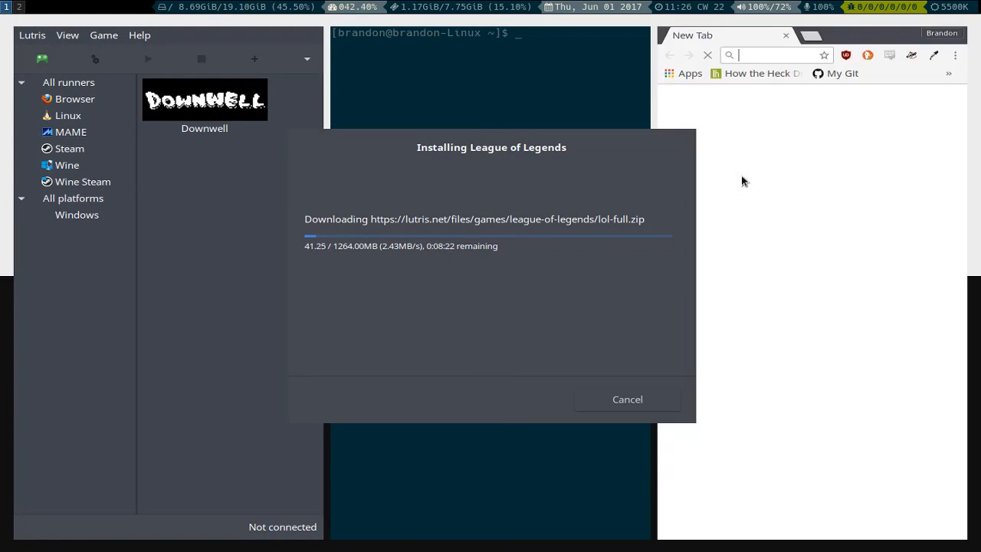
- Search "wine arch linux" and go to the Installation section of the Wine ArchWiki article
text(wine)
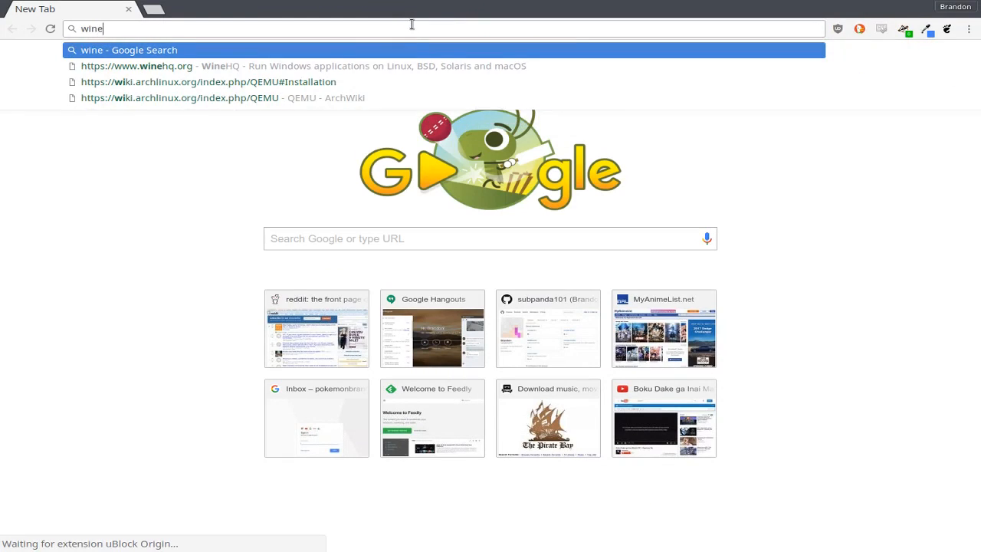
text(arch lu)
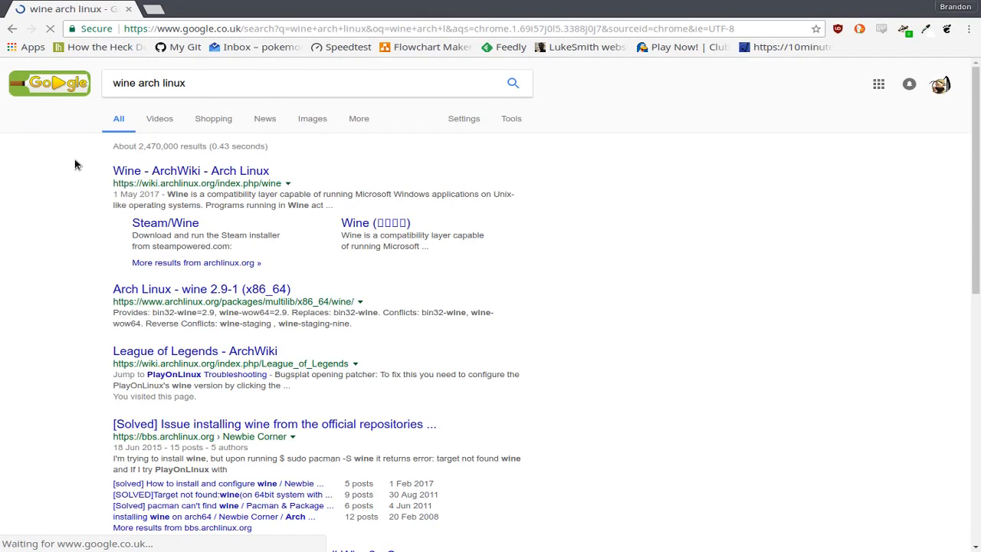
click(190, 171)
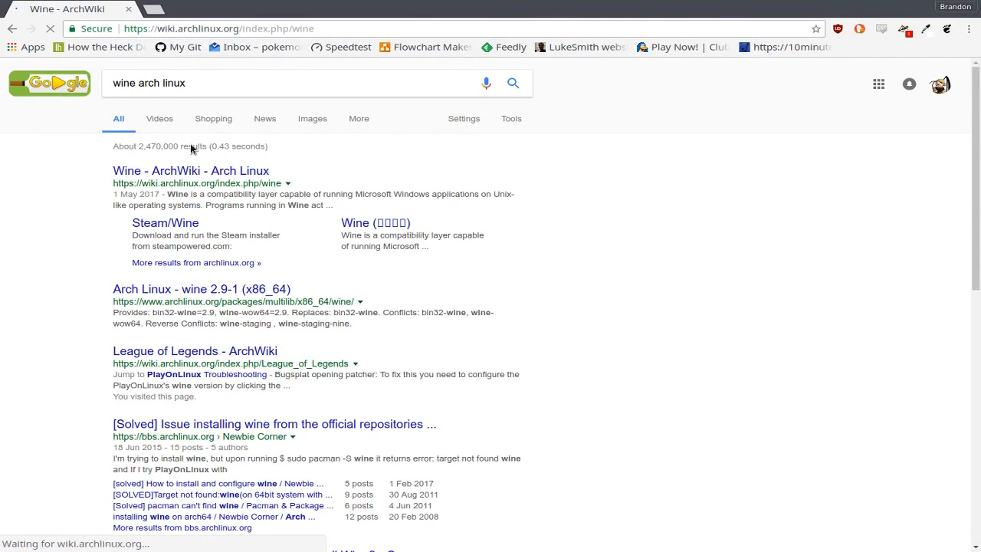
click(190, 170)
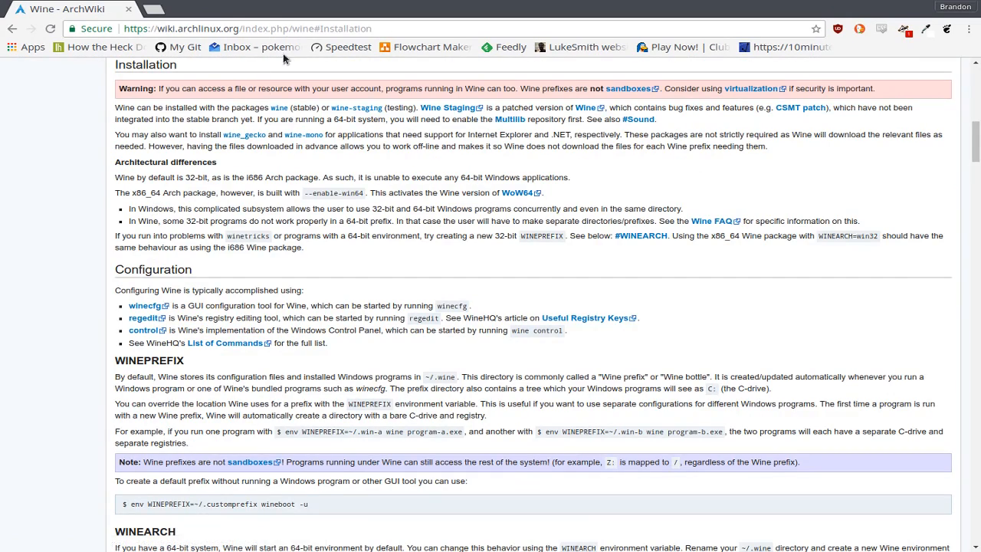
mouse_move(279, 107)
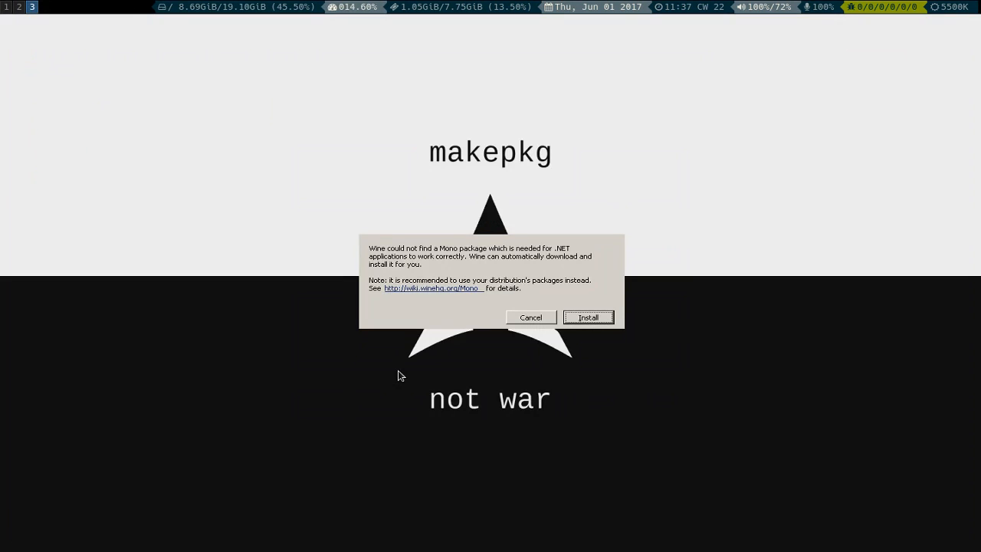
mouse_move(301, 358)
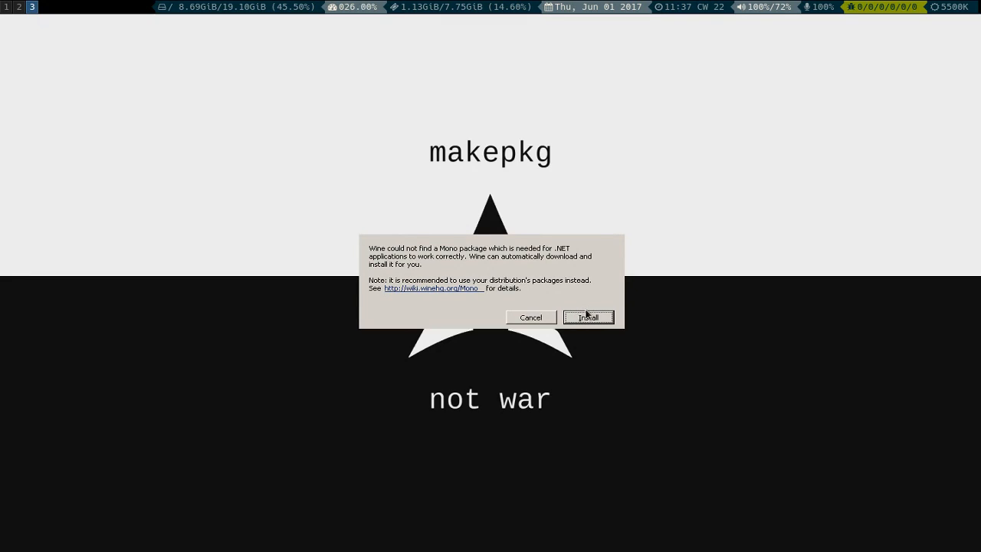
- Accept Wine's offer to download the missing Mono package
click(587, 317)
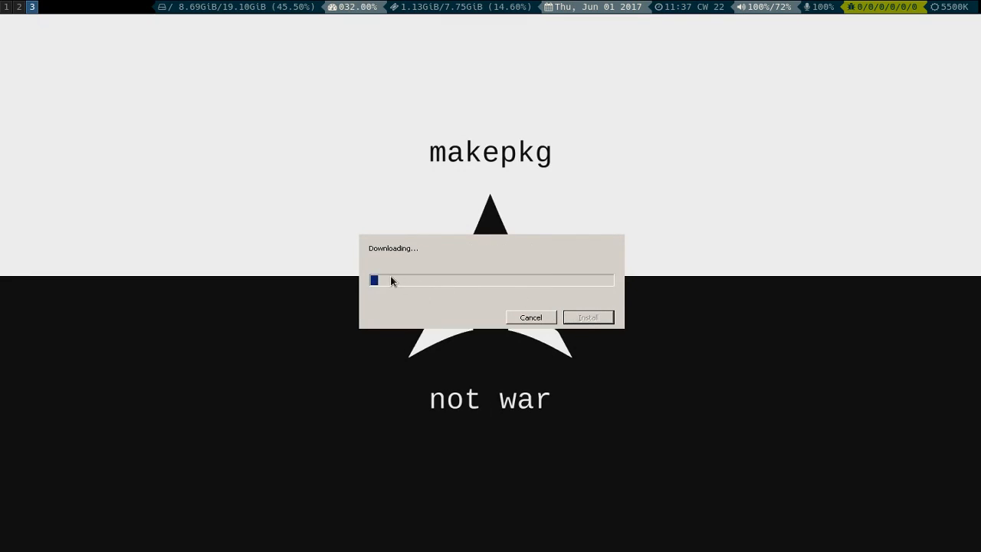
mouse_move(282, 276)
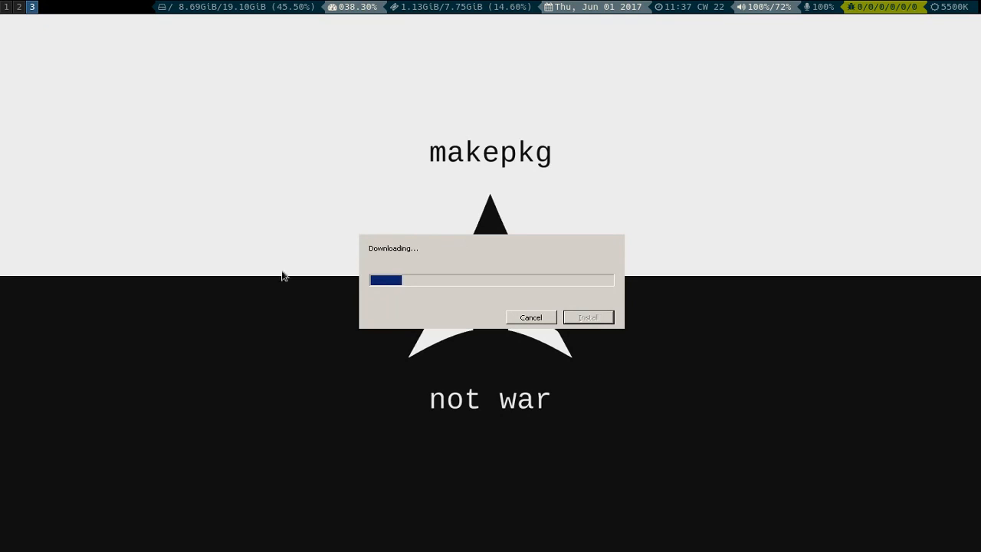
mouse_move(383, 432)
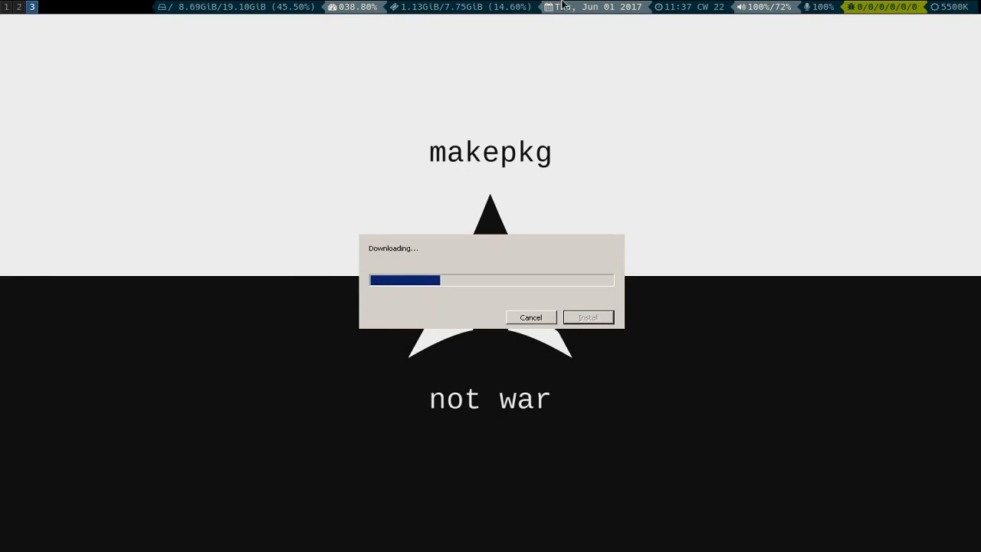
mouse_move(389, 43)
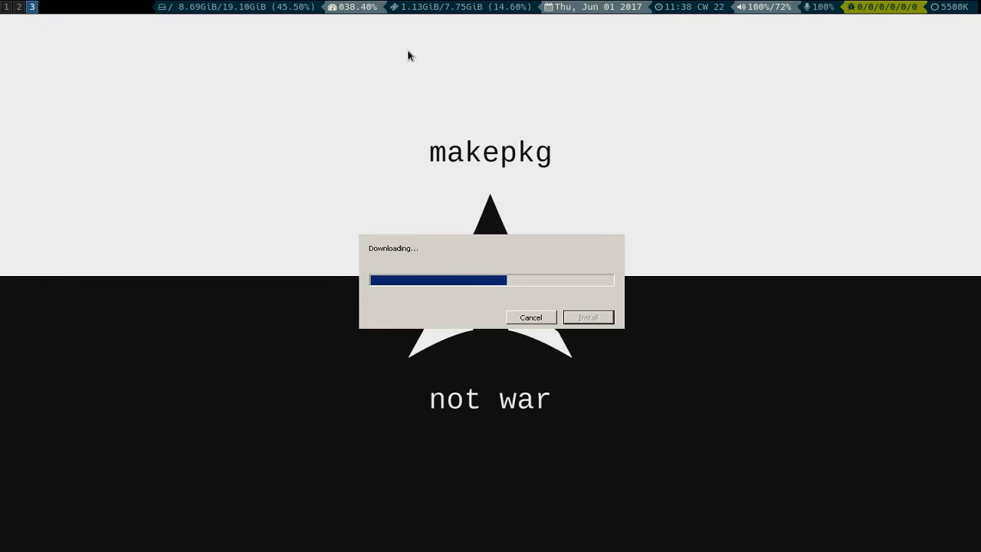
mouse_move(252, 512)
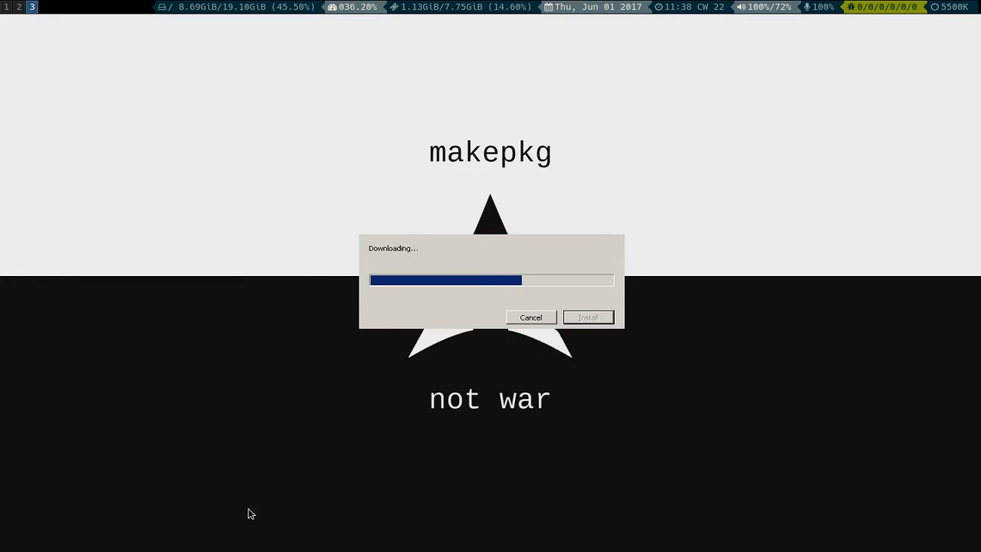
mouse_move(169, 221)
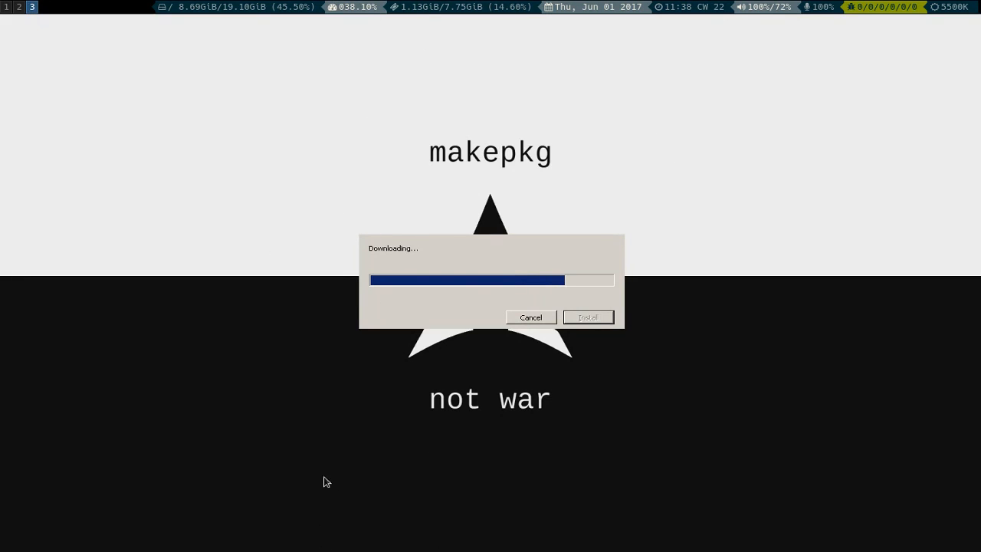
mouse_move(733, 190)
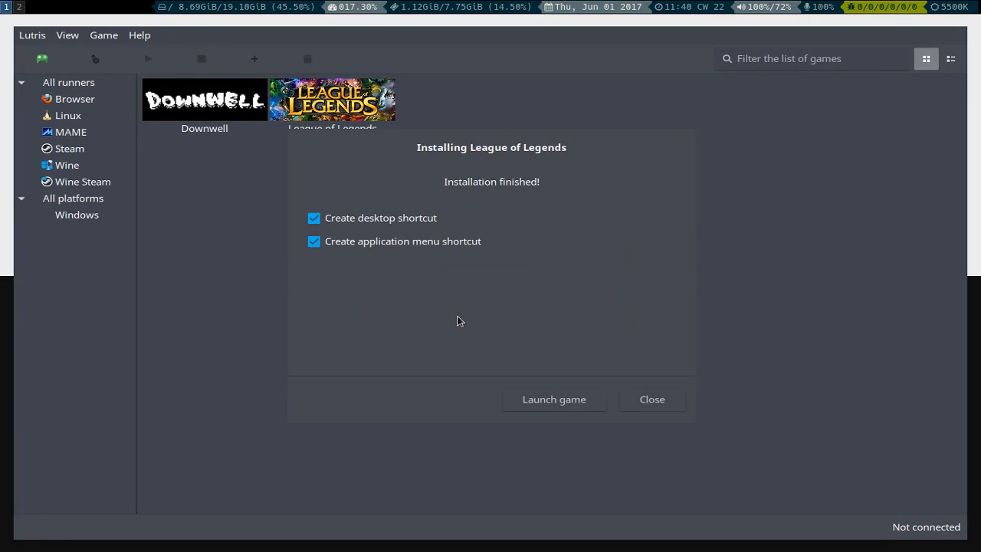
mouse_move(570, 144)
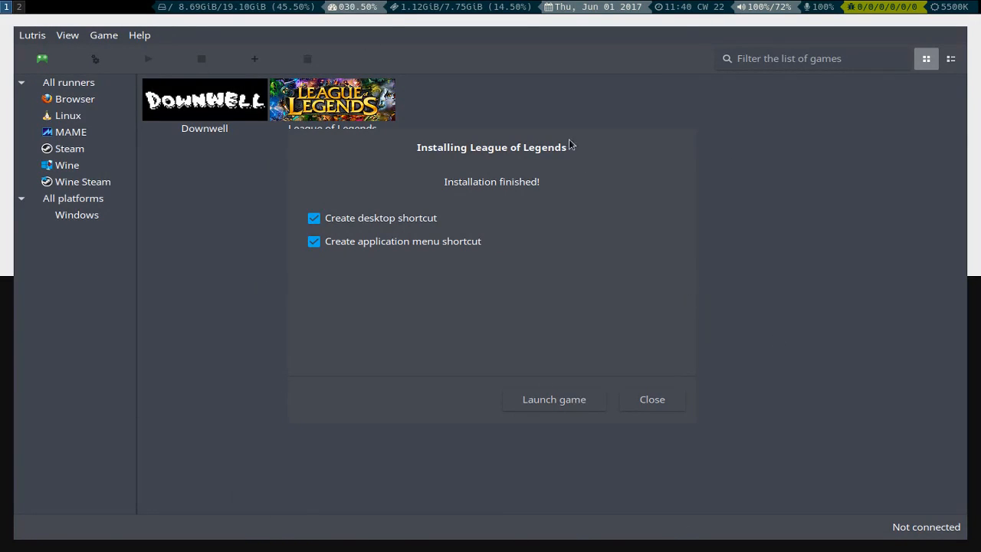
- Finish the installer with the desktop shortcut option left enabled
triple_click(490, 181)
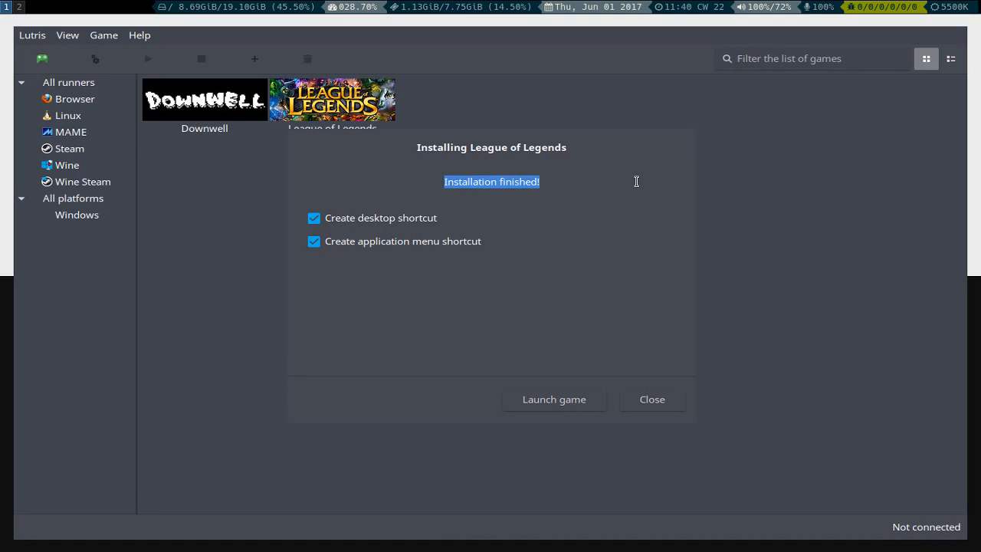
click(312, 218)
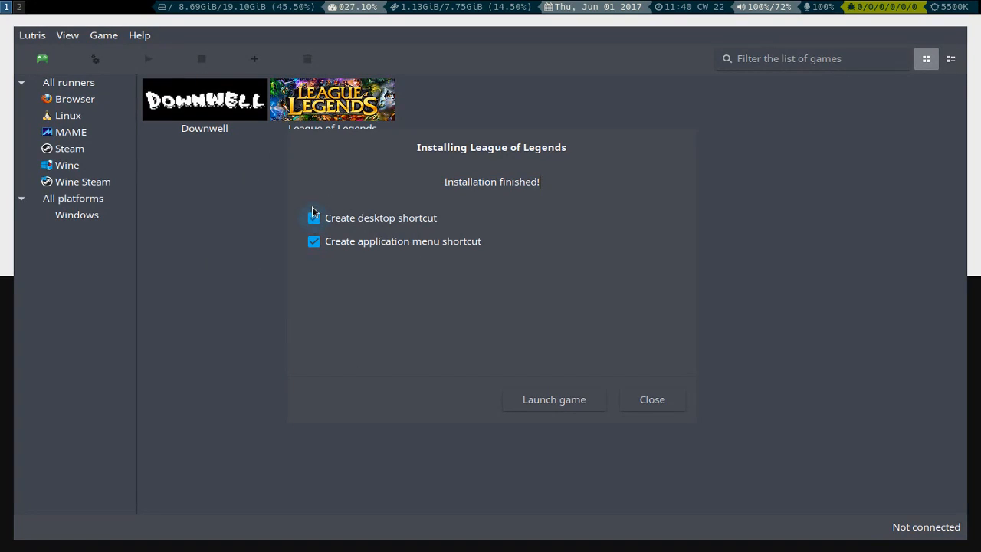
click(313, 218)
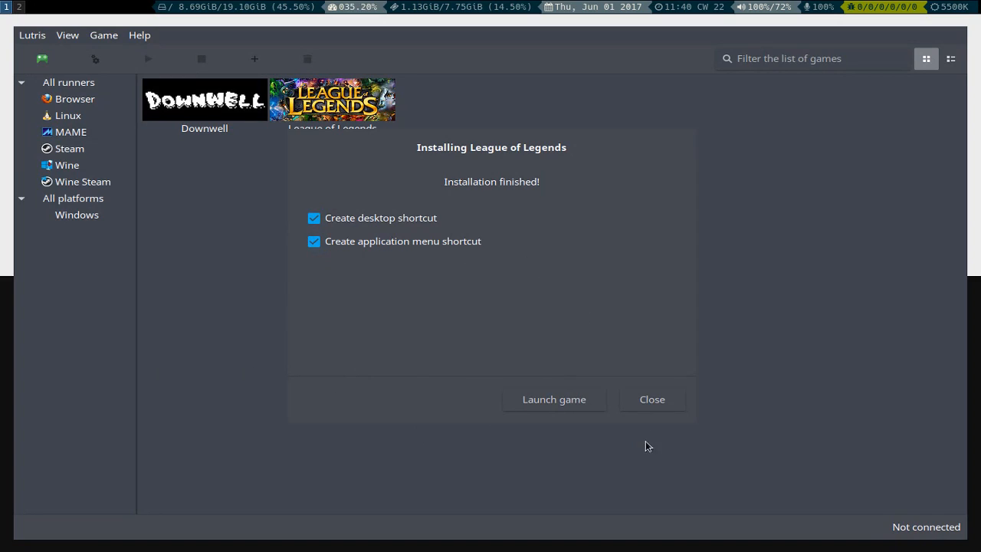
- Enable CSMT in the Staging settings of League of Legends' Wine configuration and confirm
right_click(331, 99)
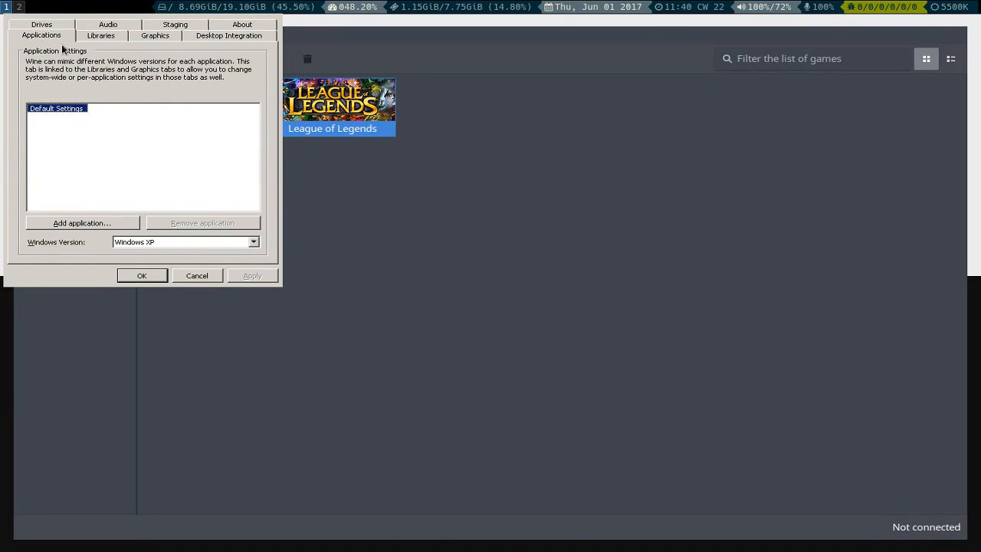
right_click(338, 100)
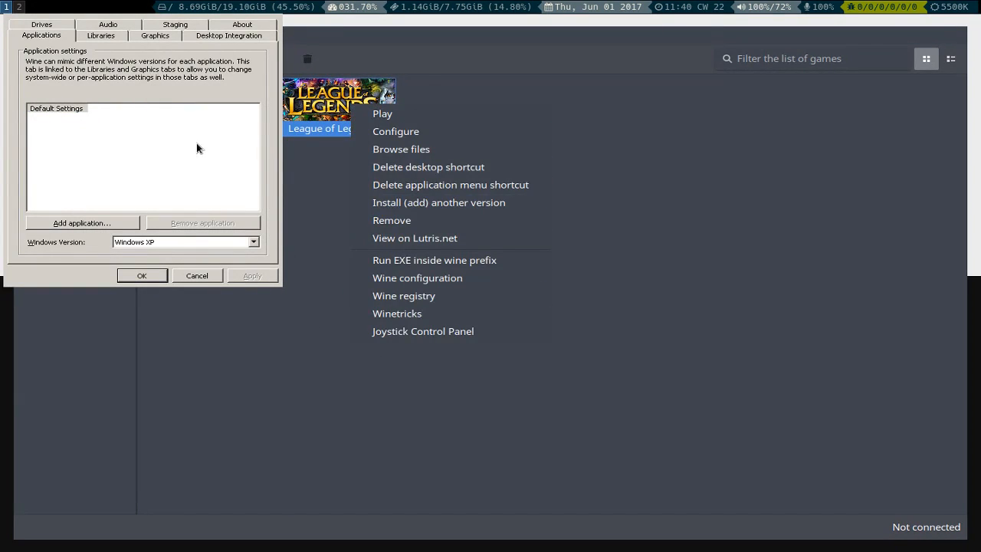
click(175, 35)
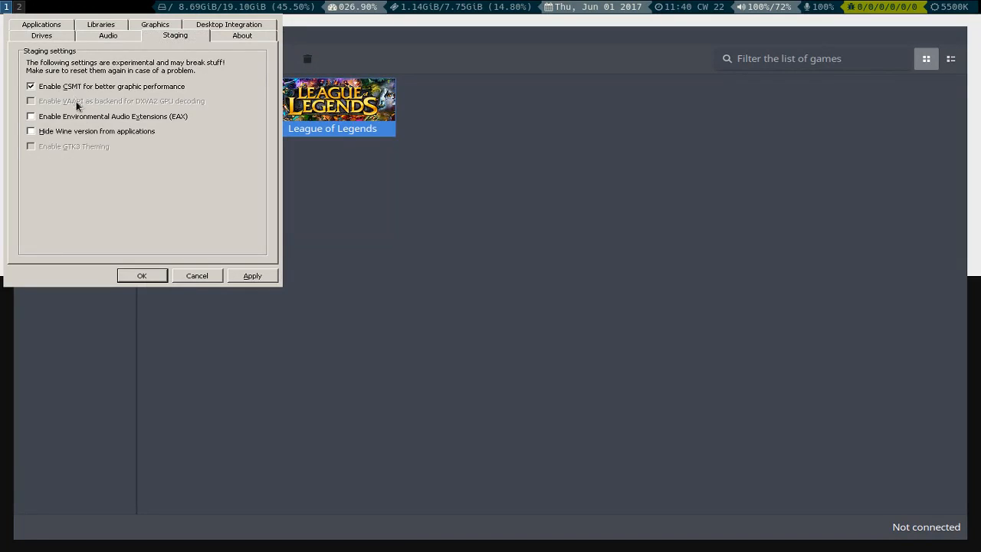
click(30, 117)
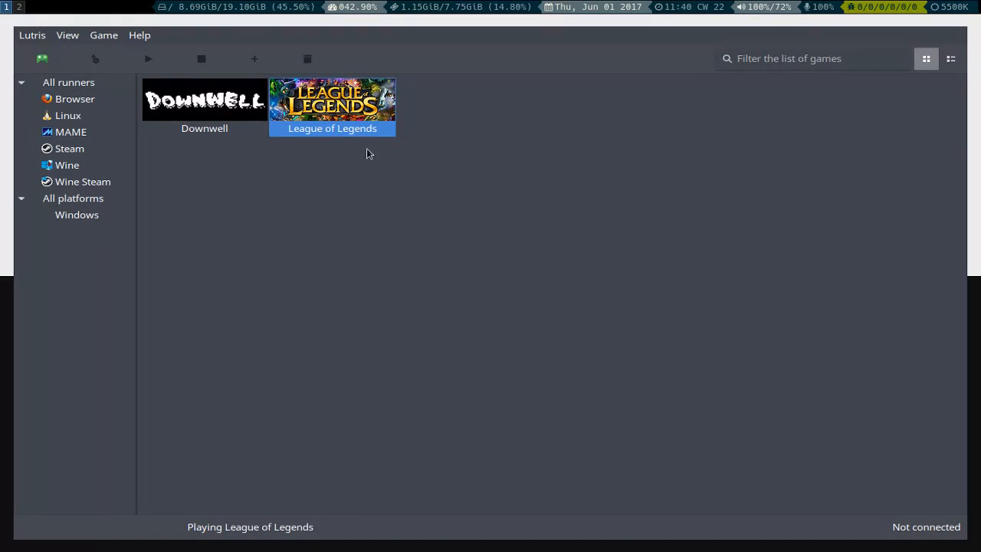
mouse_move(288, 297)
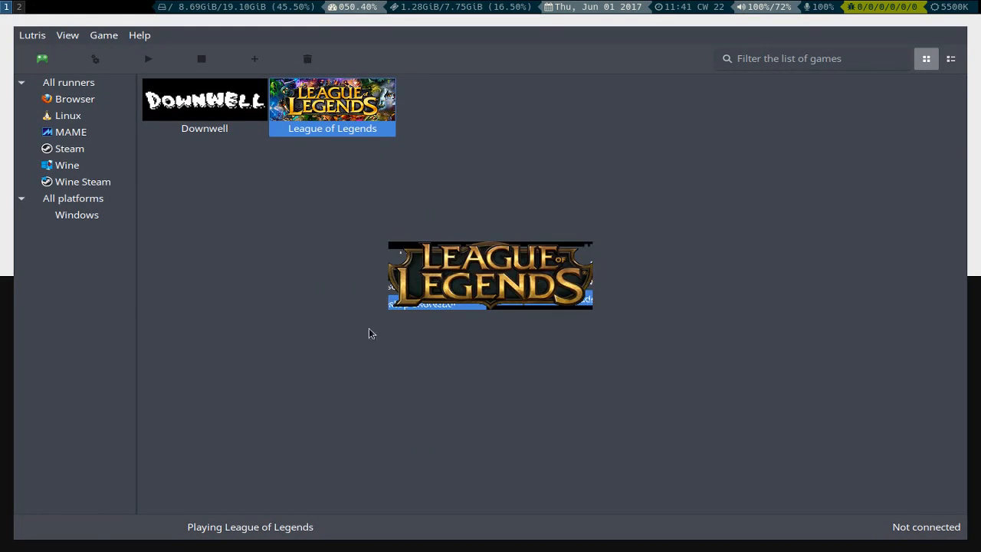
mouse_move(387, 283)
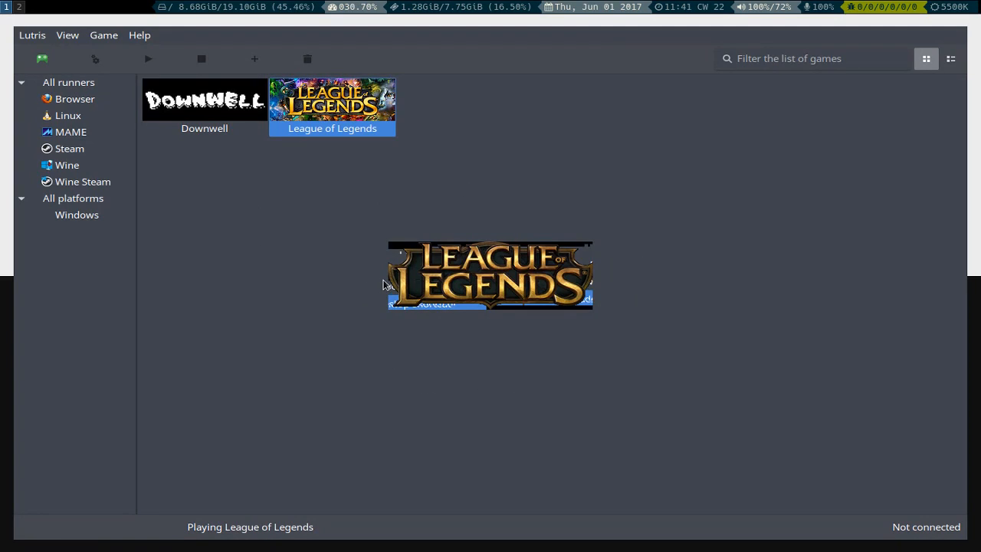
mouse_move(579, 136)
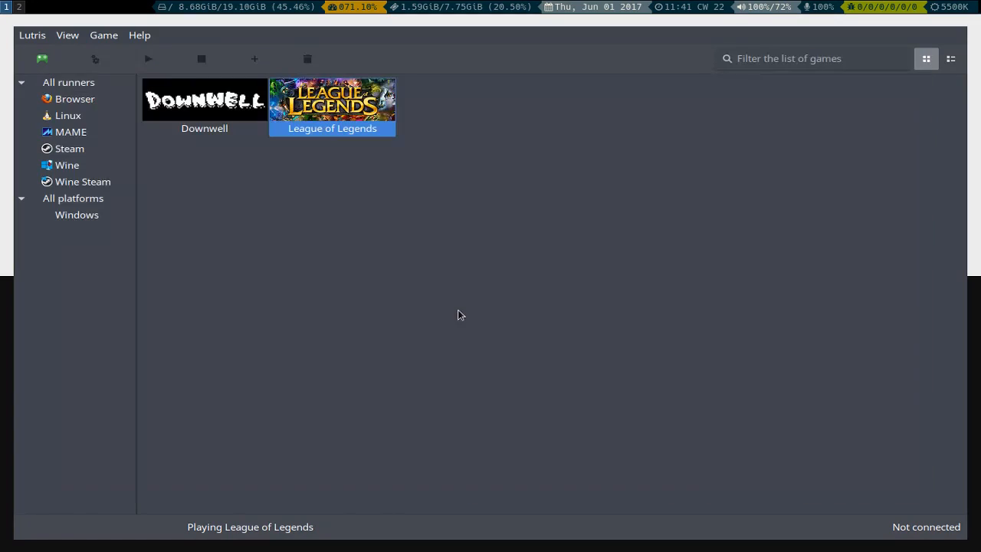
mouse_move(559, 338)
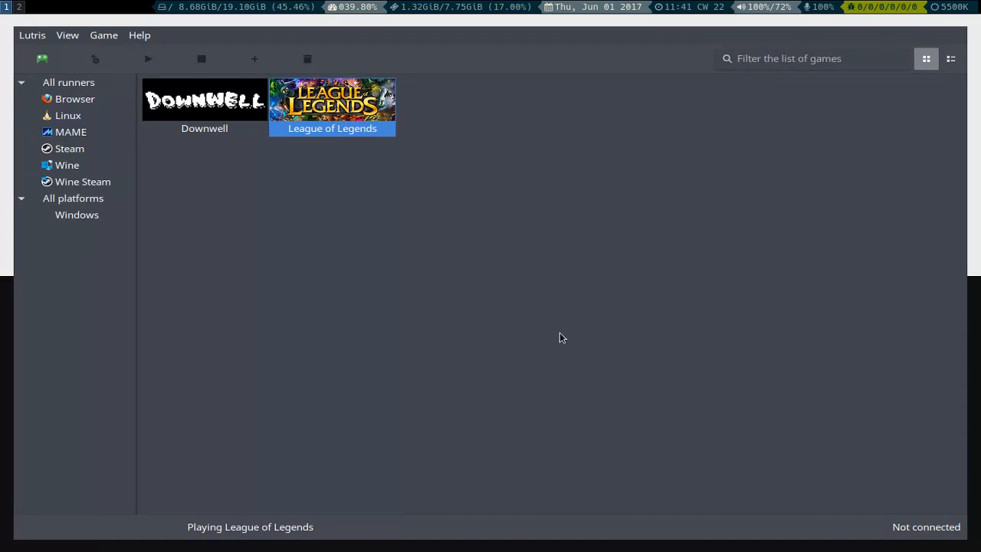